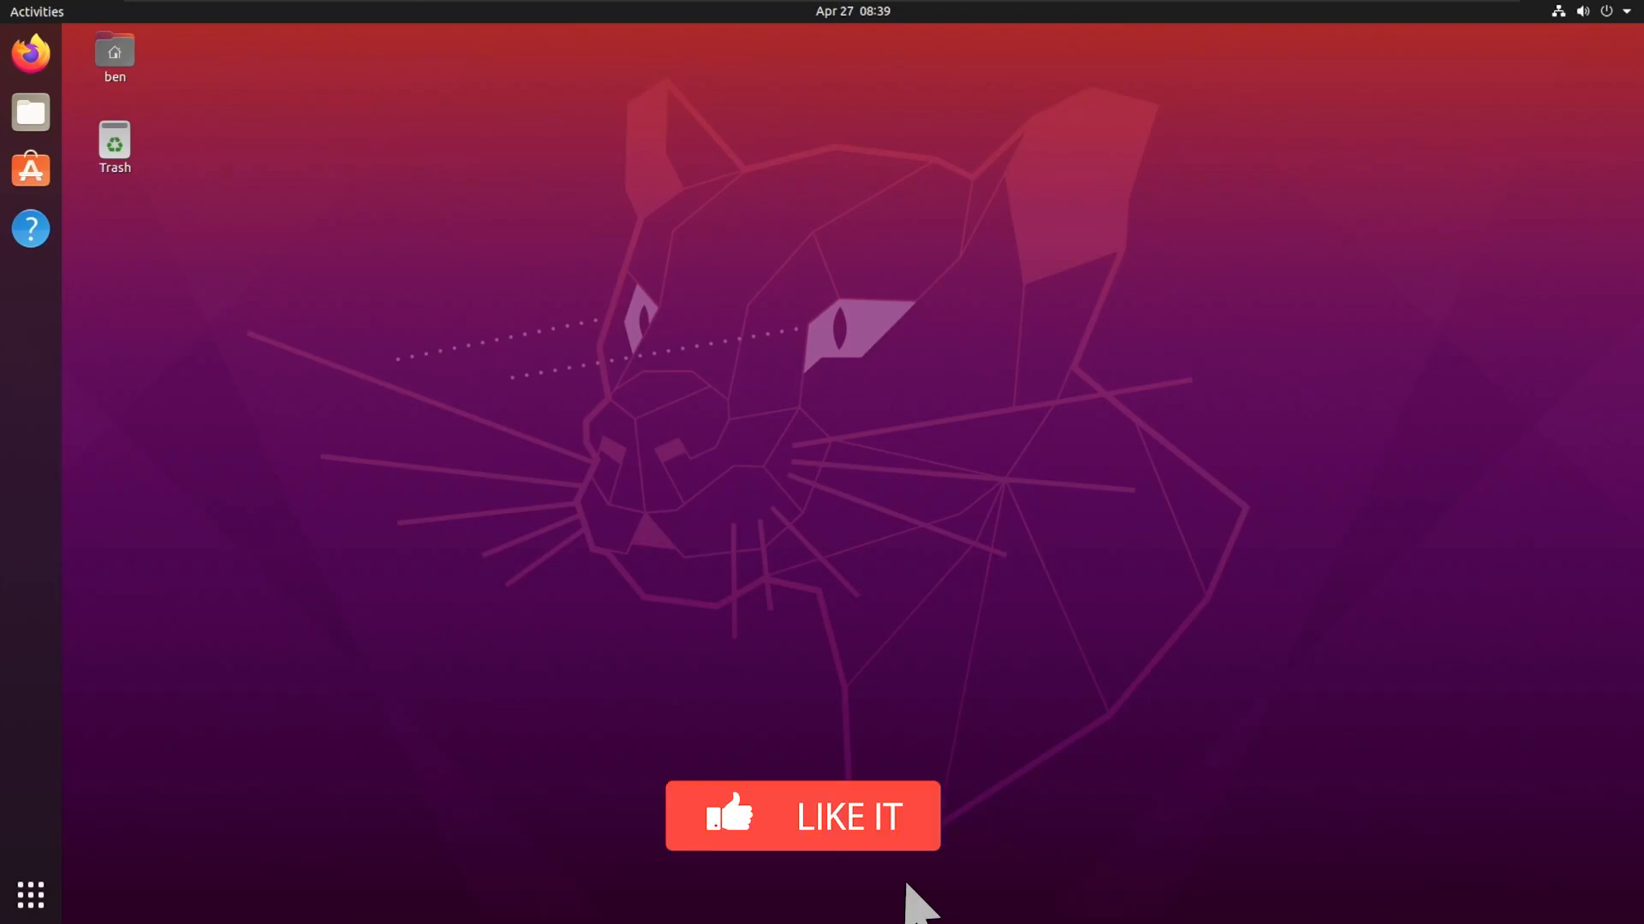
Launch Terminal from Activities by searching 'ter'.
click(802, 816)
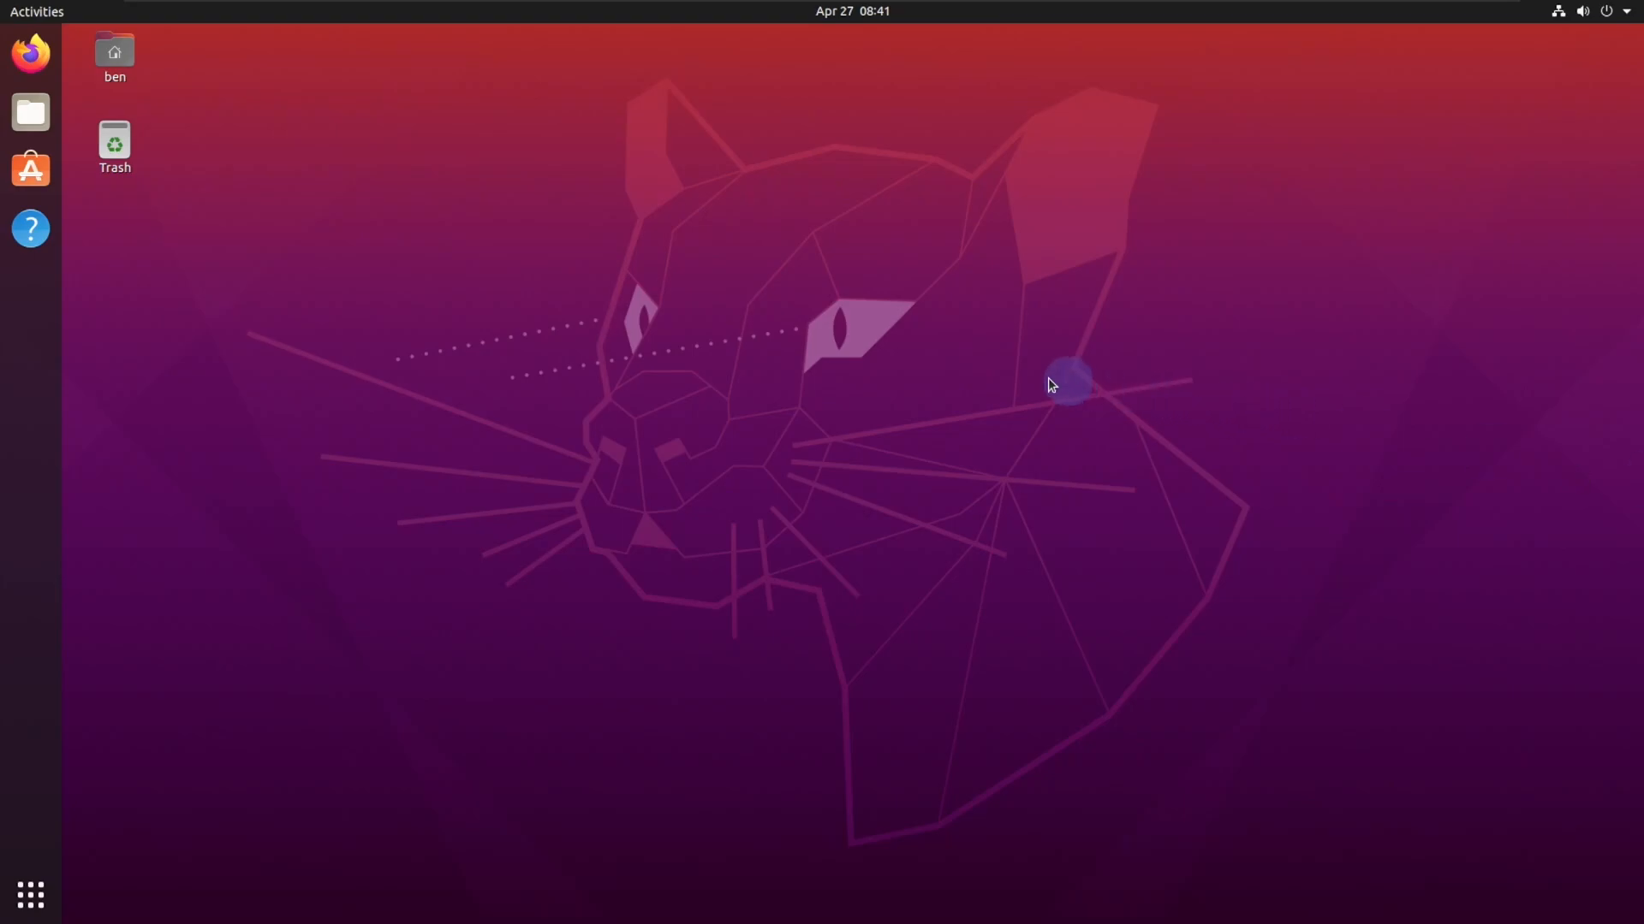
mouse_move(1040, 378)
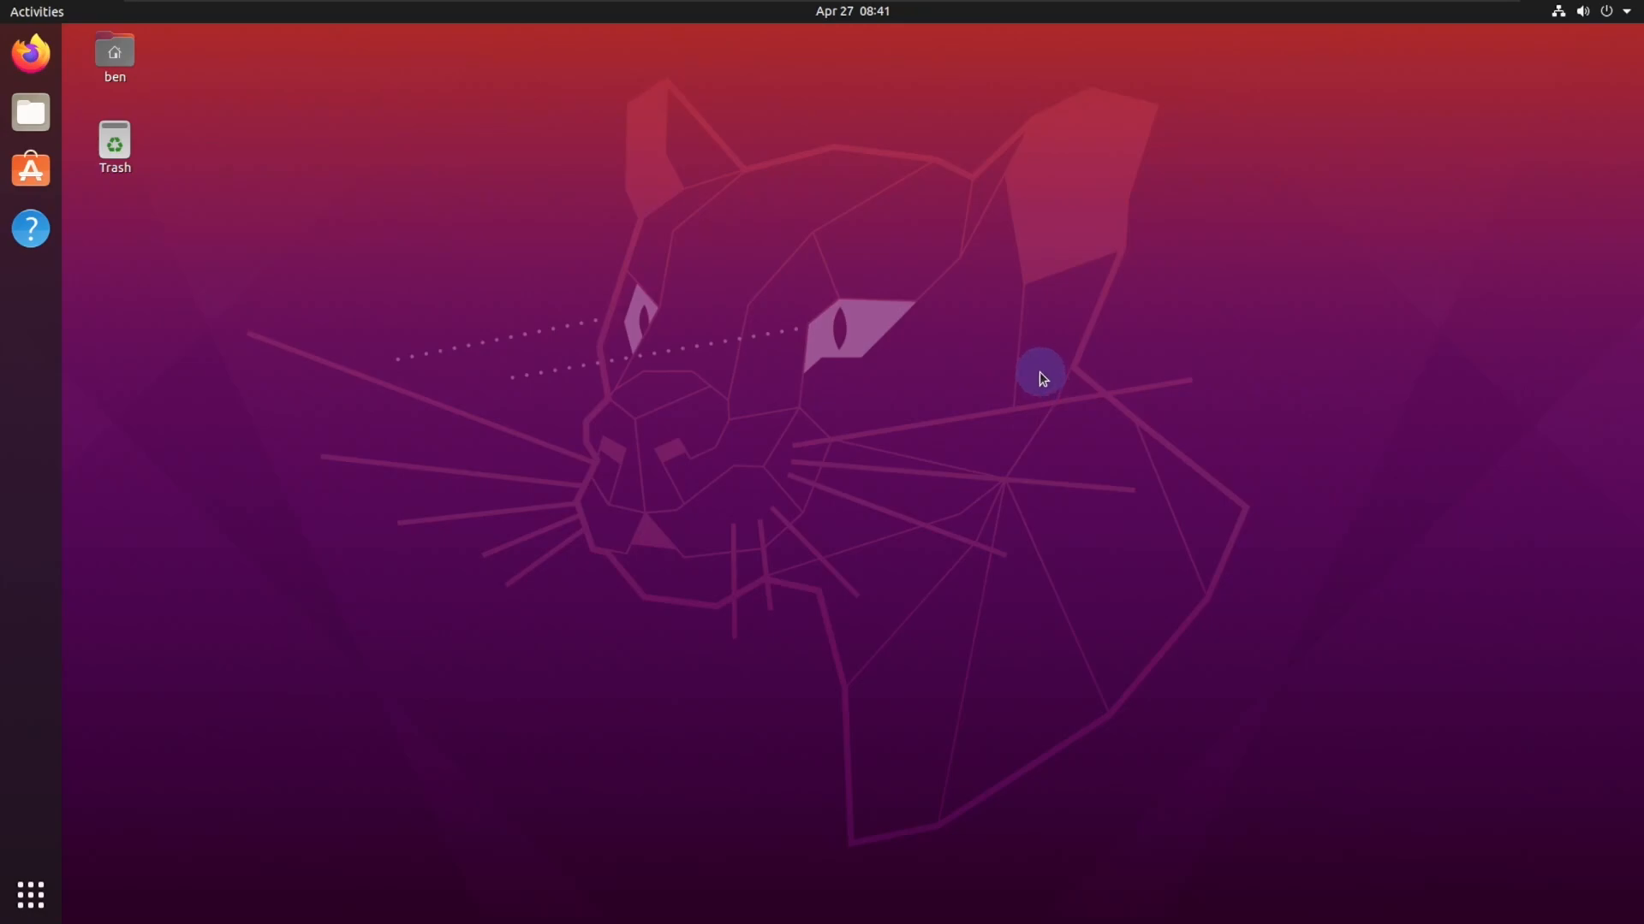
mouse_move(858, 333)
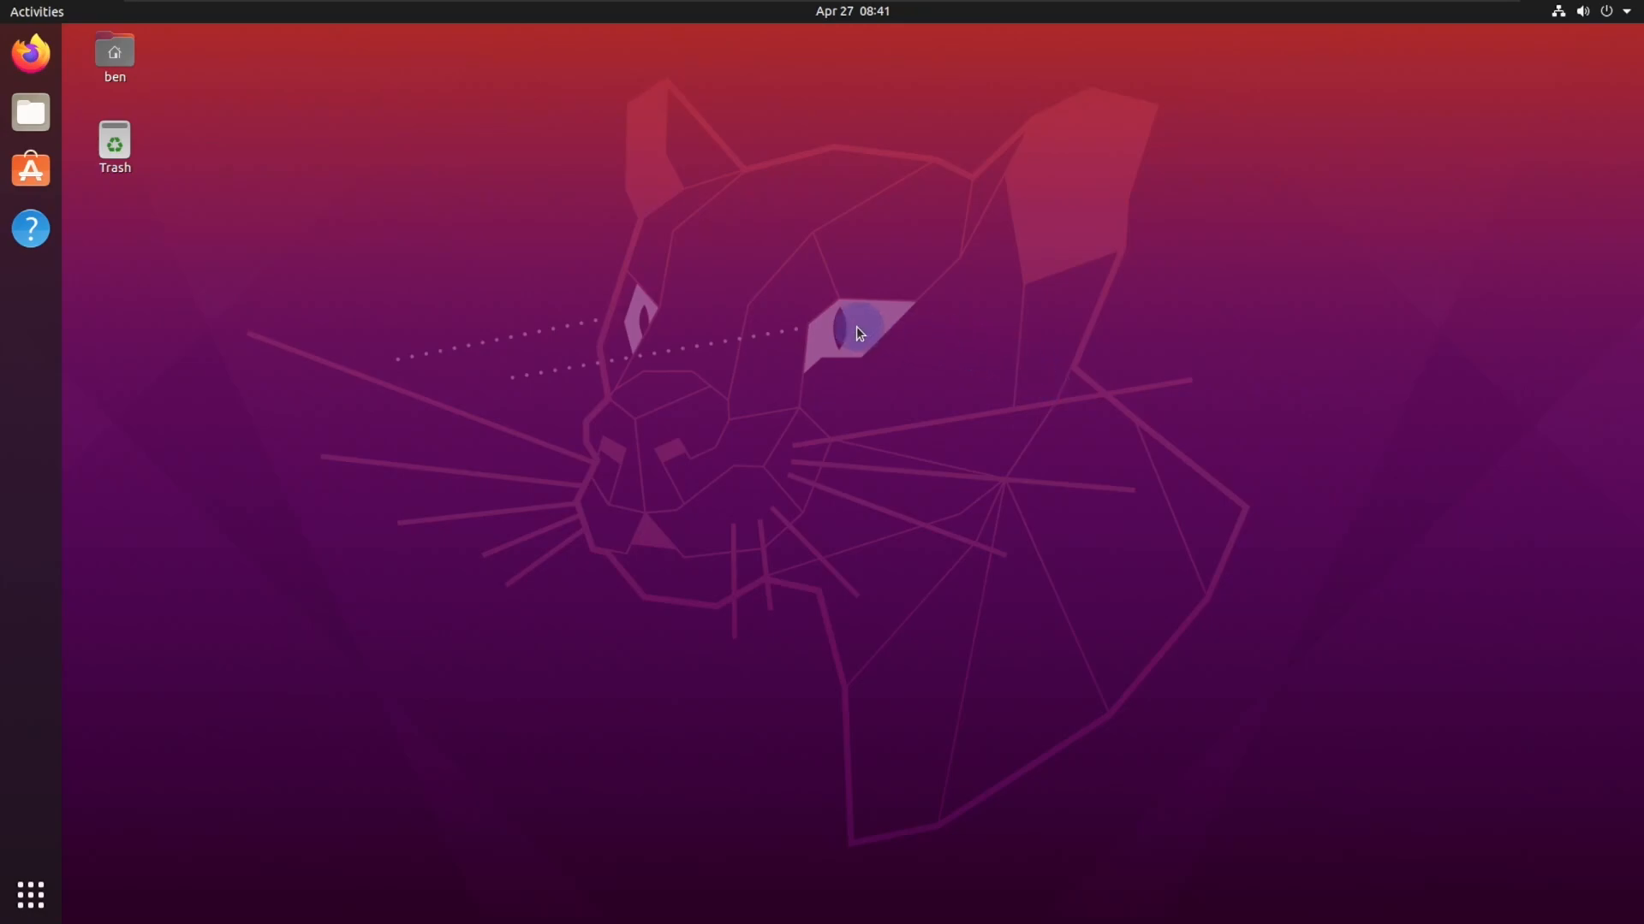
text(ter)
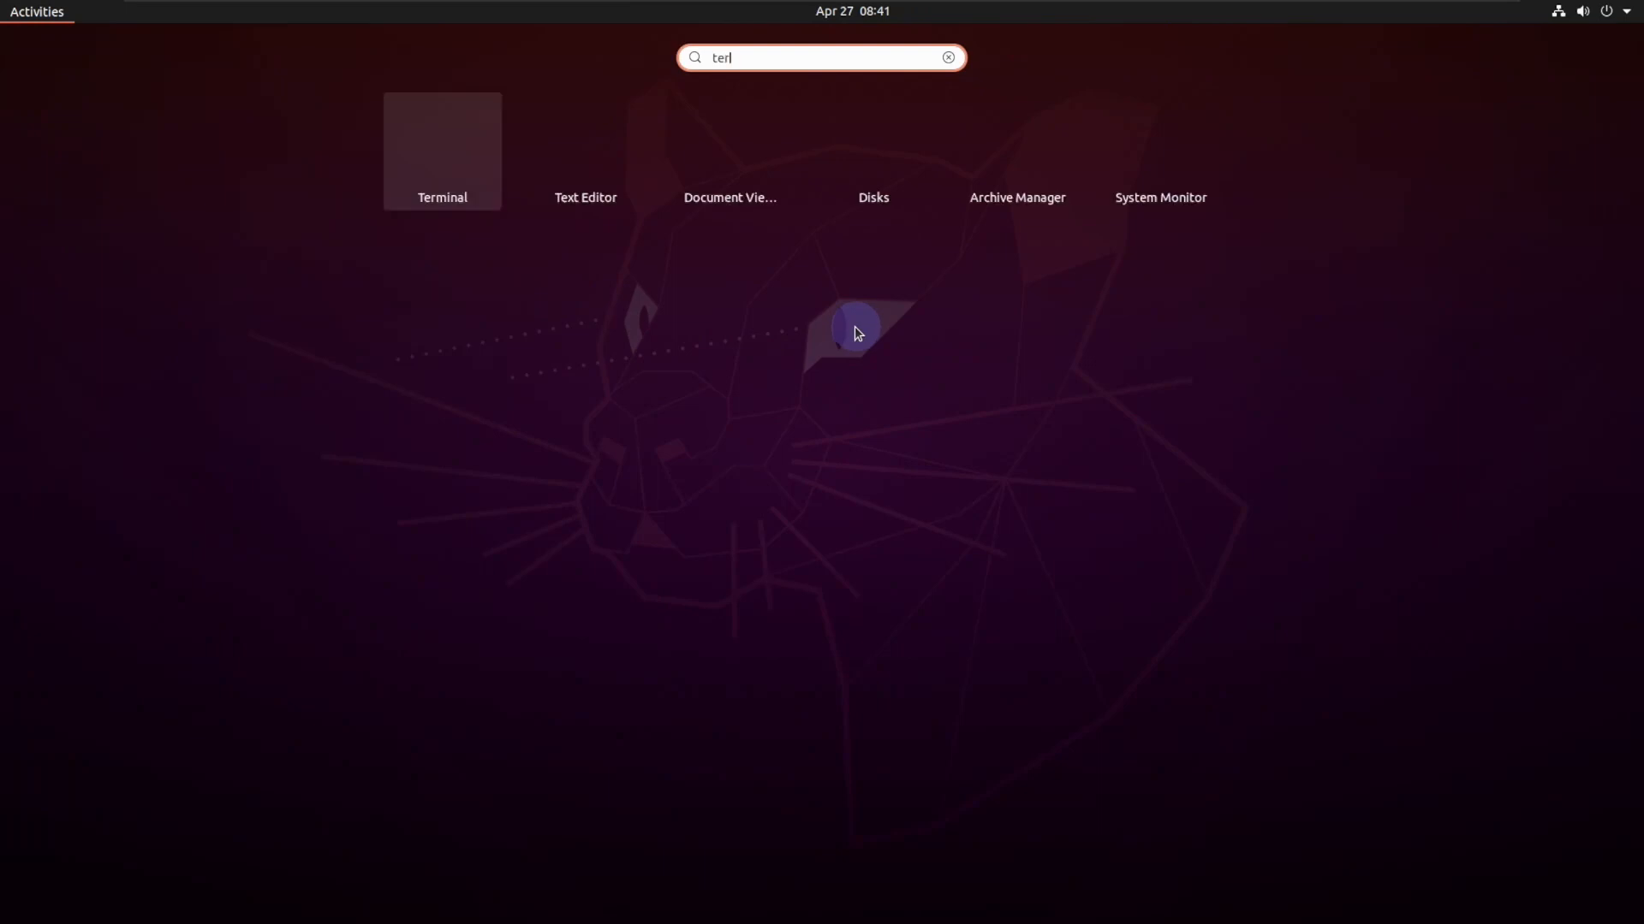
click(441, 146)
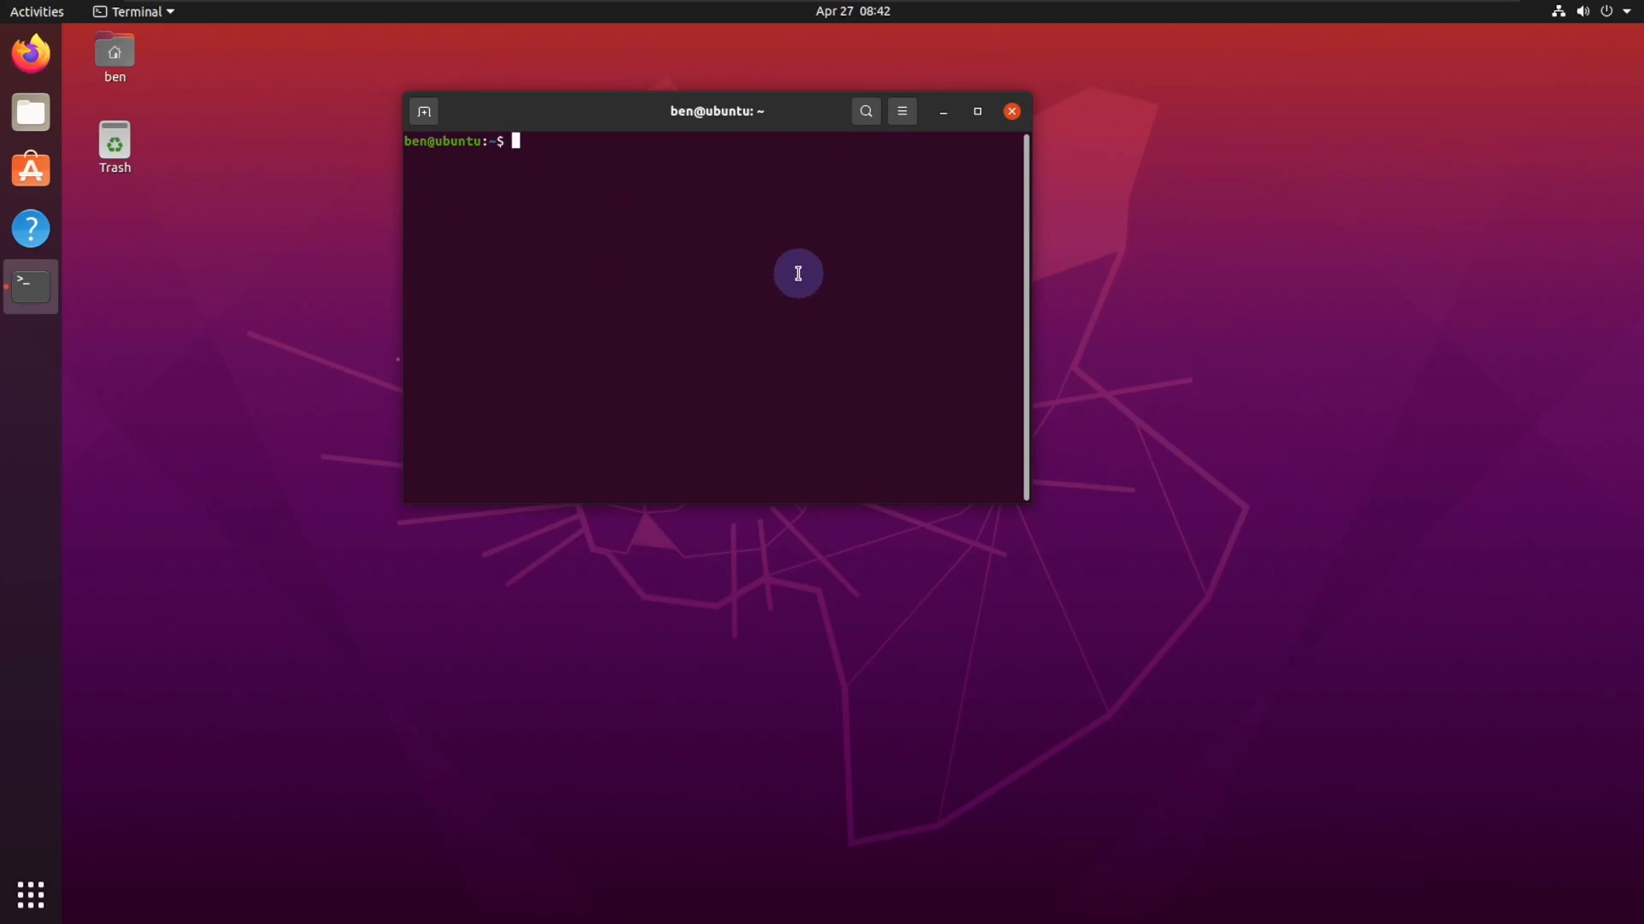
mouse_move(638, 265)
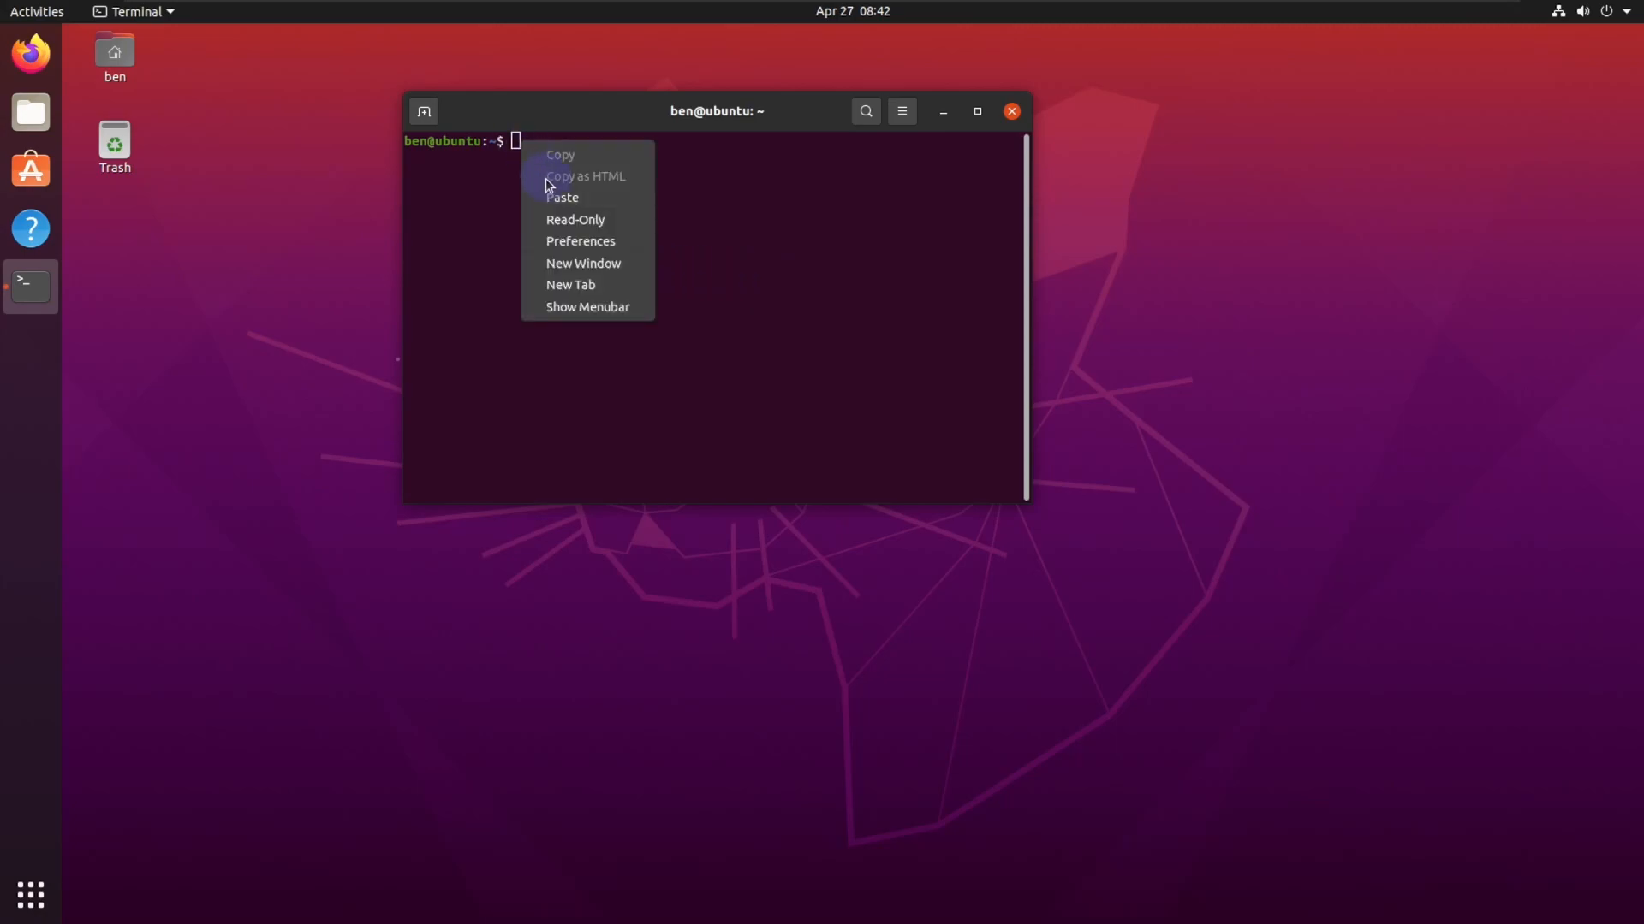
Install the ecryptfs-utils and cryptsetup packages with sudo apt install.
click(561, 197)
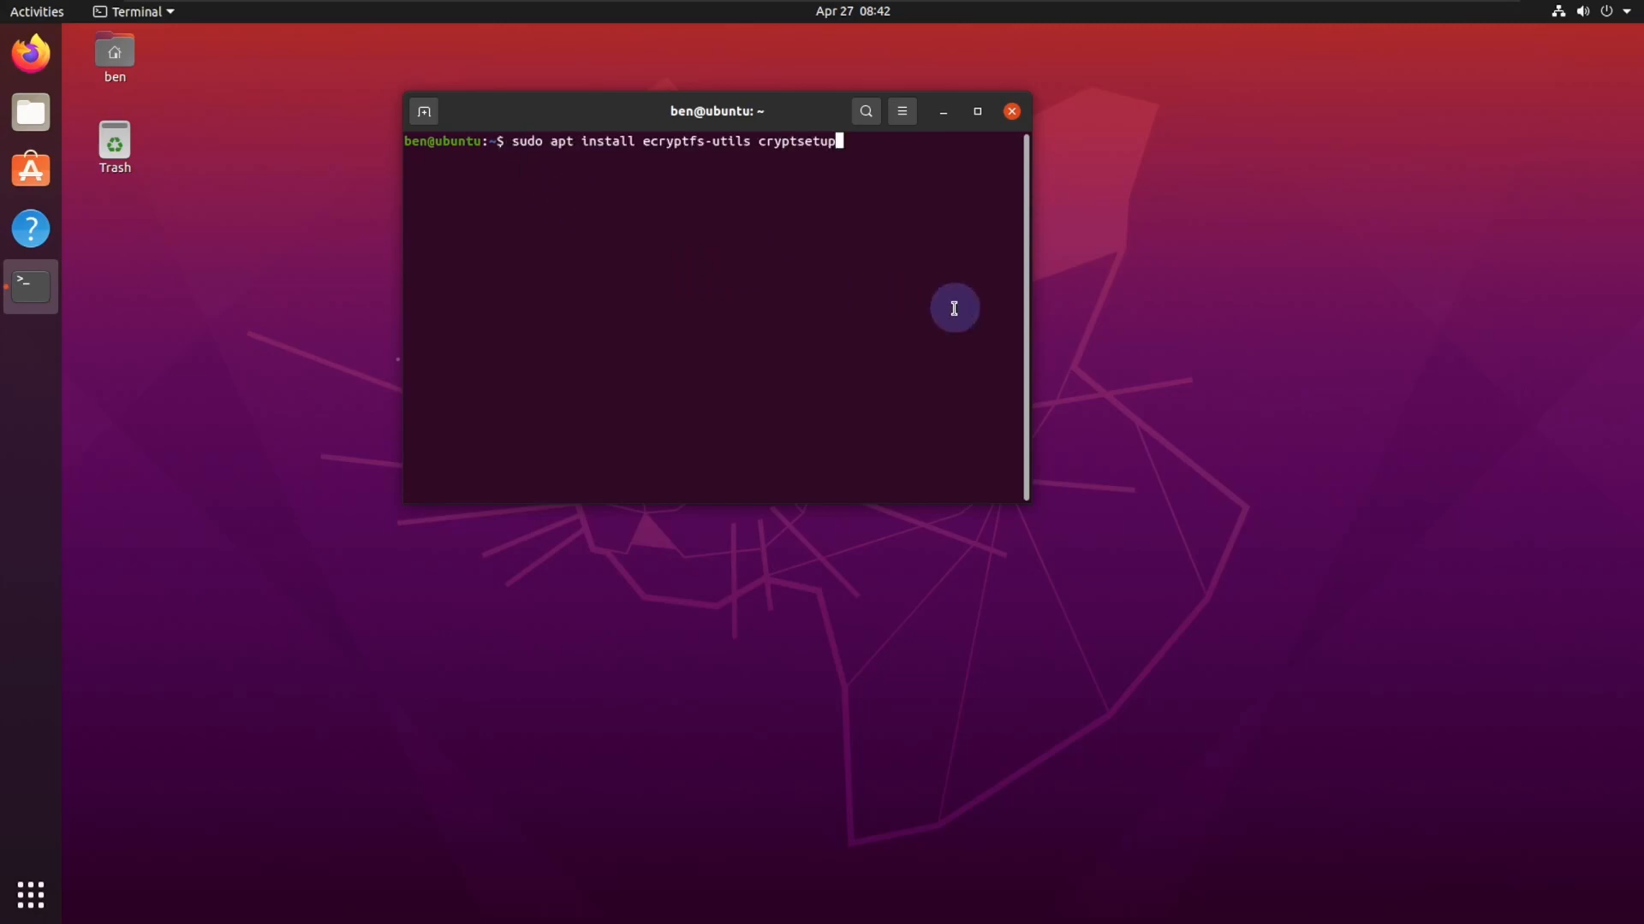
key(Return)
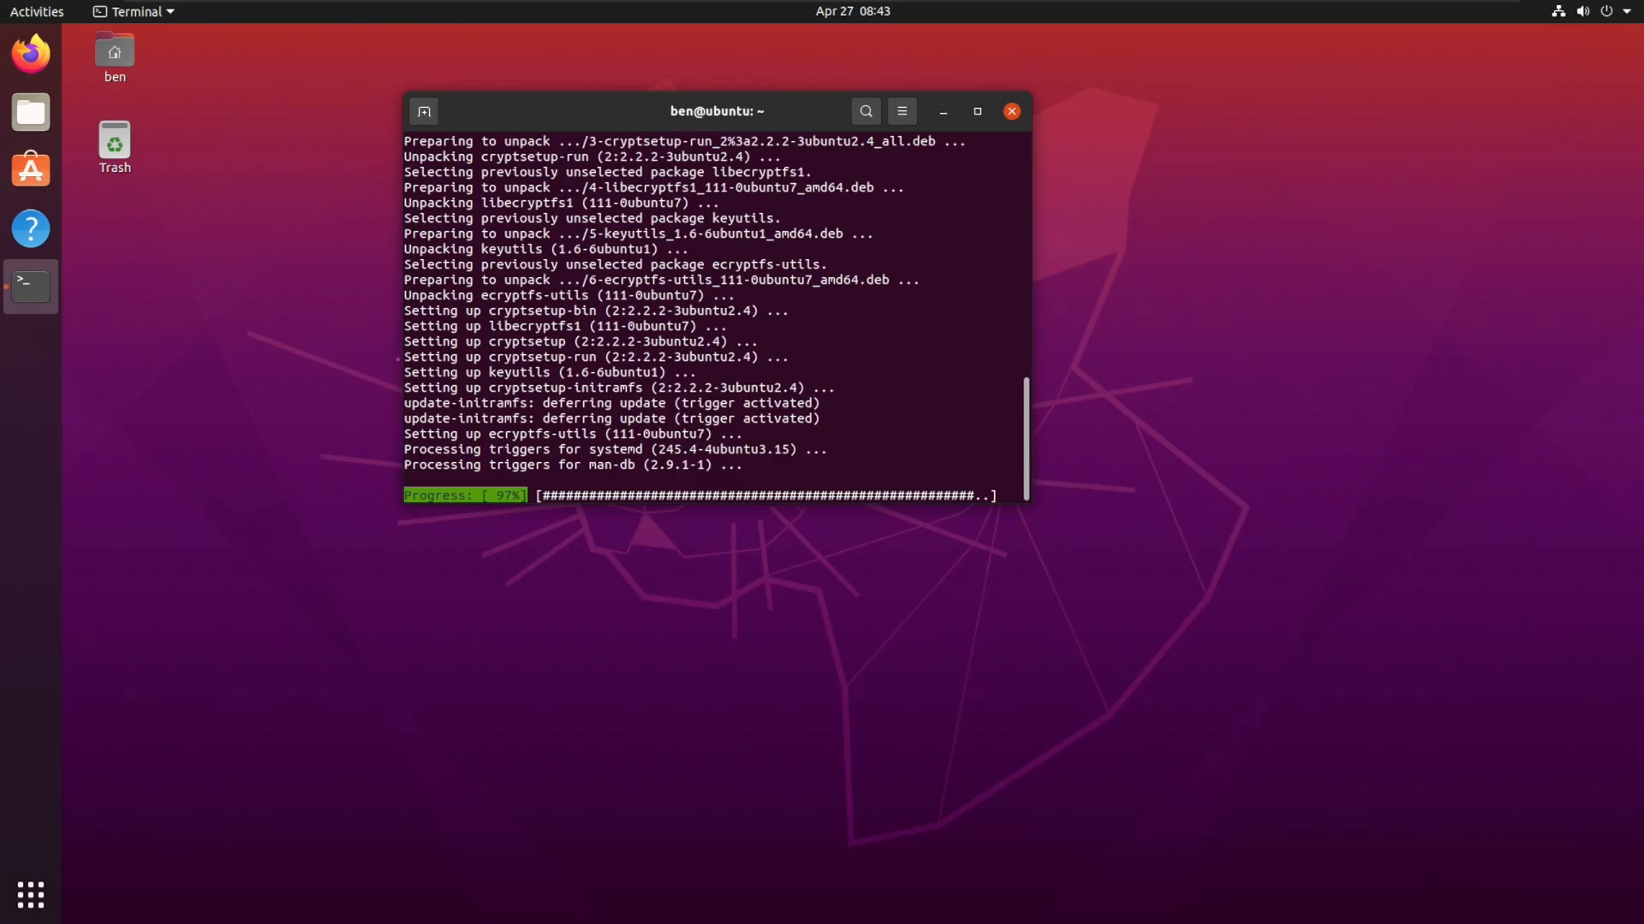
mouse_move(537, 112)
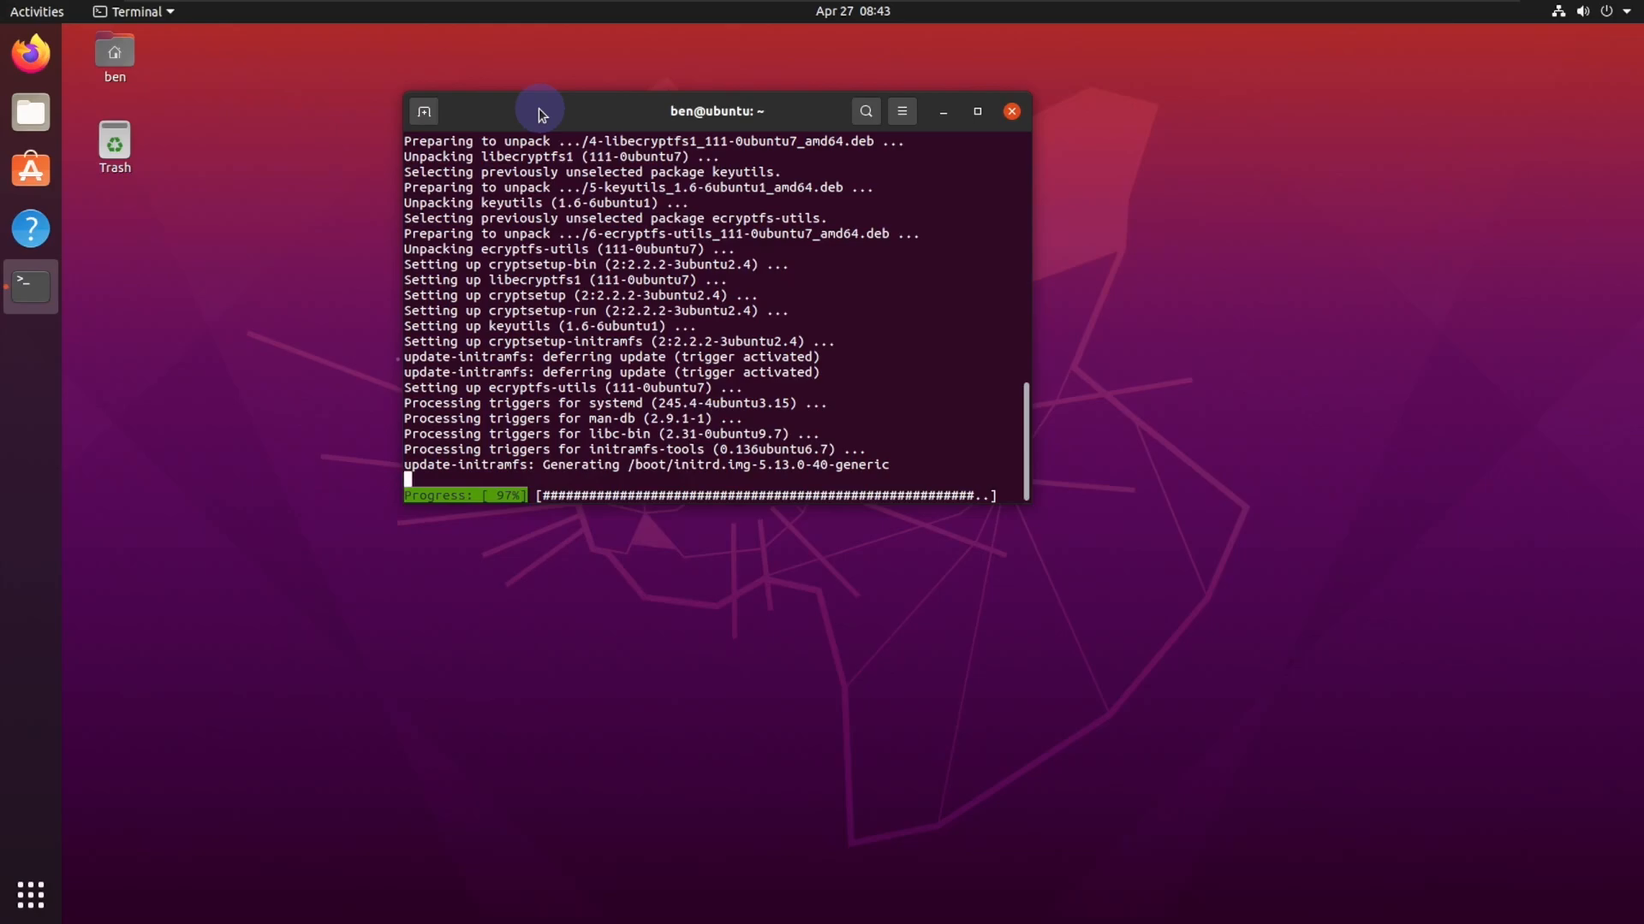
mouse_move(690, 123)
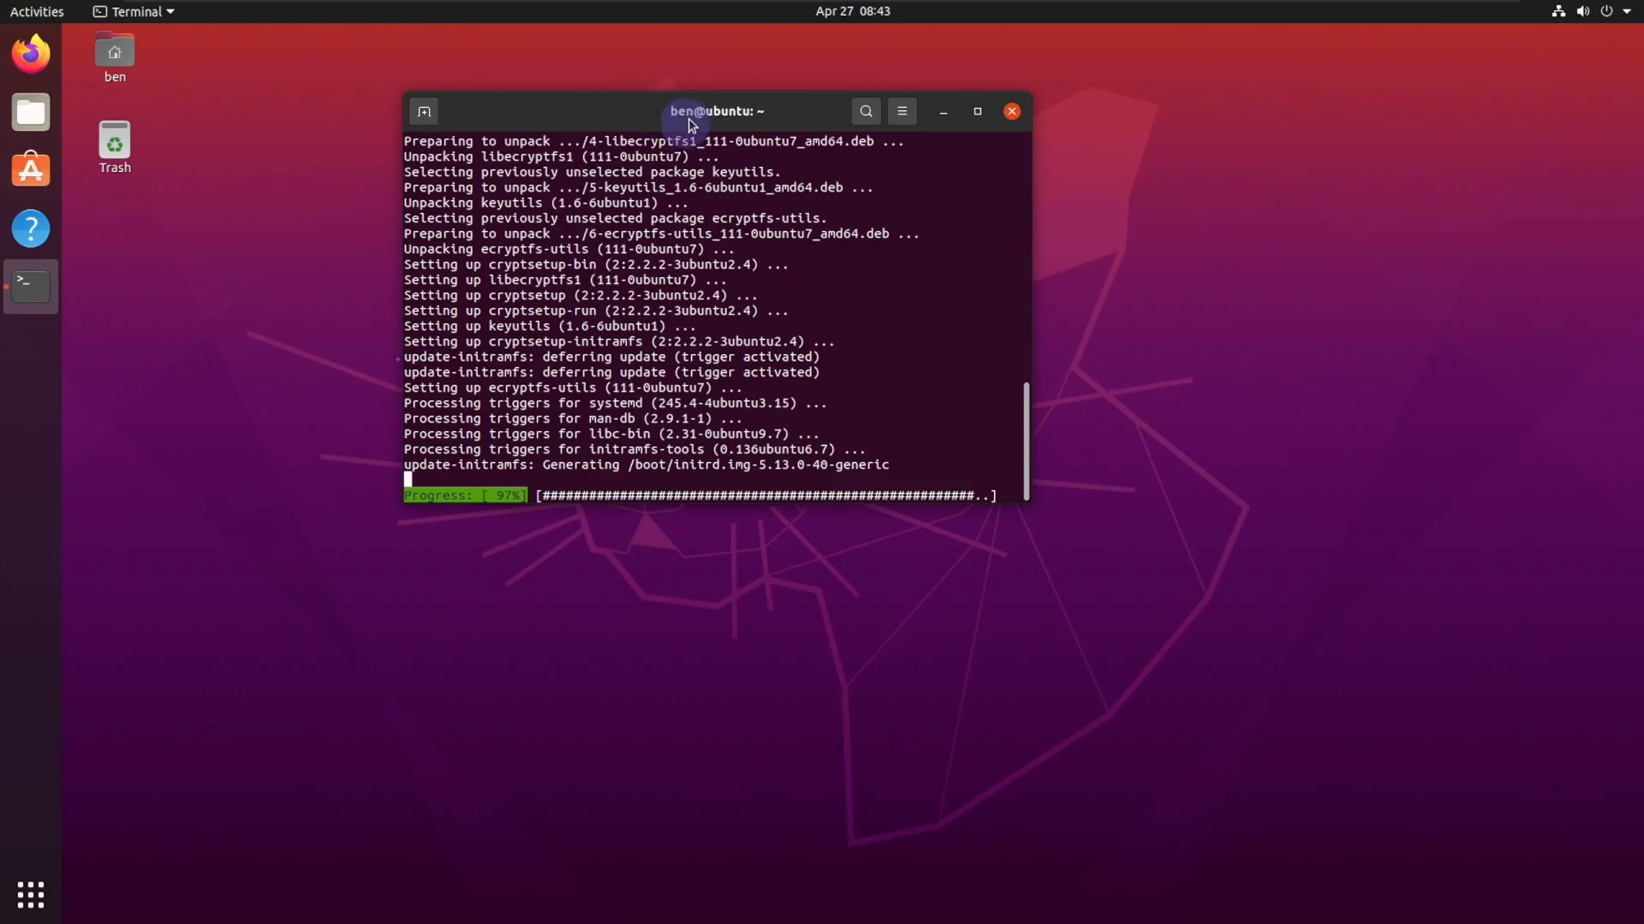
mouse_move(671, 115)
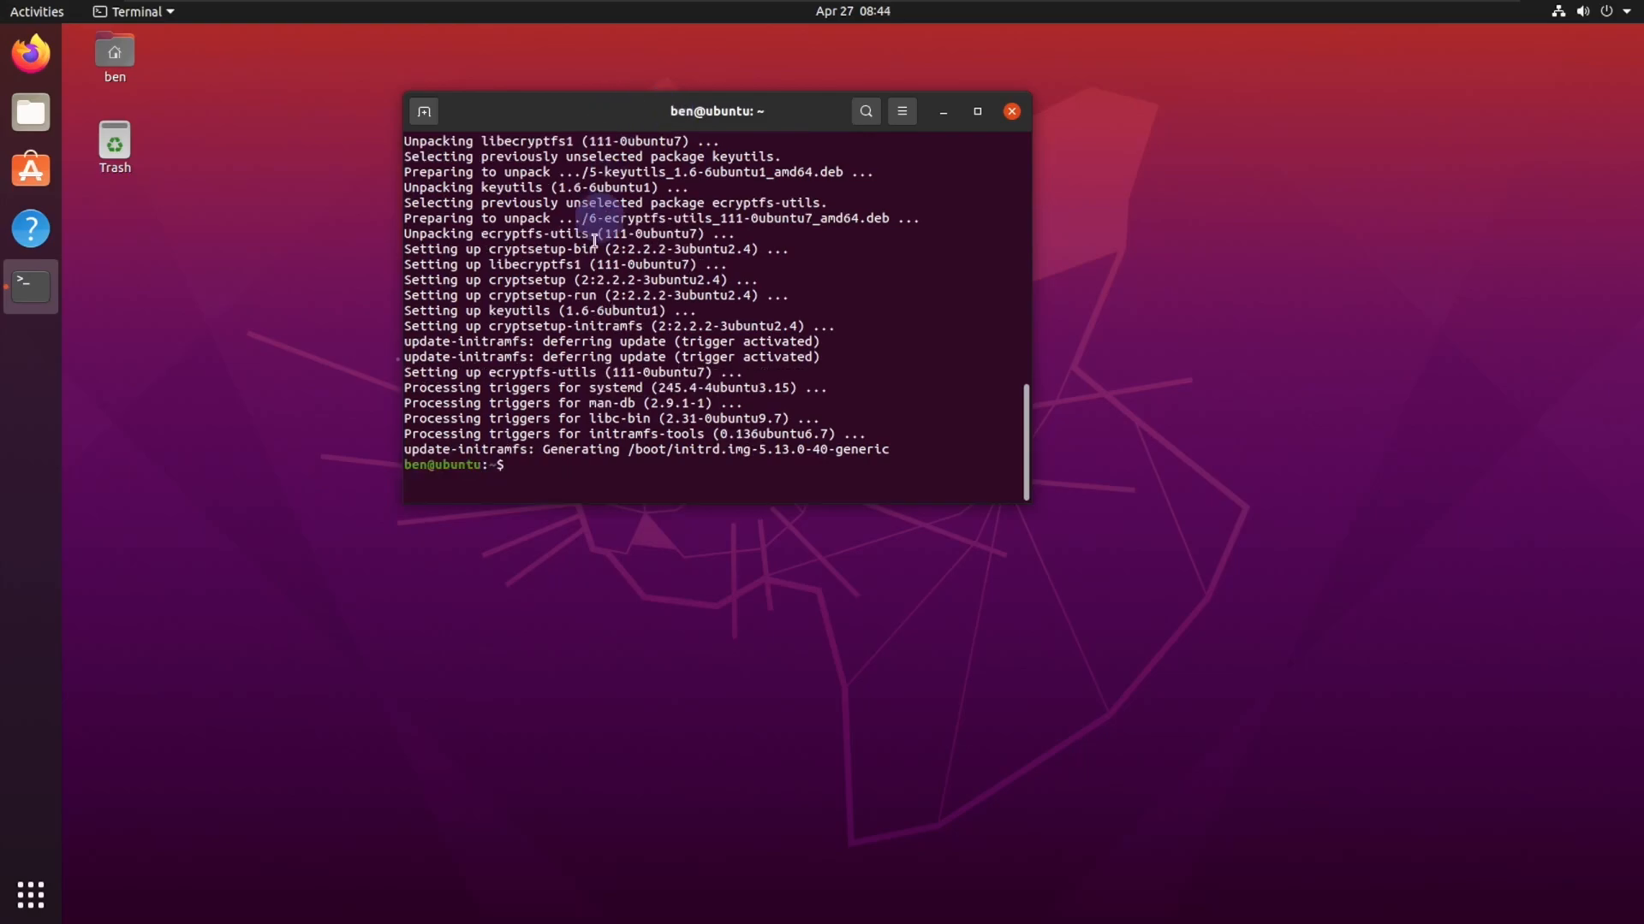
mouse_move(551, 456)
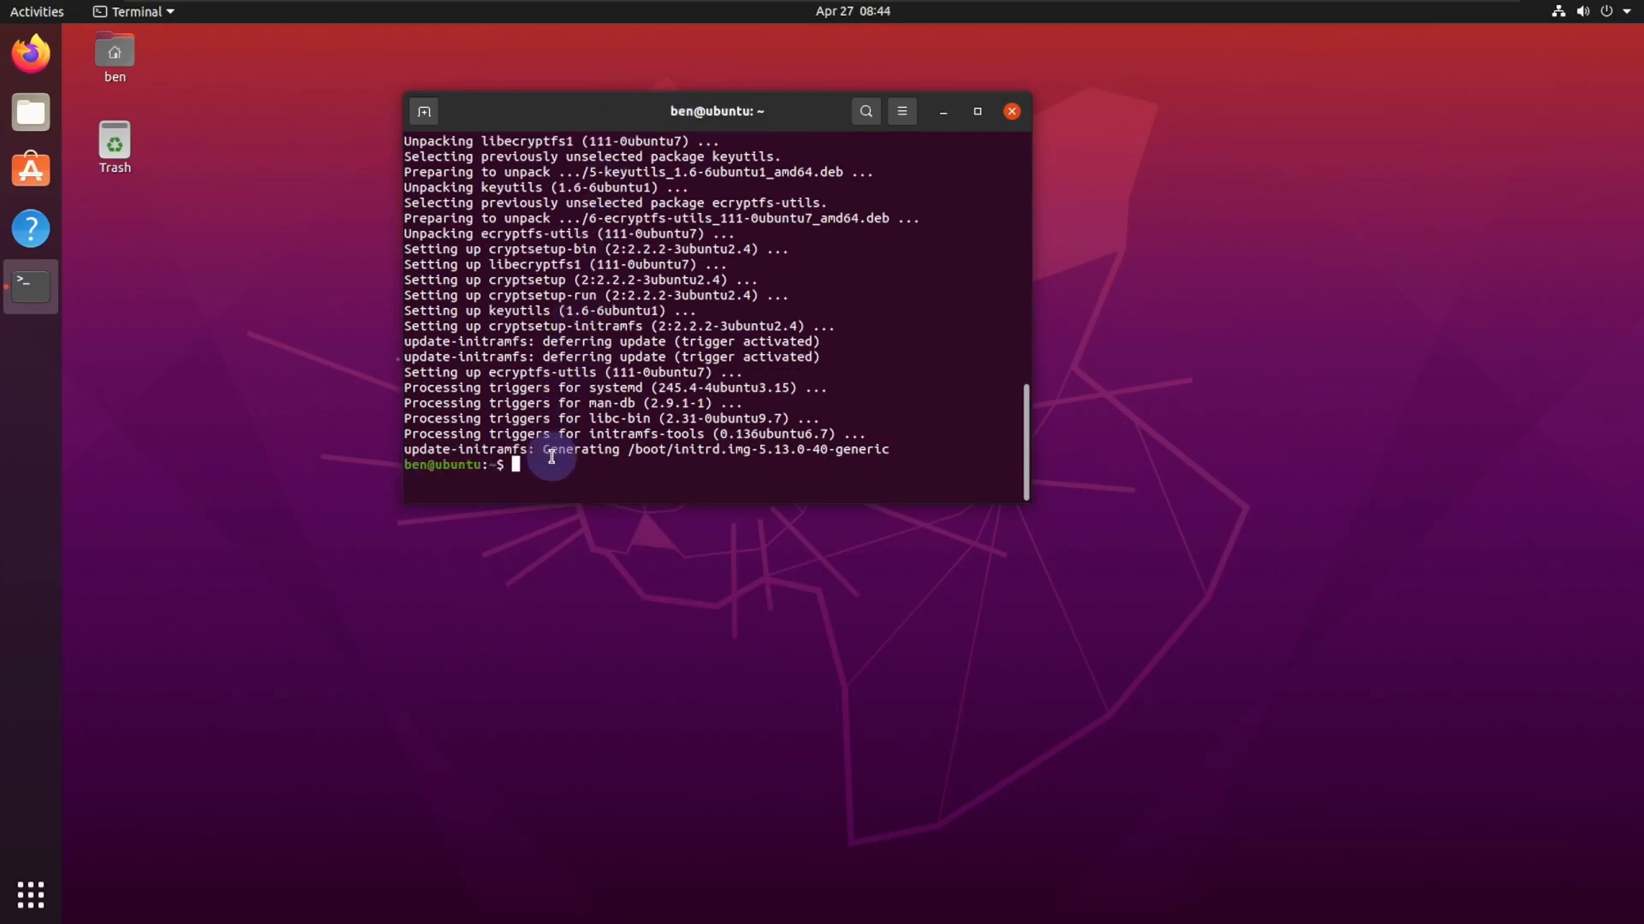
Add user encryption_user with a password, leaving name and other details at defaults.
text(s)
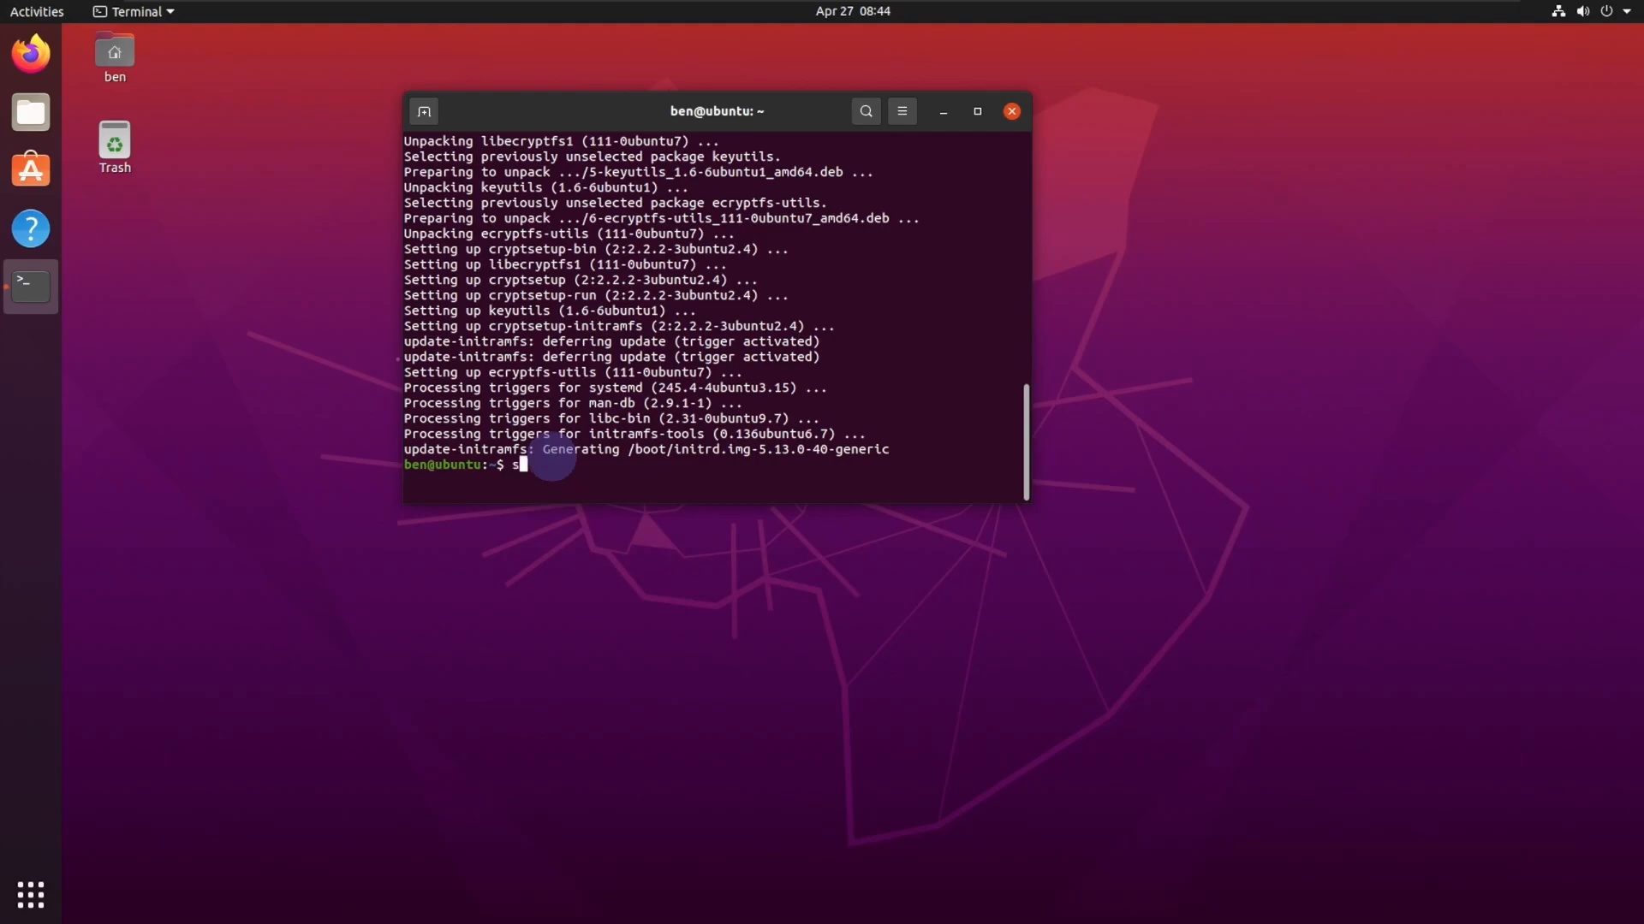
text(udo adduser encrpy)
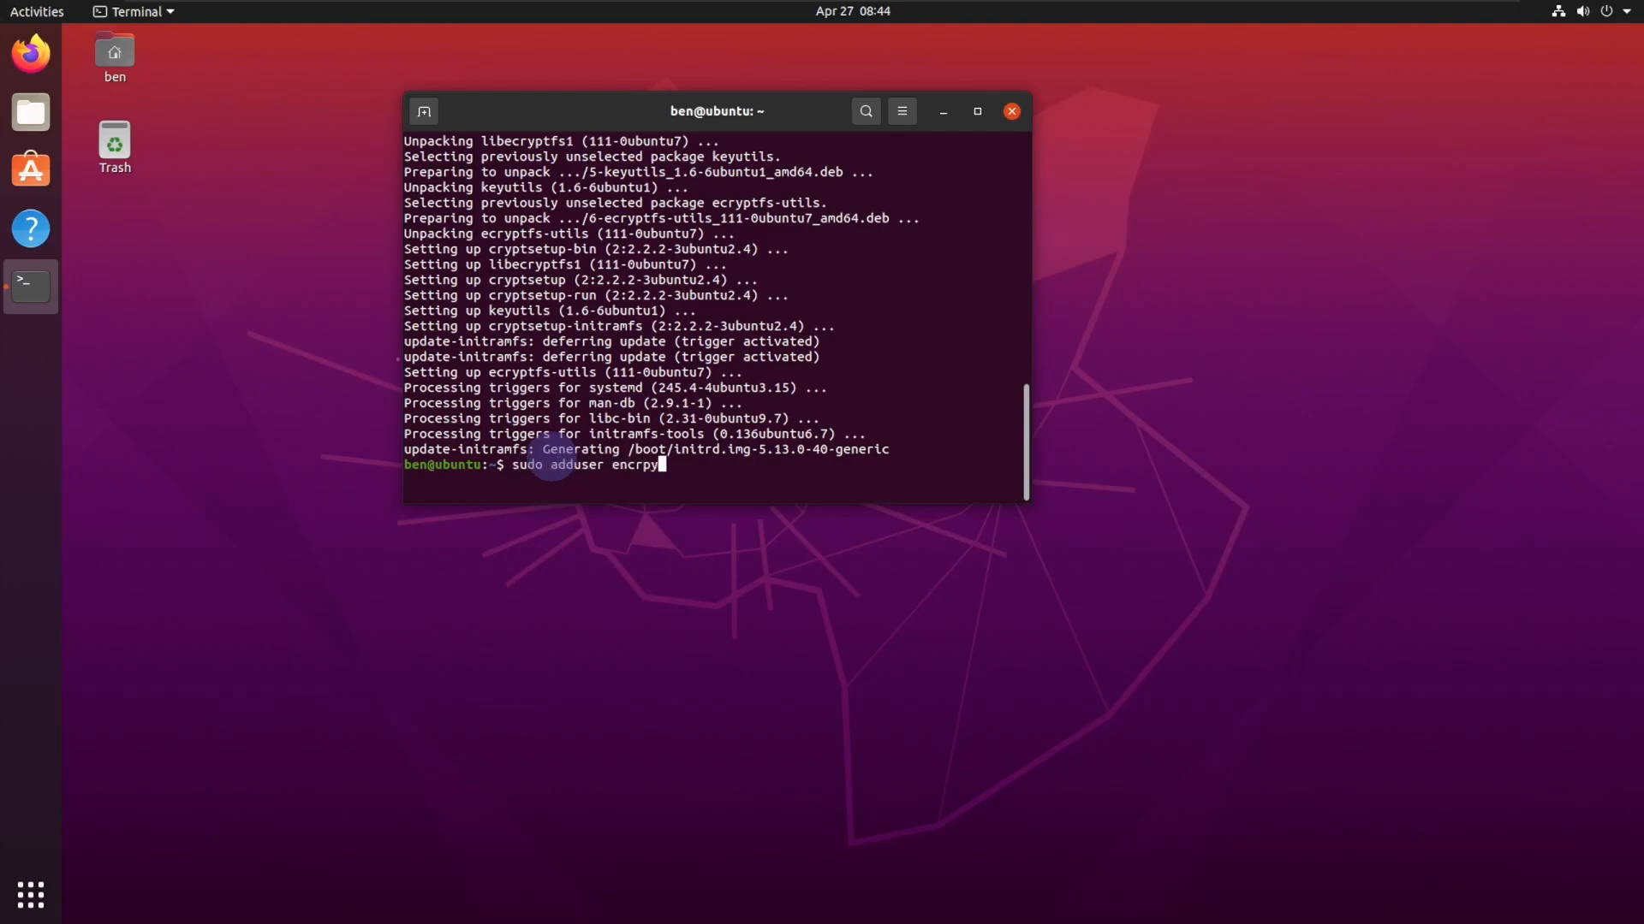
text(tion_user)
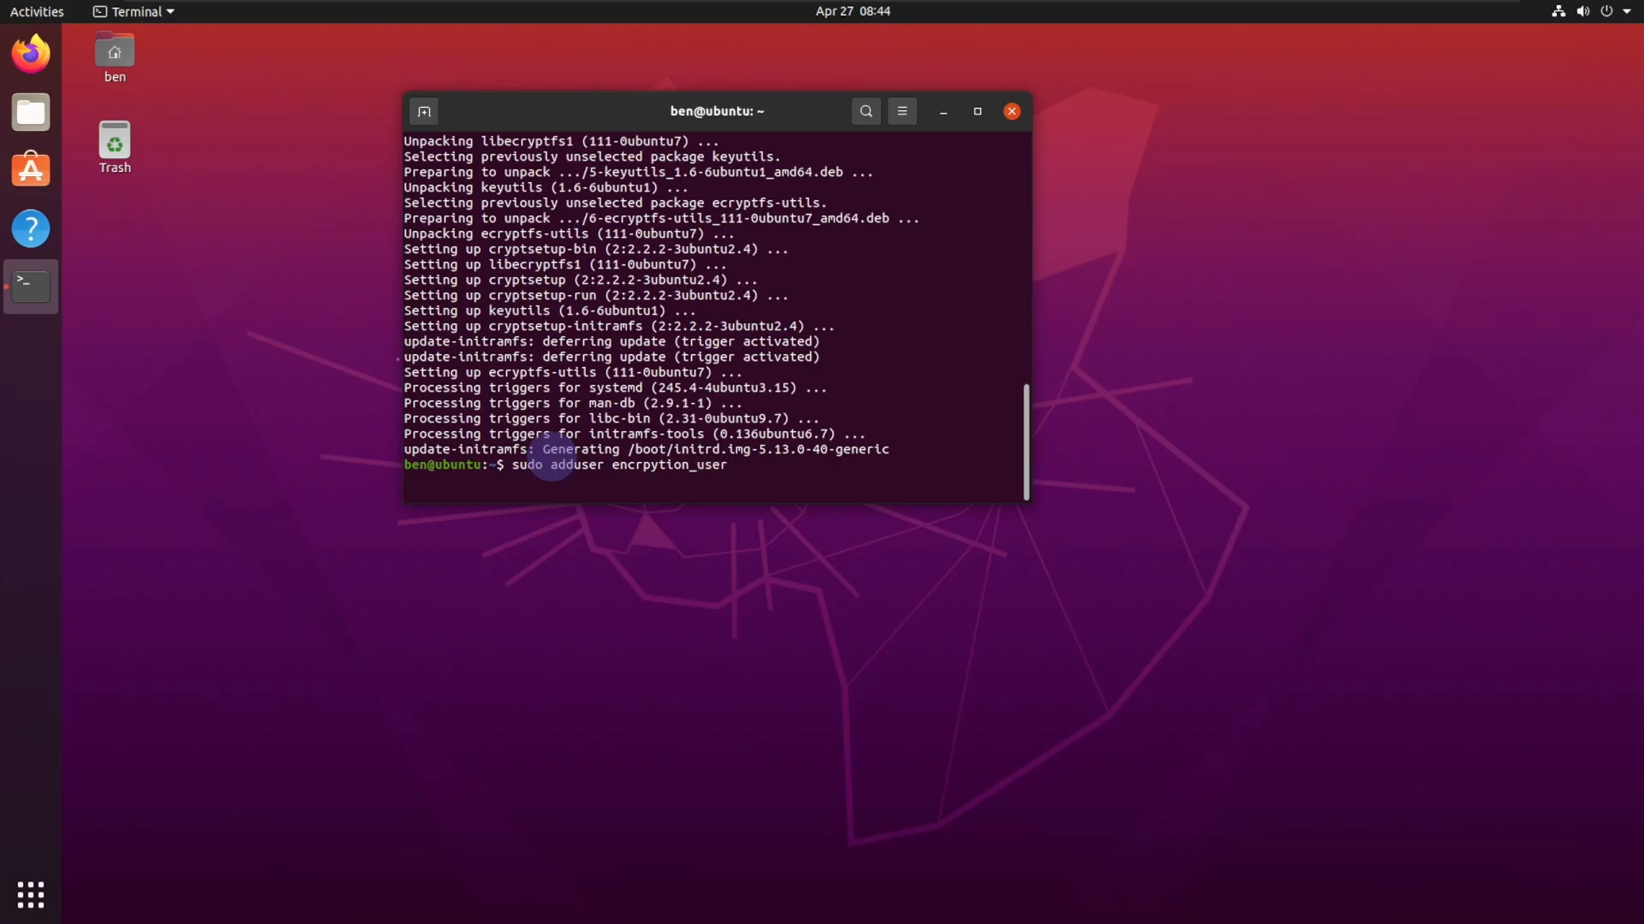
key(Return)
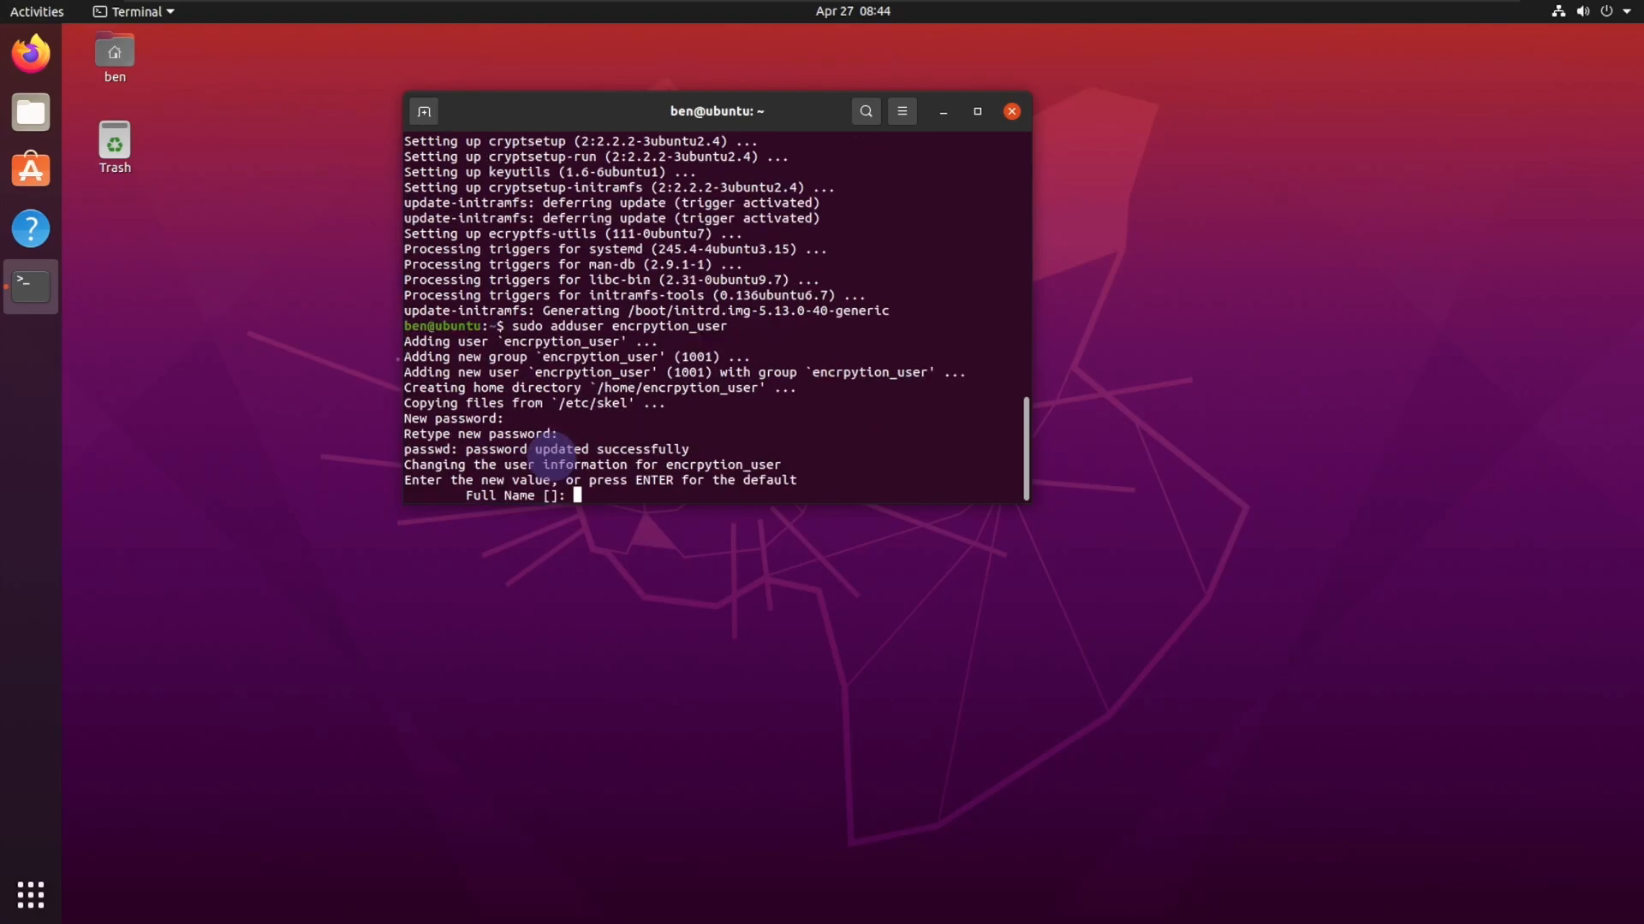
key(Return)
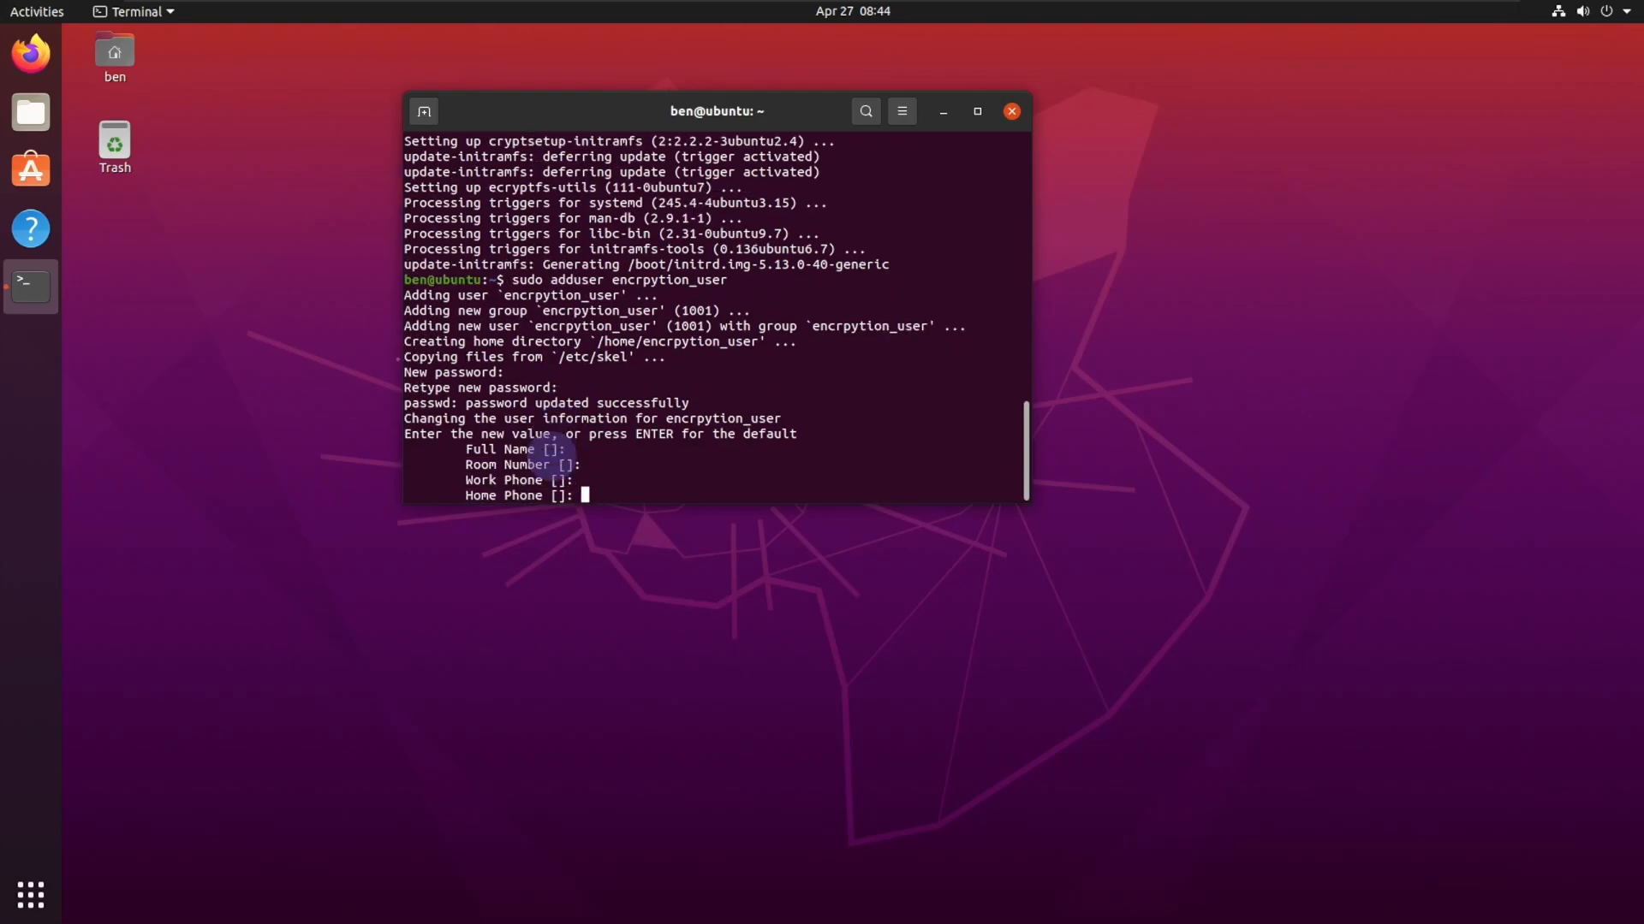
key(Return)
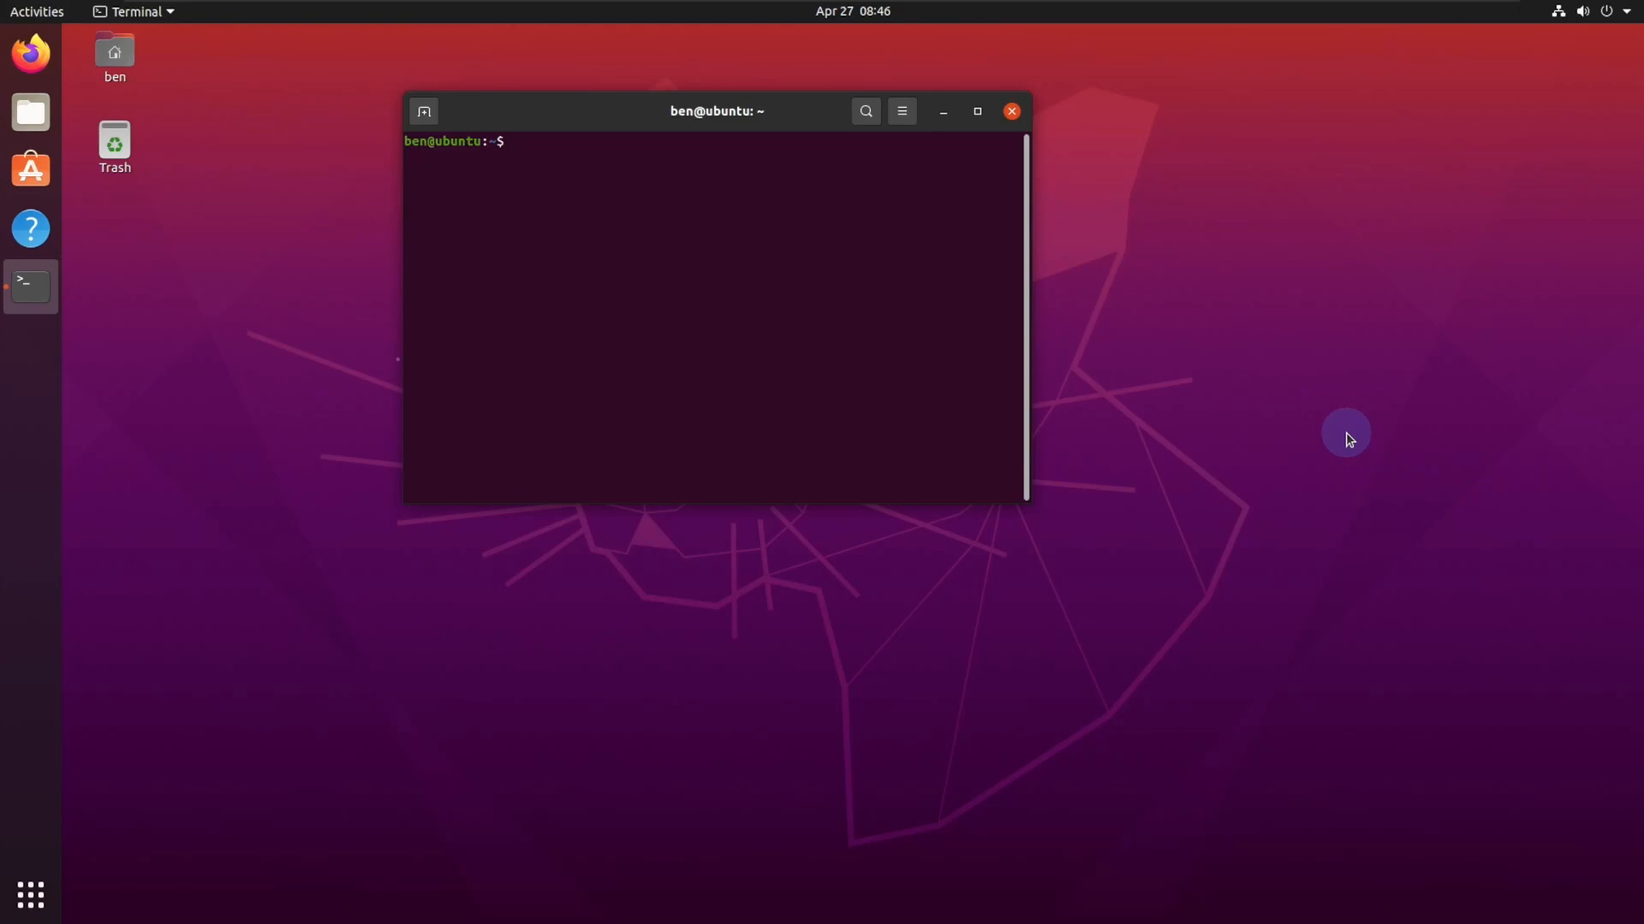
Add encryption_user to the sudo group with usermod -aG sudo.
text(sudo usermod)
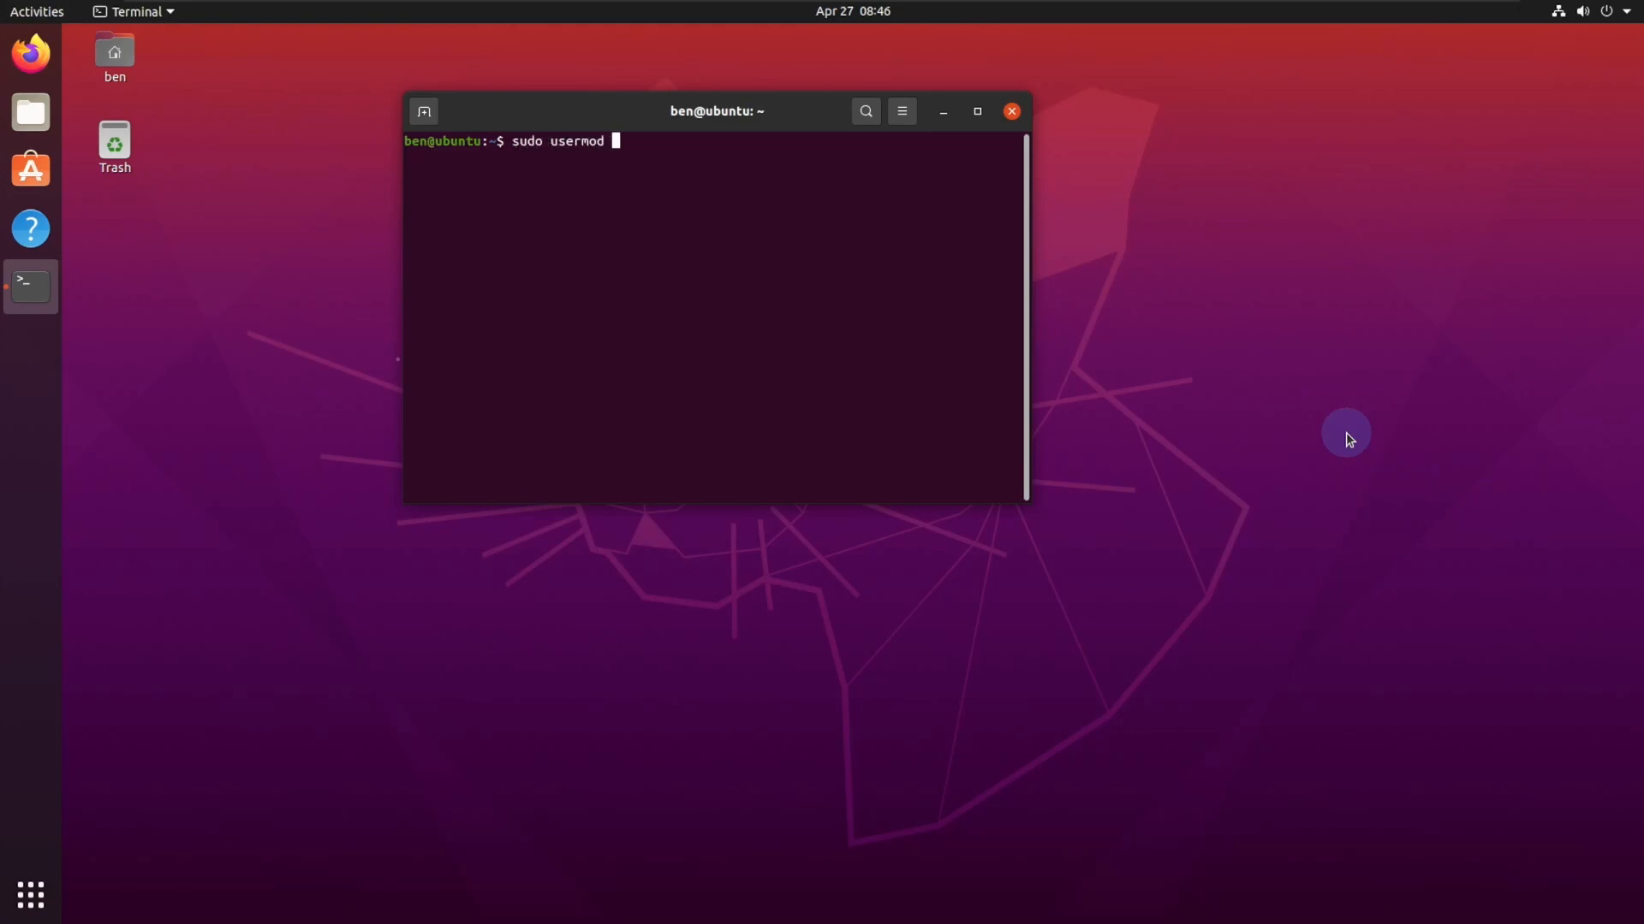
text(-A)
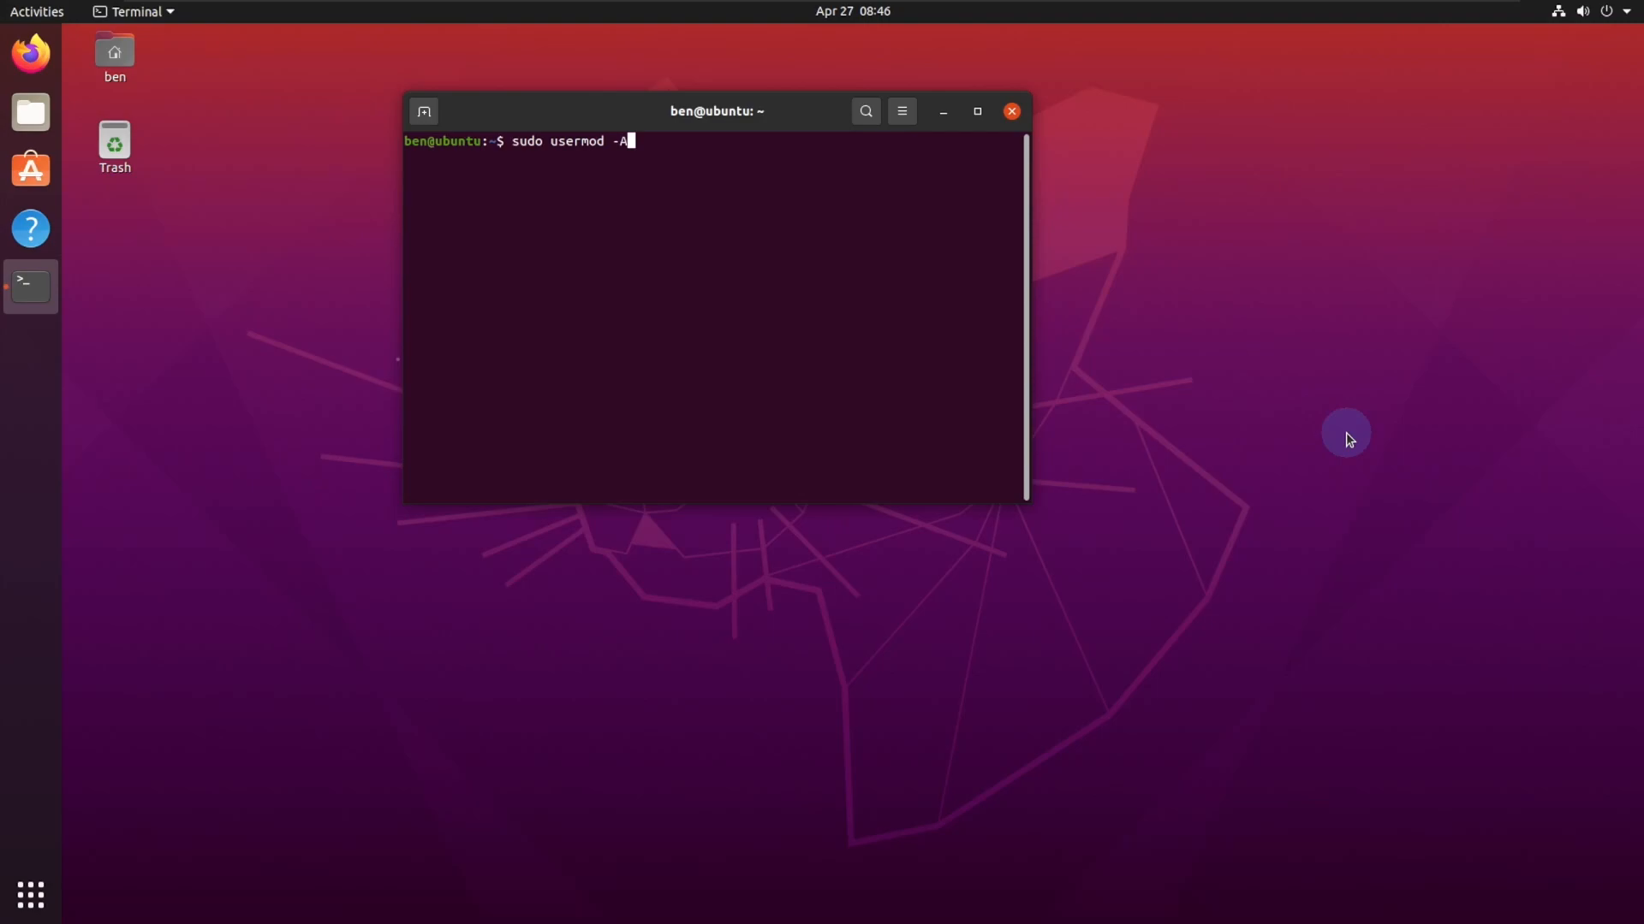
text(G)
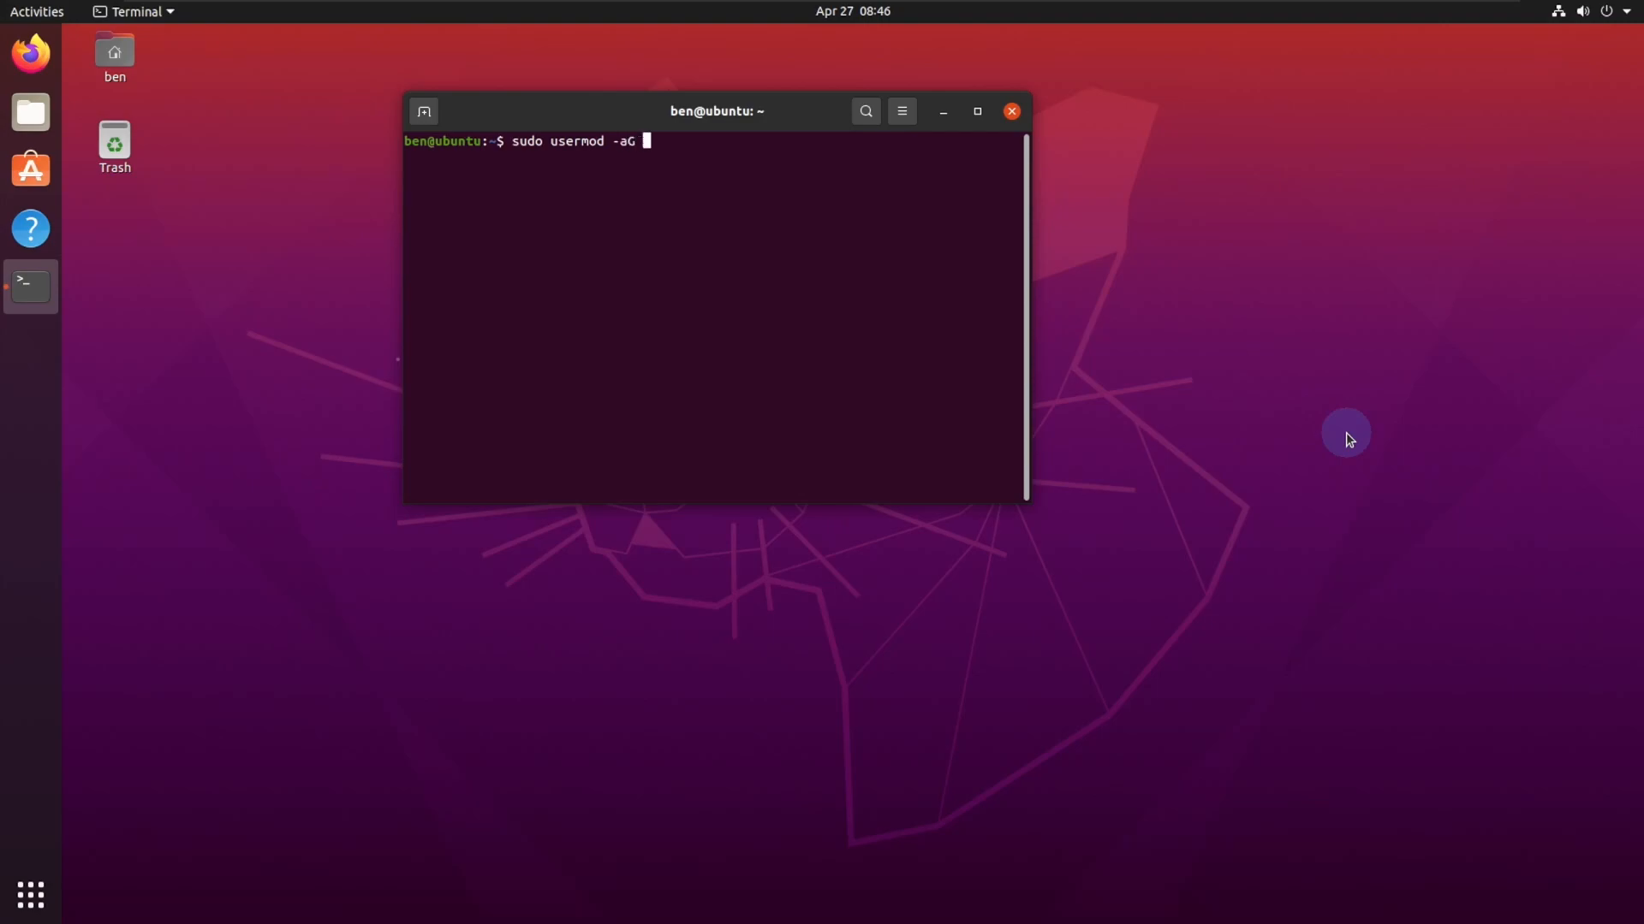
text(sudo encr)
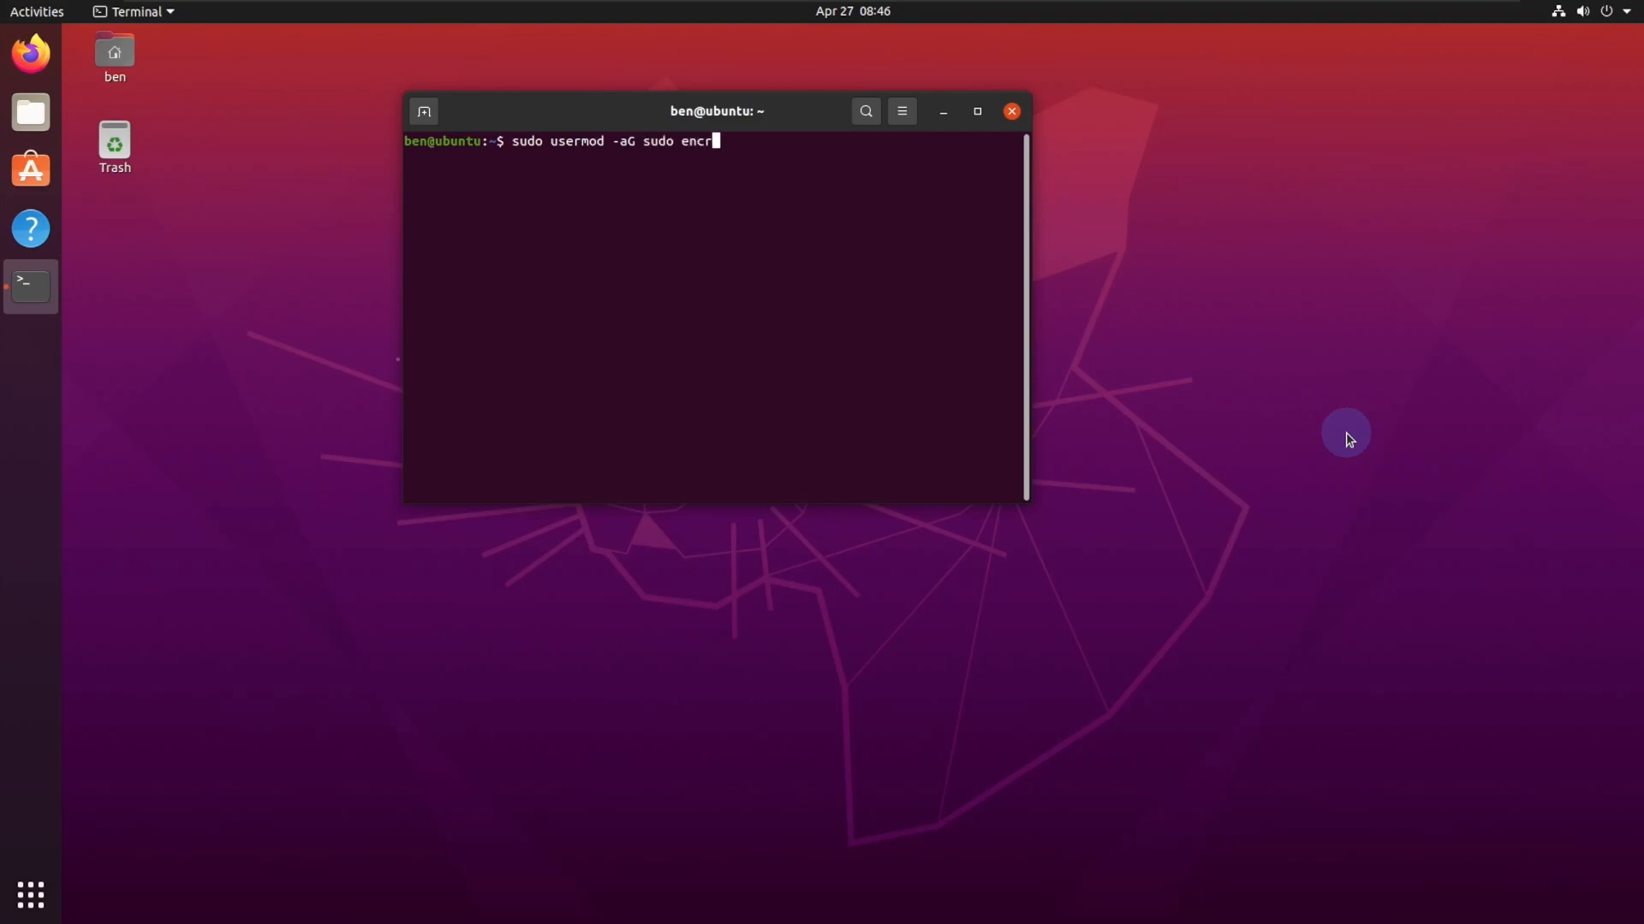
key(Return)
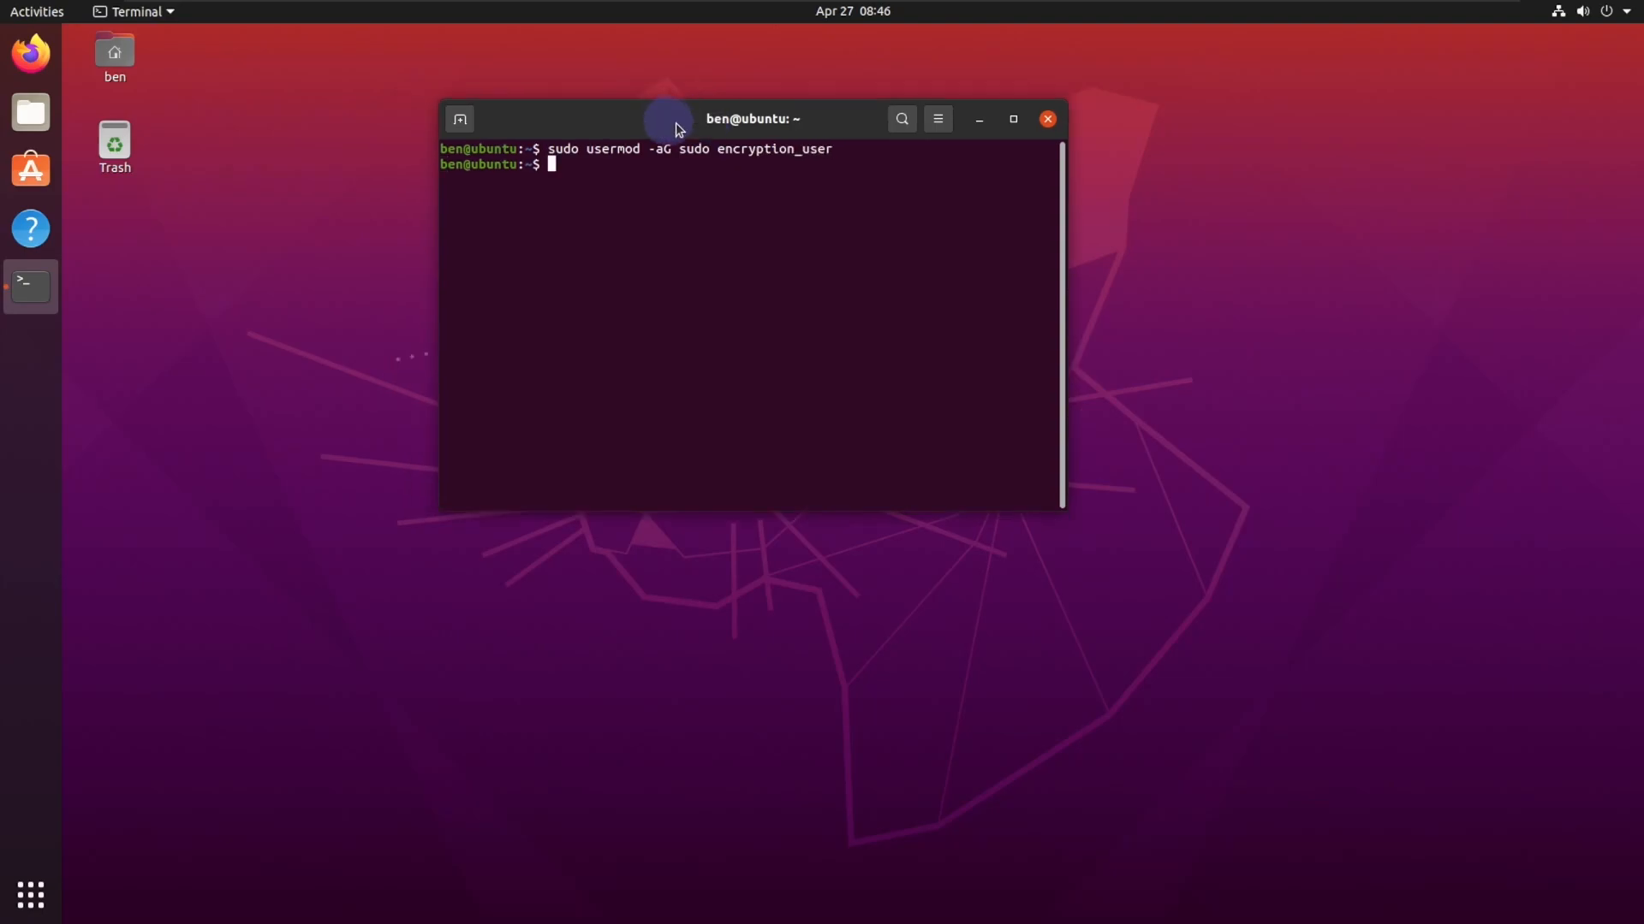
mouse_move(746, 145)
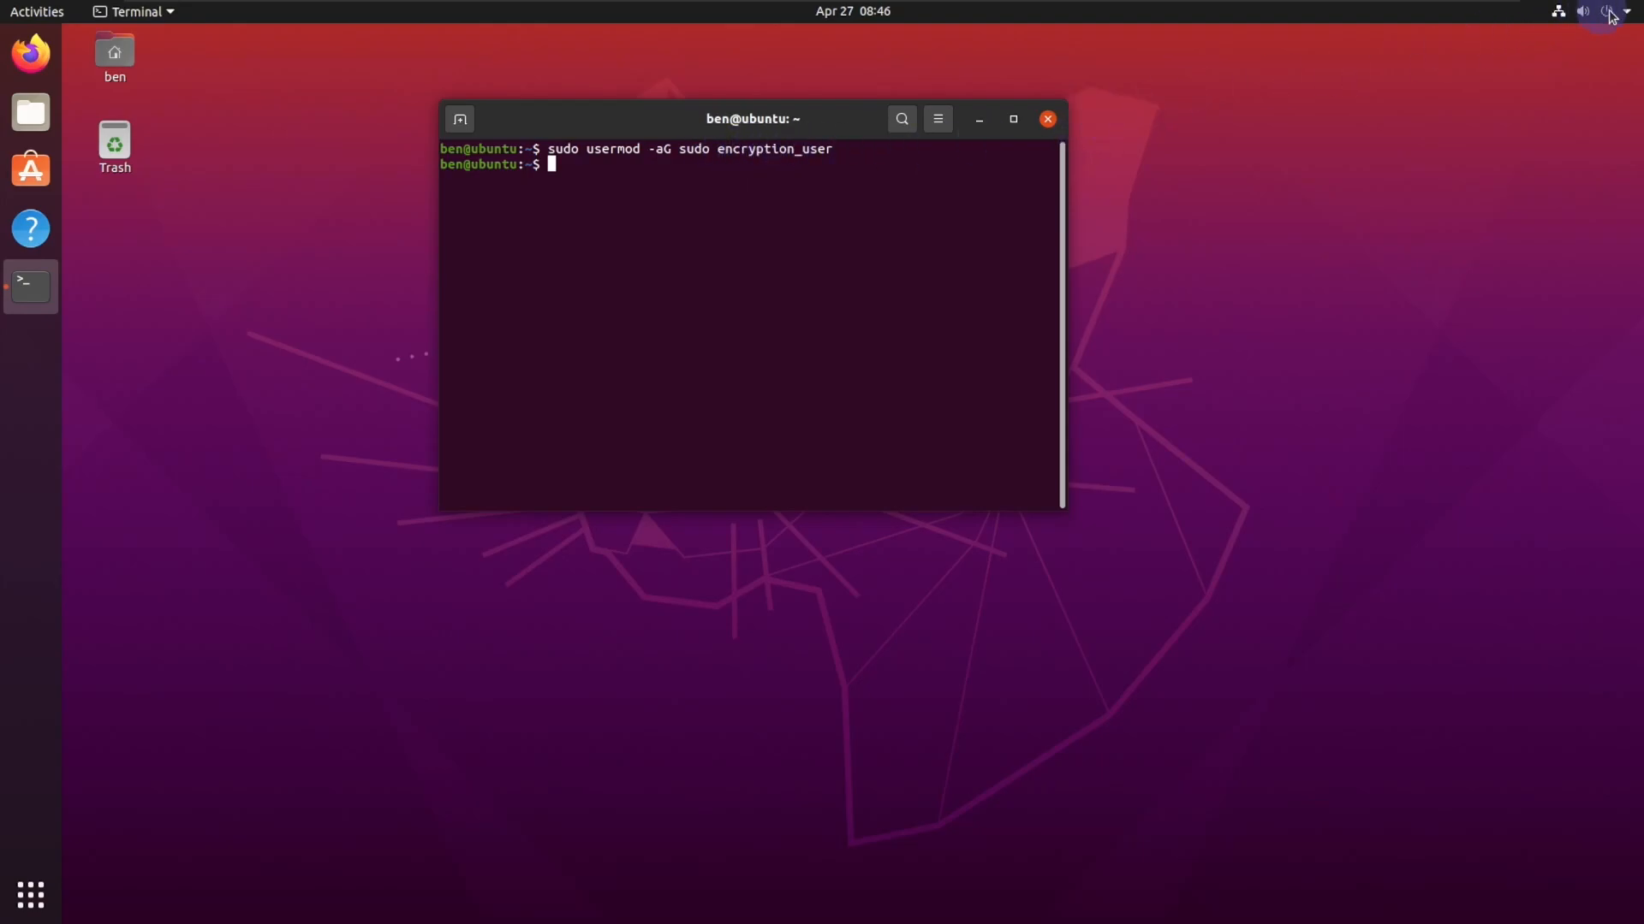
Log out of the current session from the system menu and confirm.
click(1612, 12)
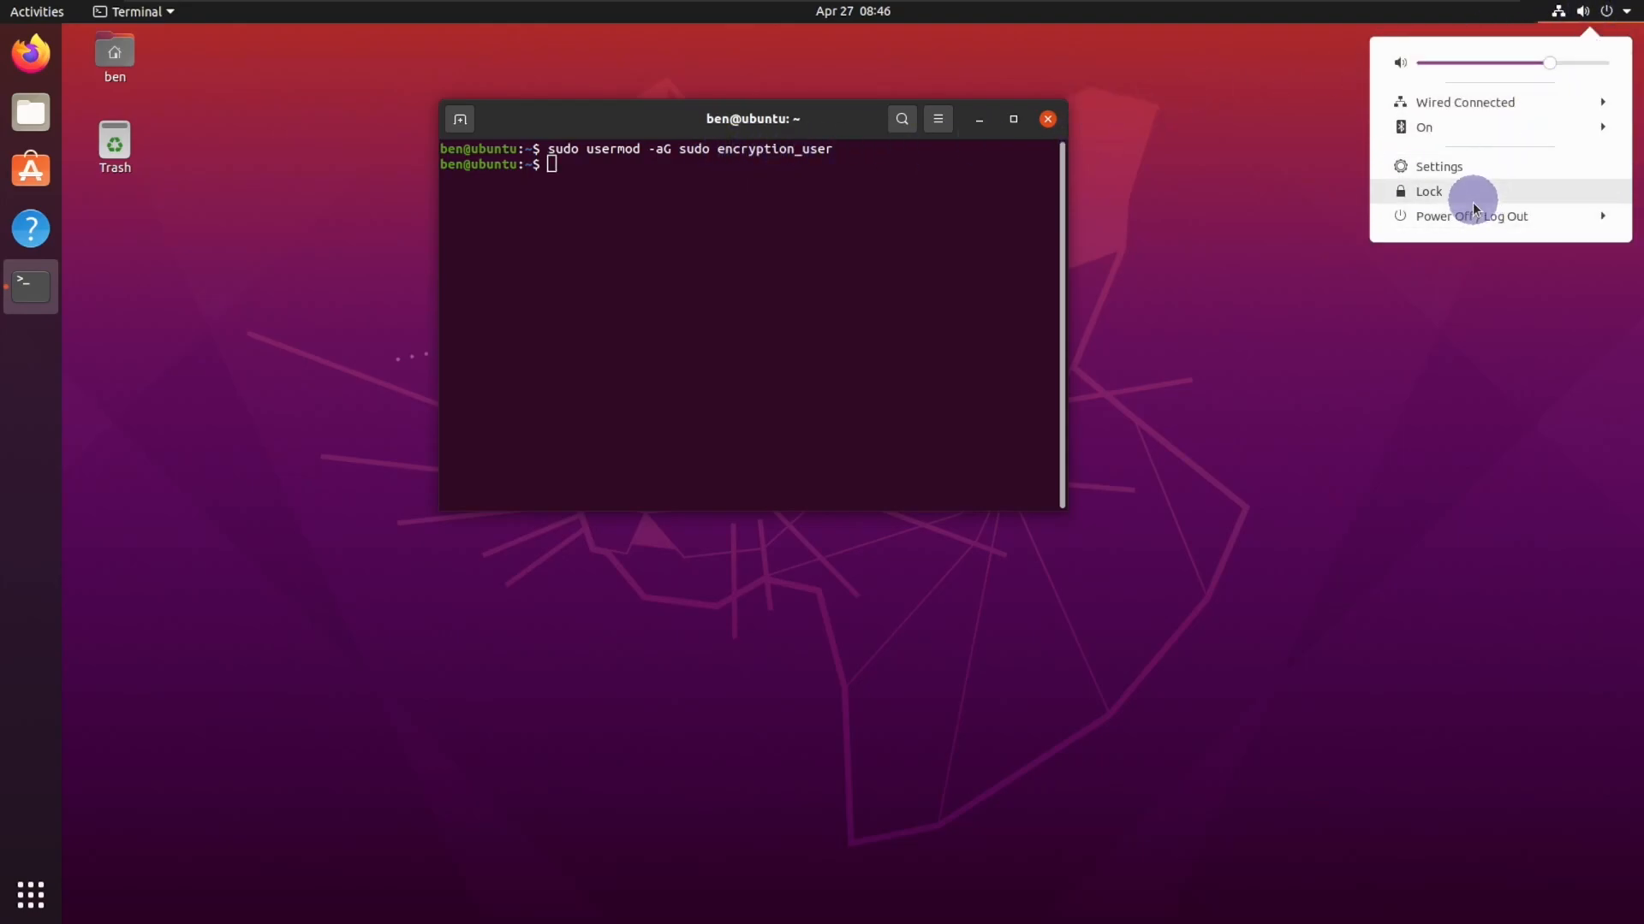
click(1470, 215)
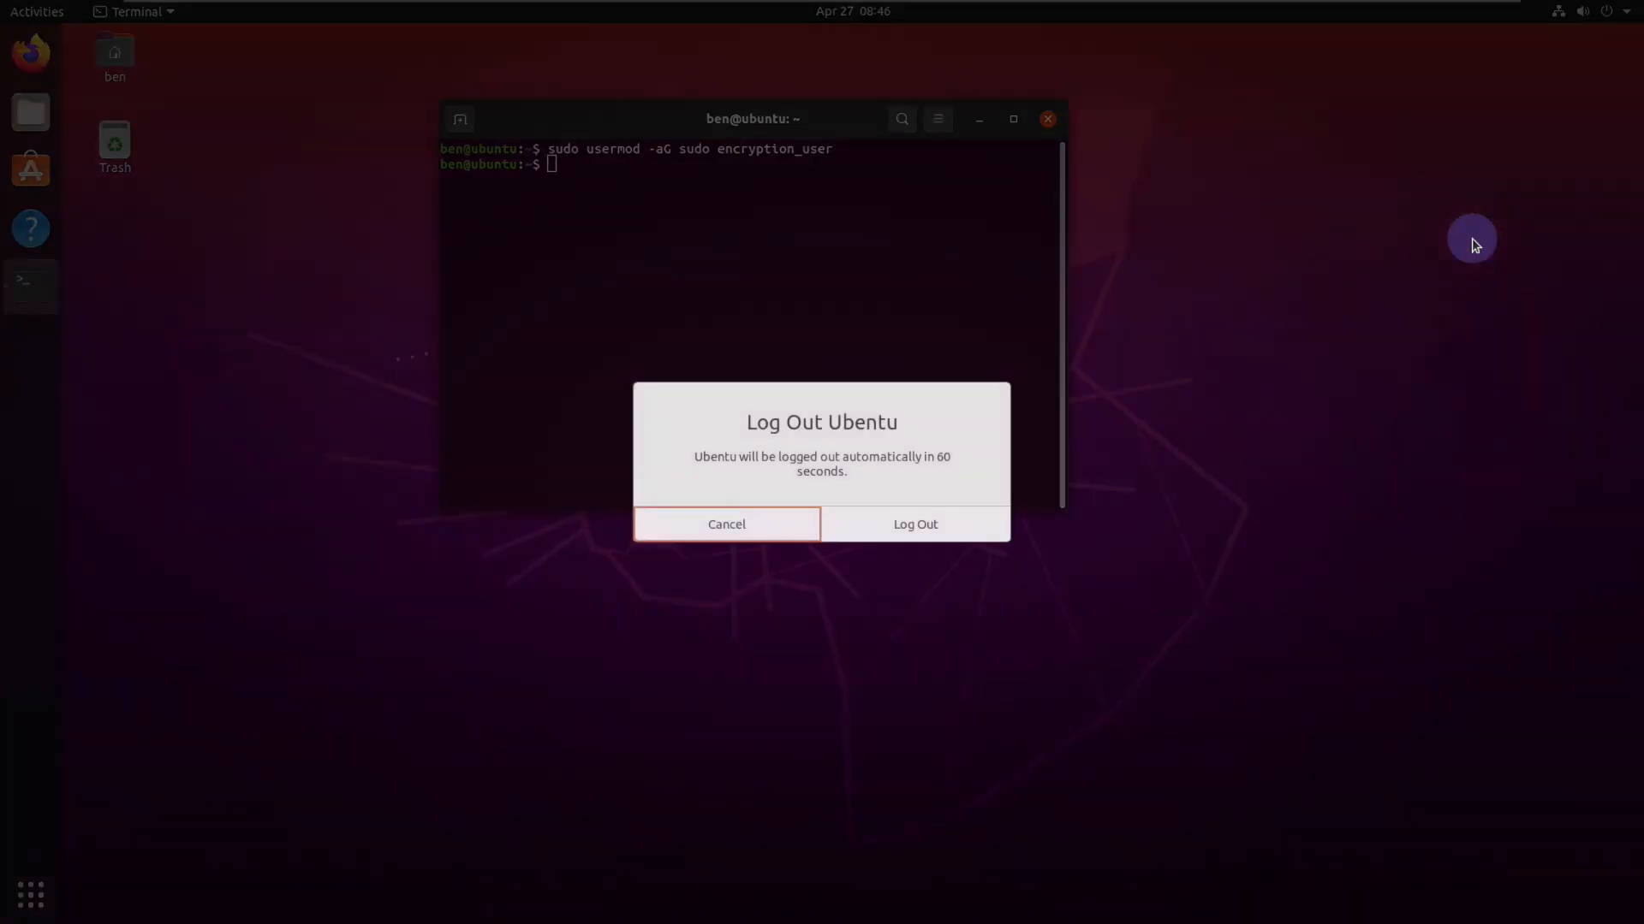
click(725, 523)
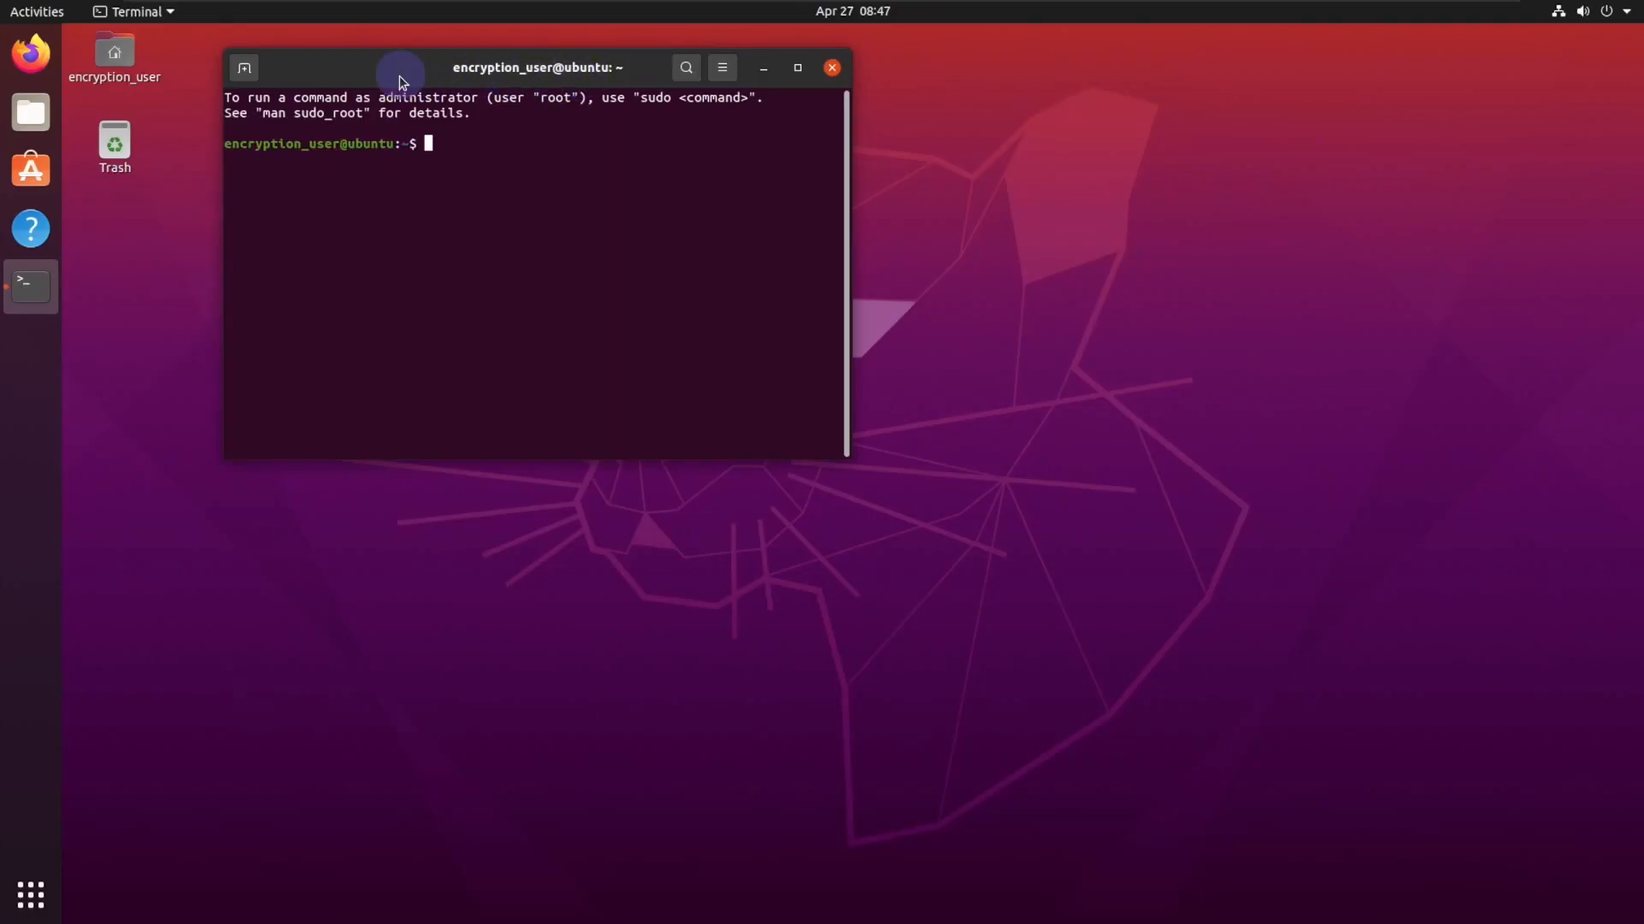
List ben's home folder with sudo ls -al, entering the administrator password.
drag(536, 67, 622, 101)
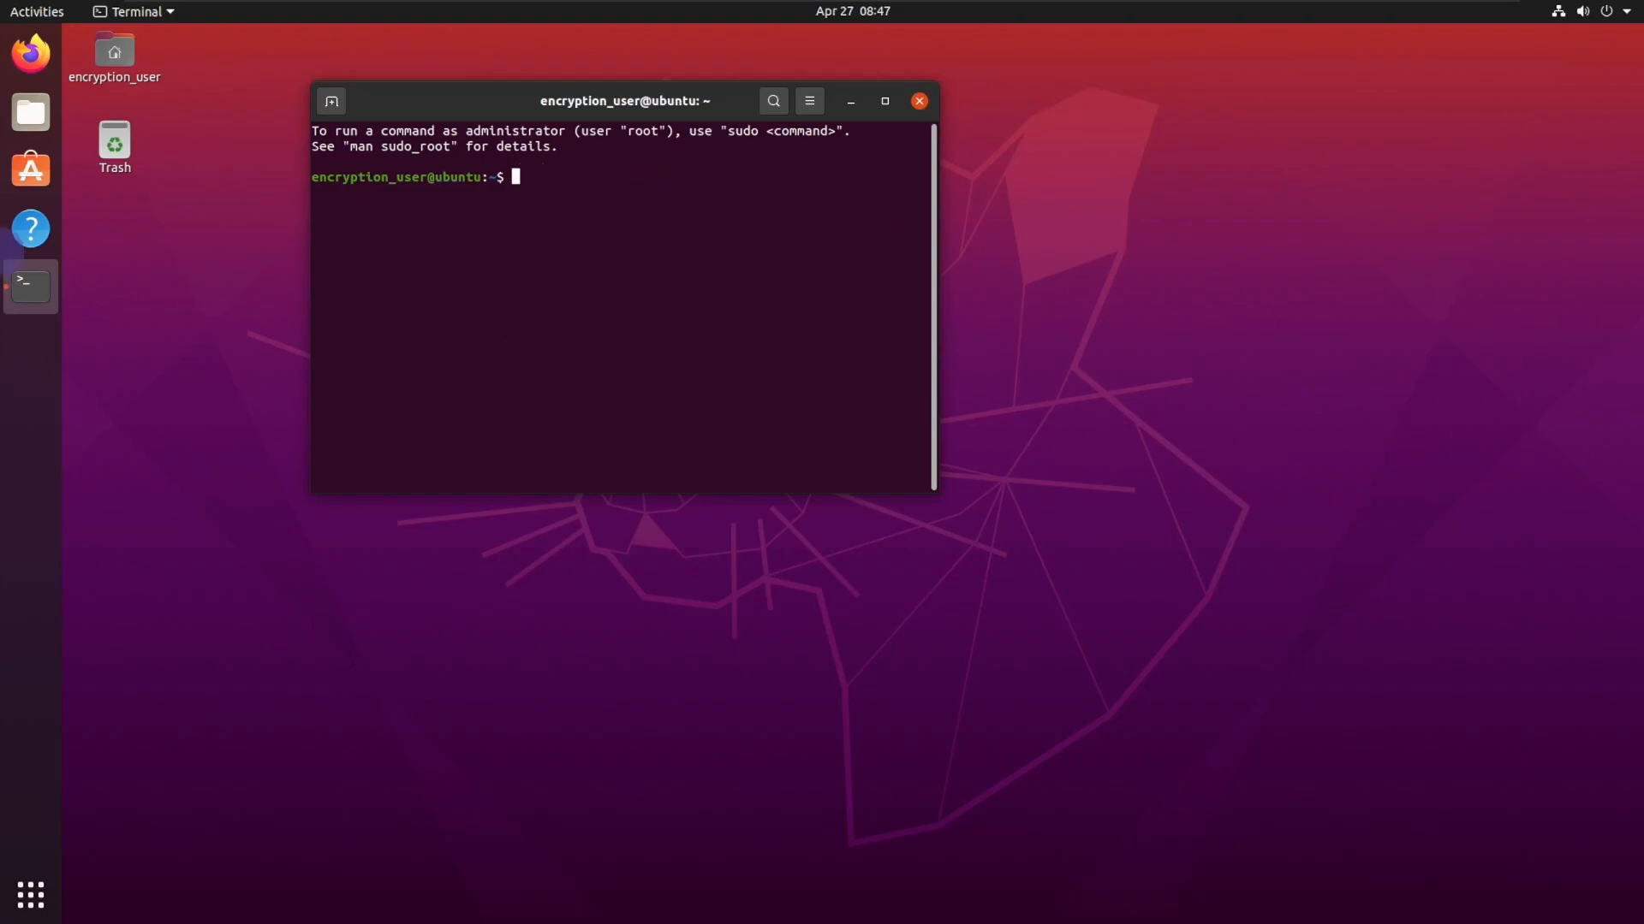
text(sudo)
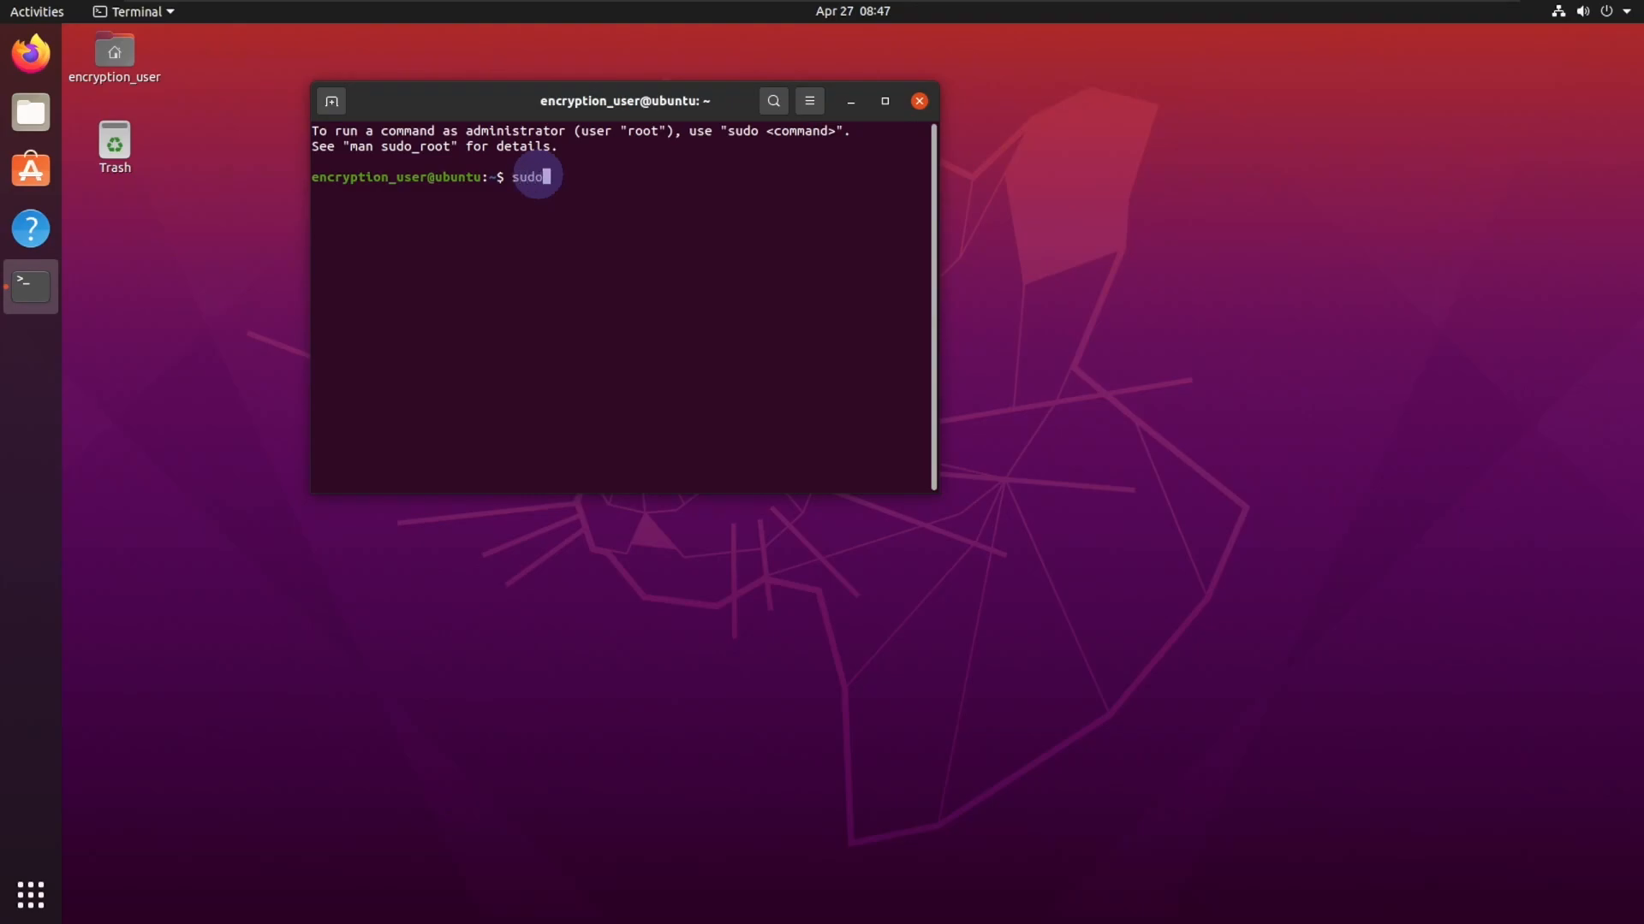
text(ls -a)
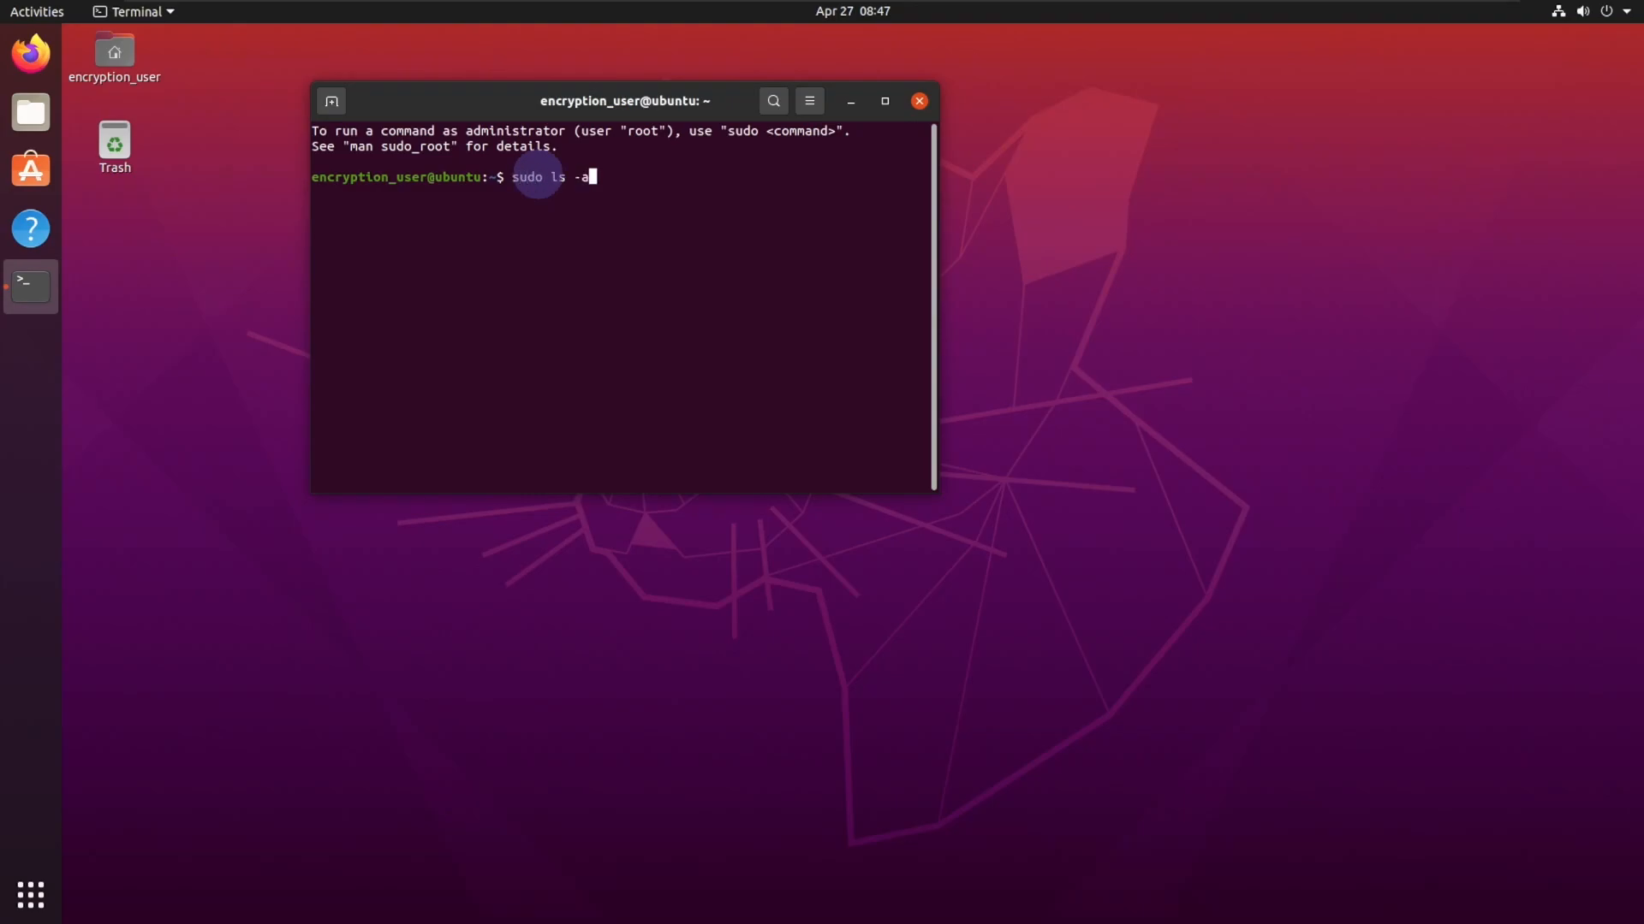
text(l ben)
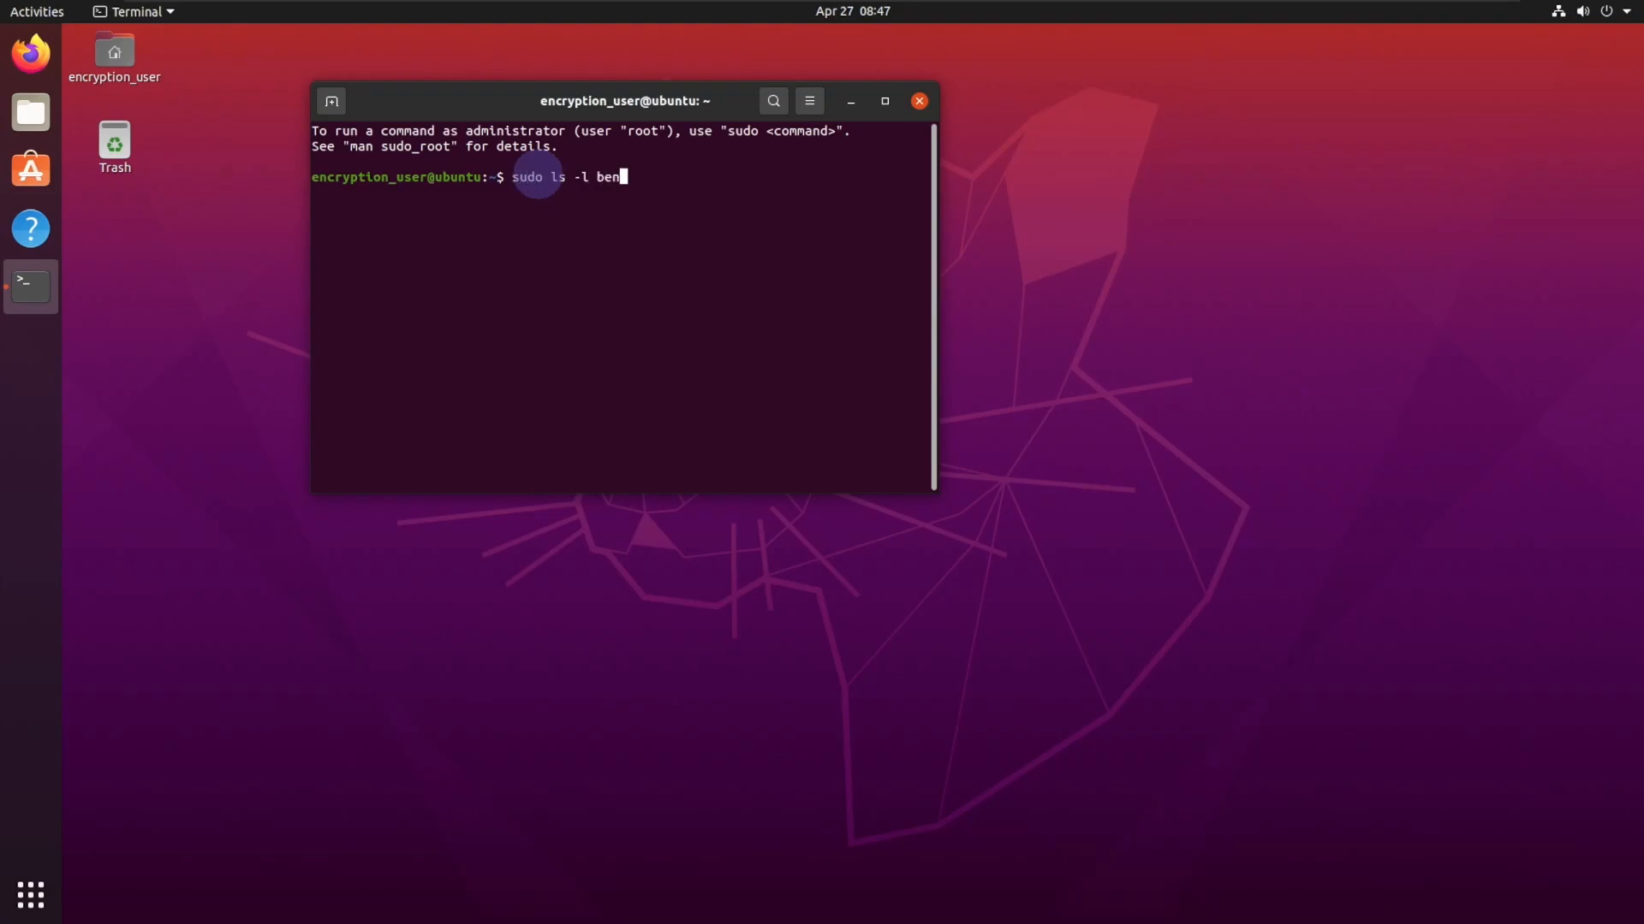
key(Return)
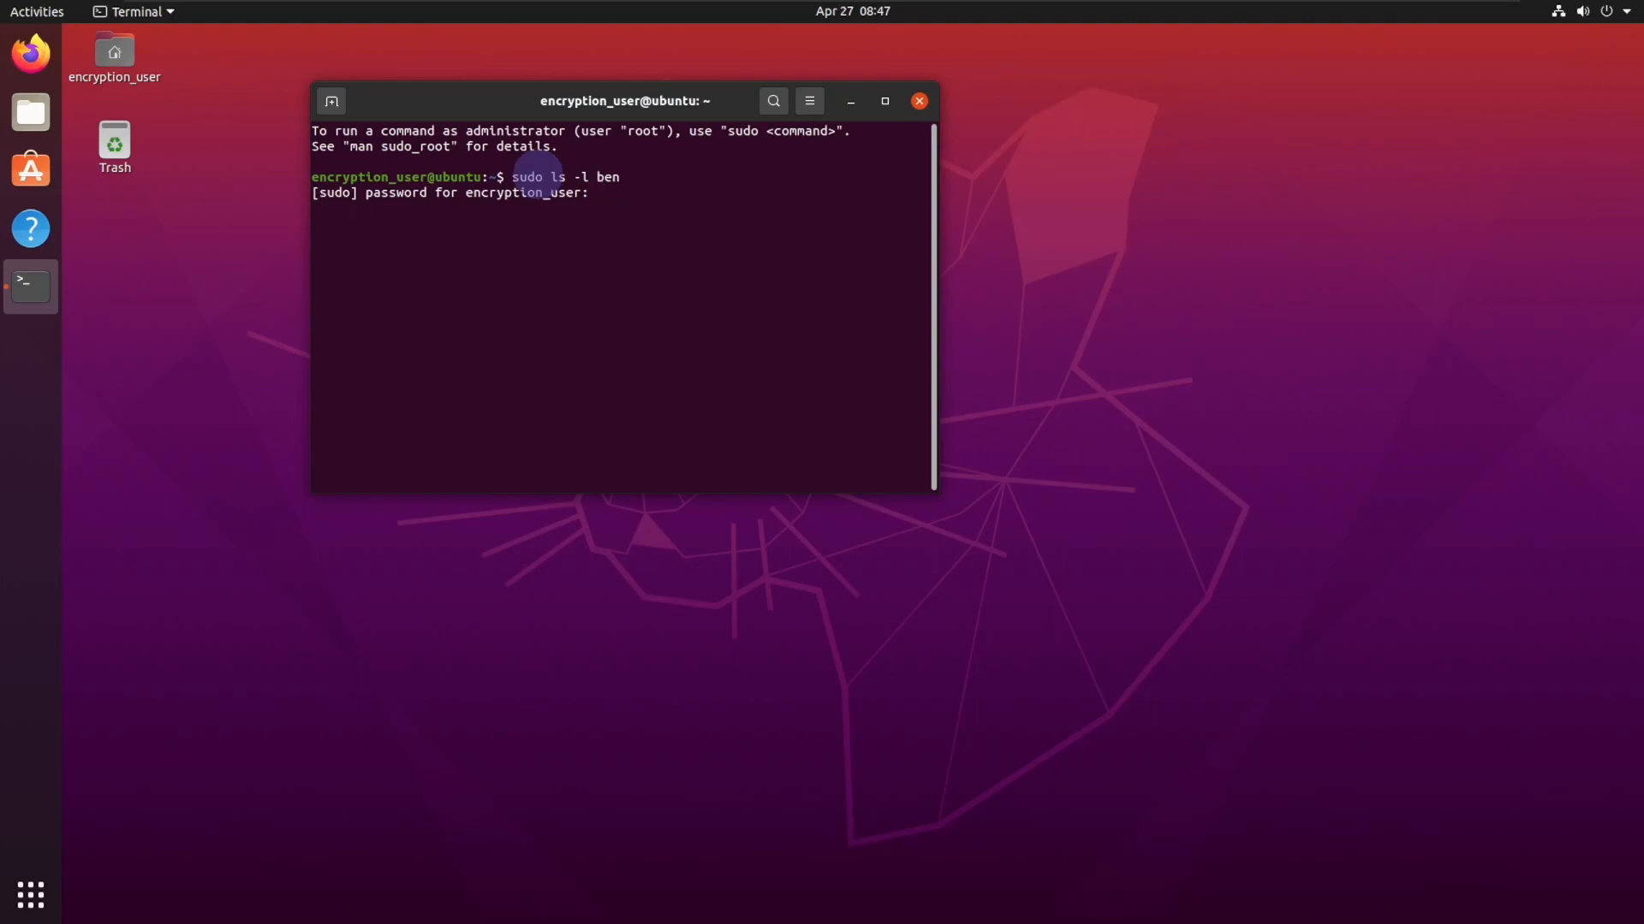
key(Return)
text(sudo ls -l ~be)
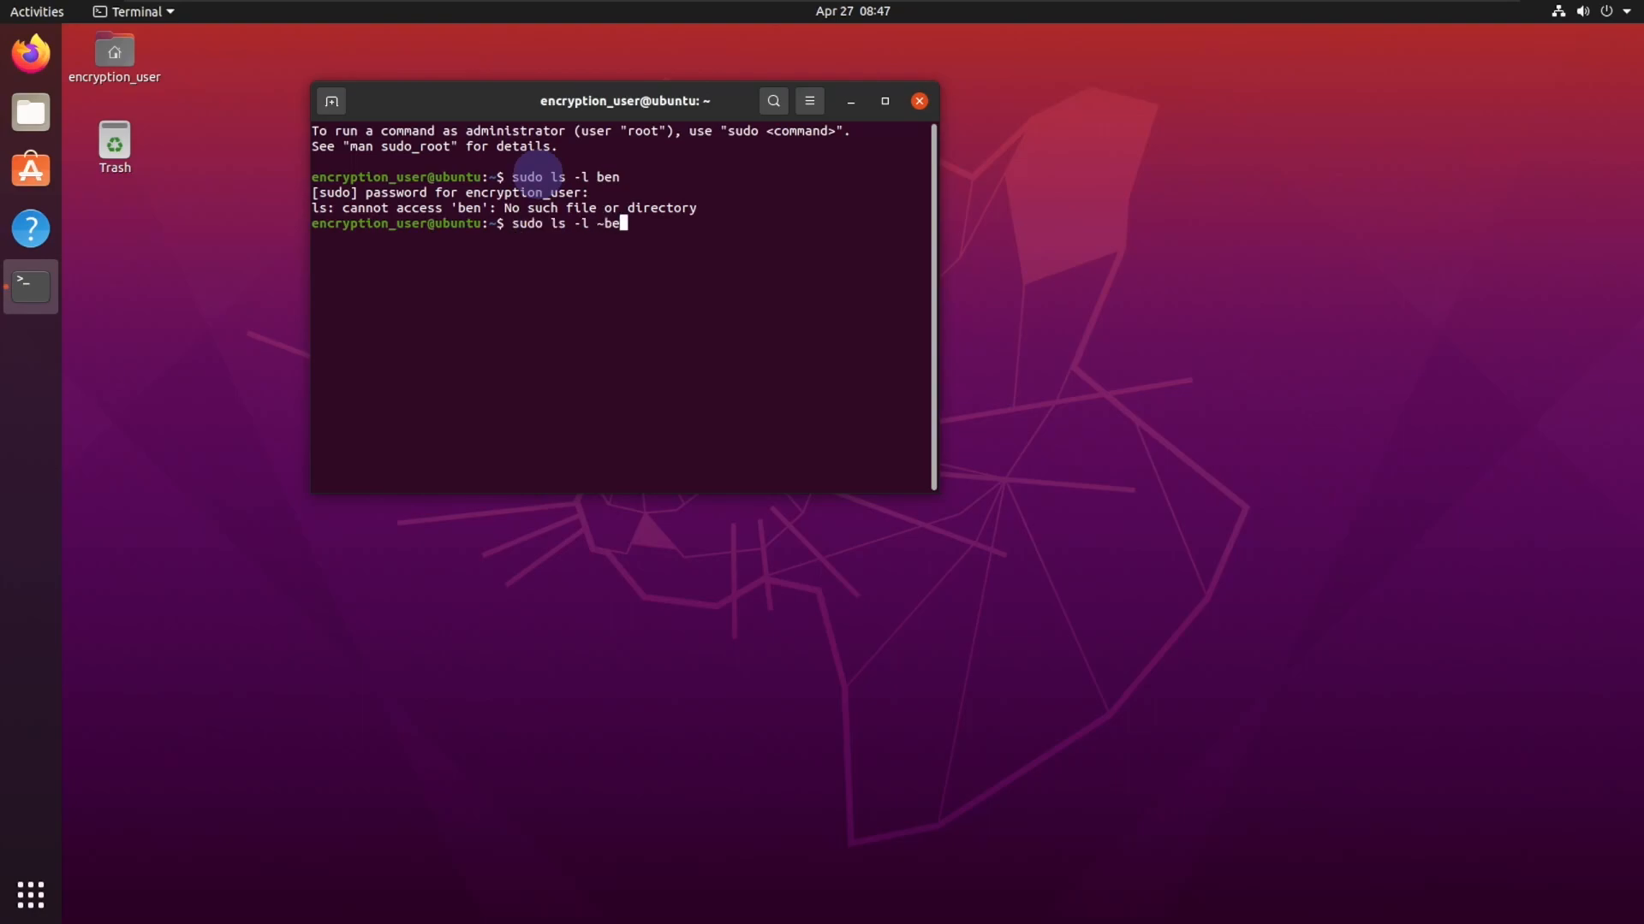
key(Return)
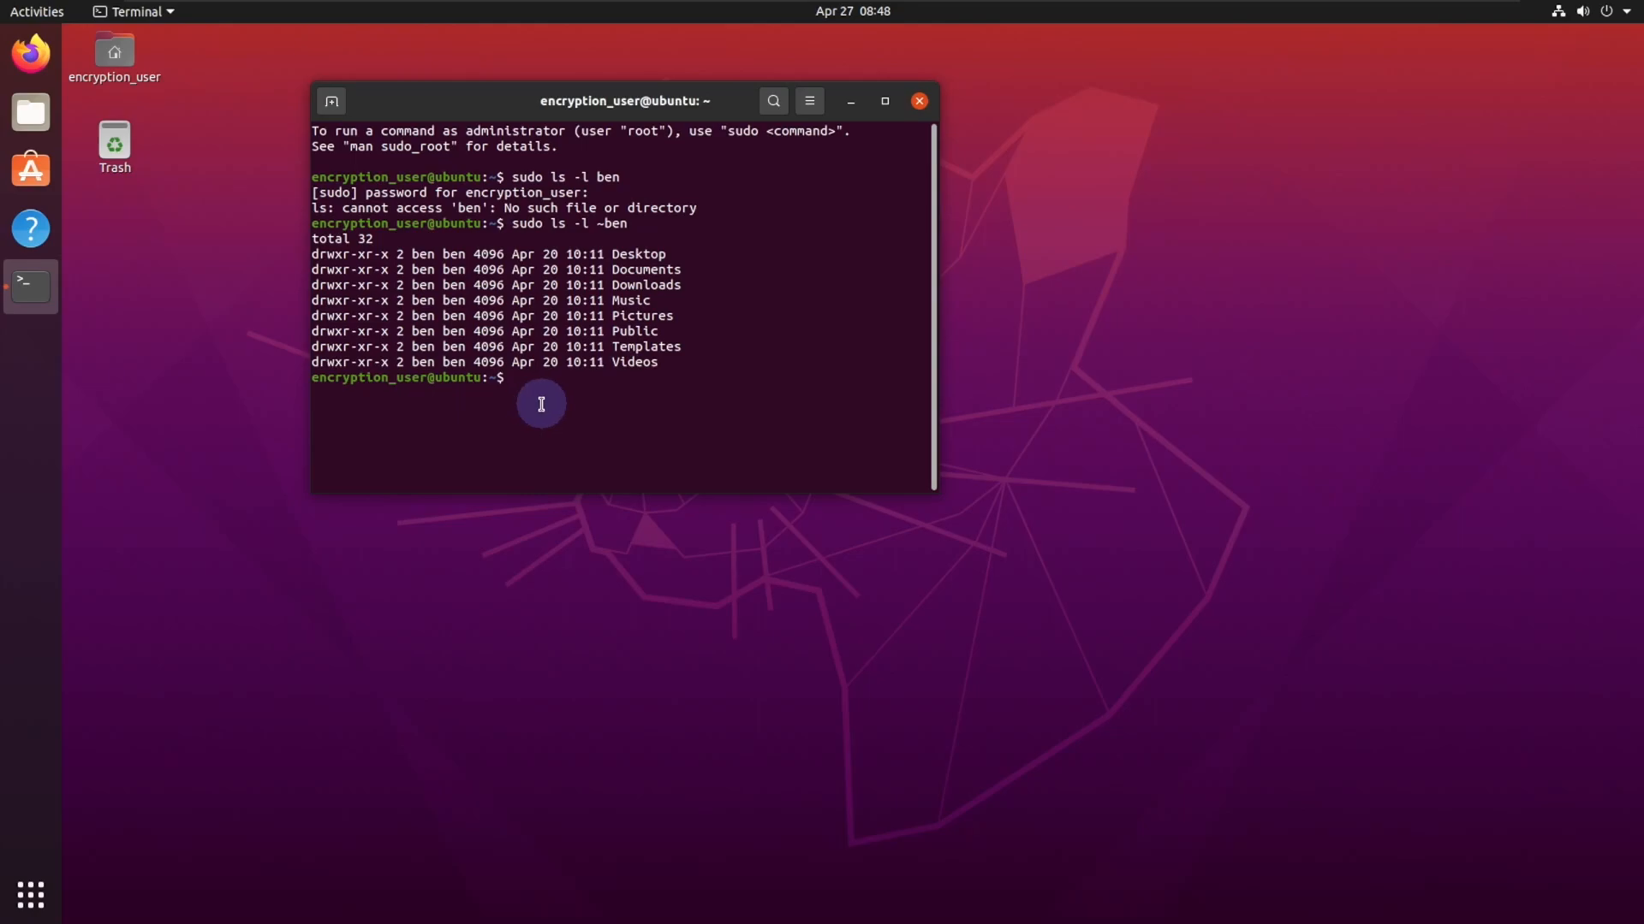
Migrate ben's home to encrypted eCryptfs with sudo ecryptfs-migrate-home -u ben.
text(sudo ecryptfs-migrate-home -u)
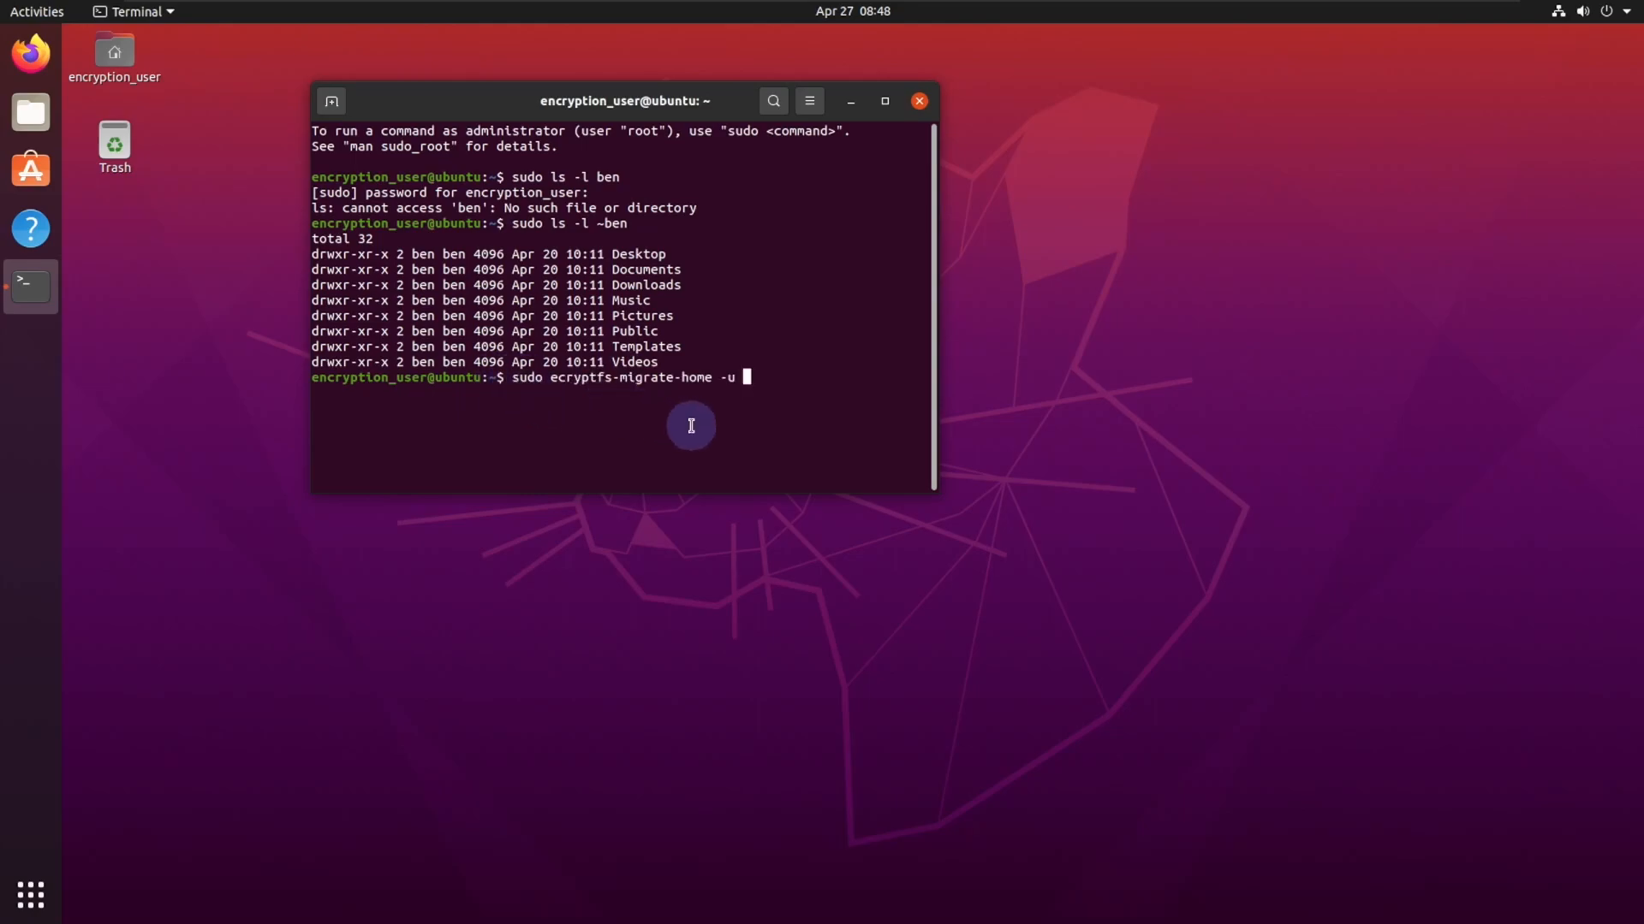
text(ben)
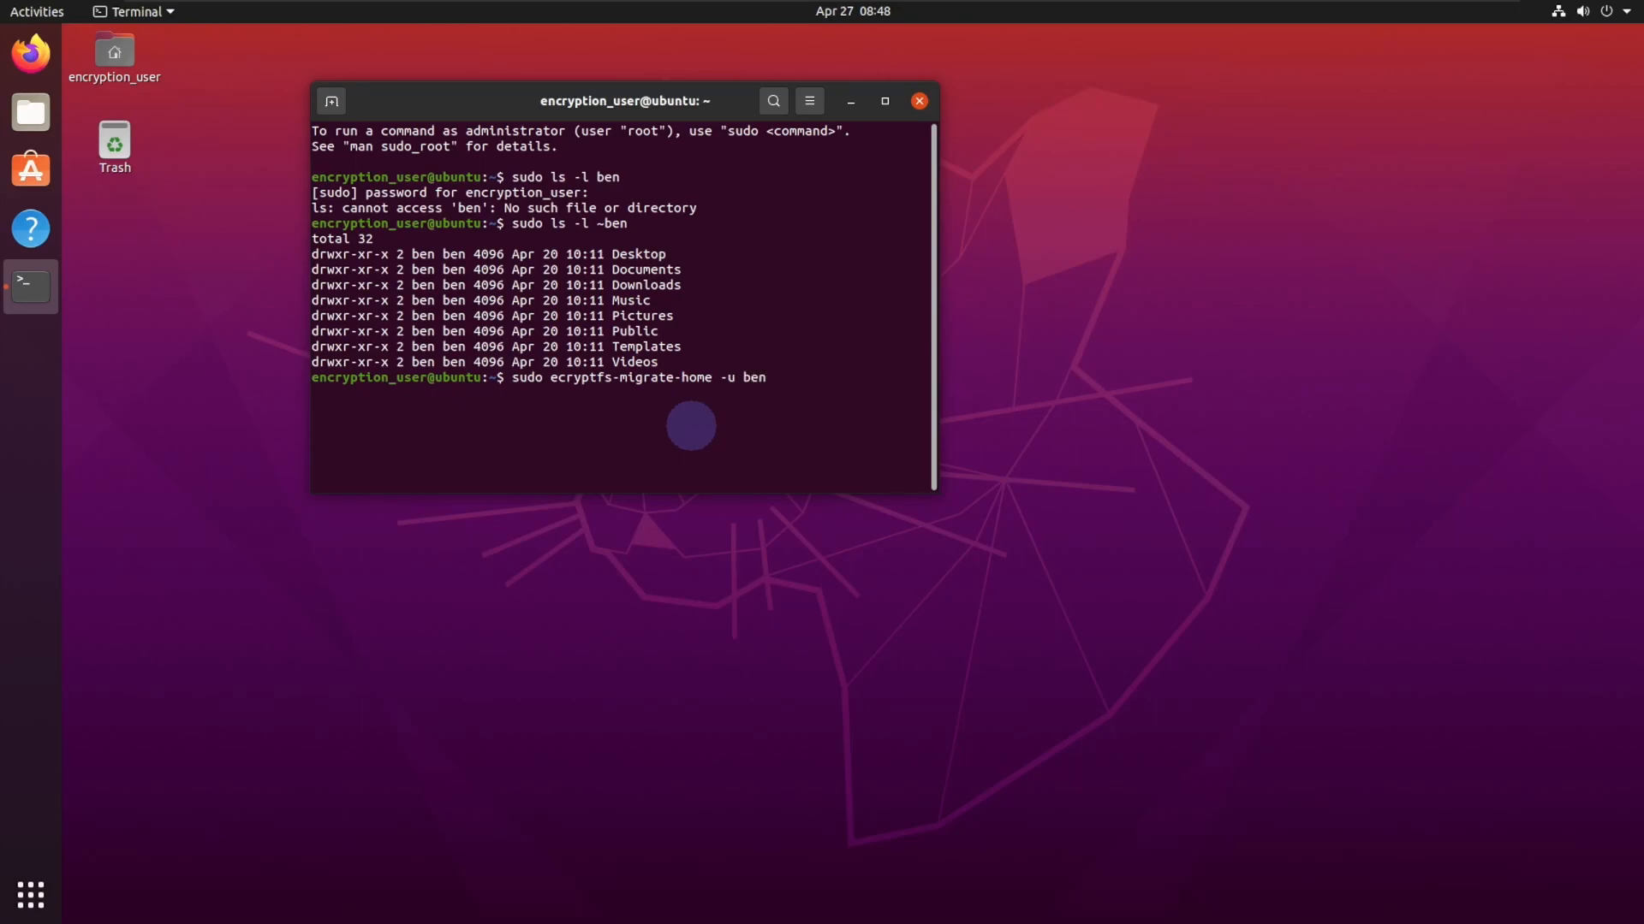
key(Return)
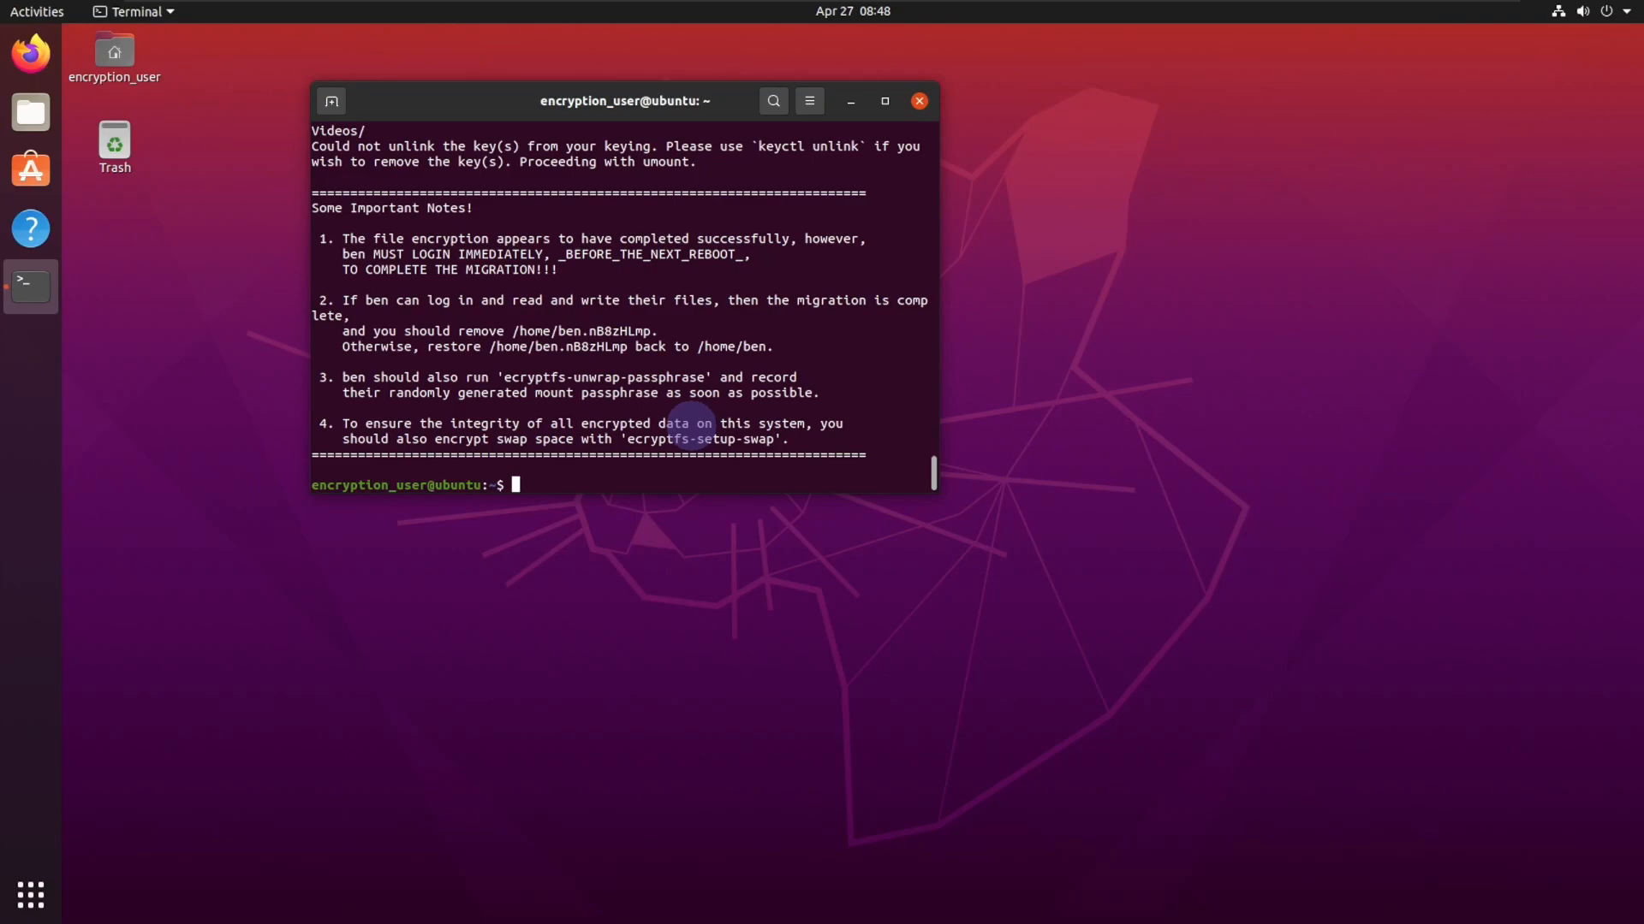
mouse_move(539, 349)
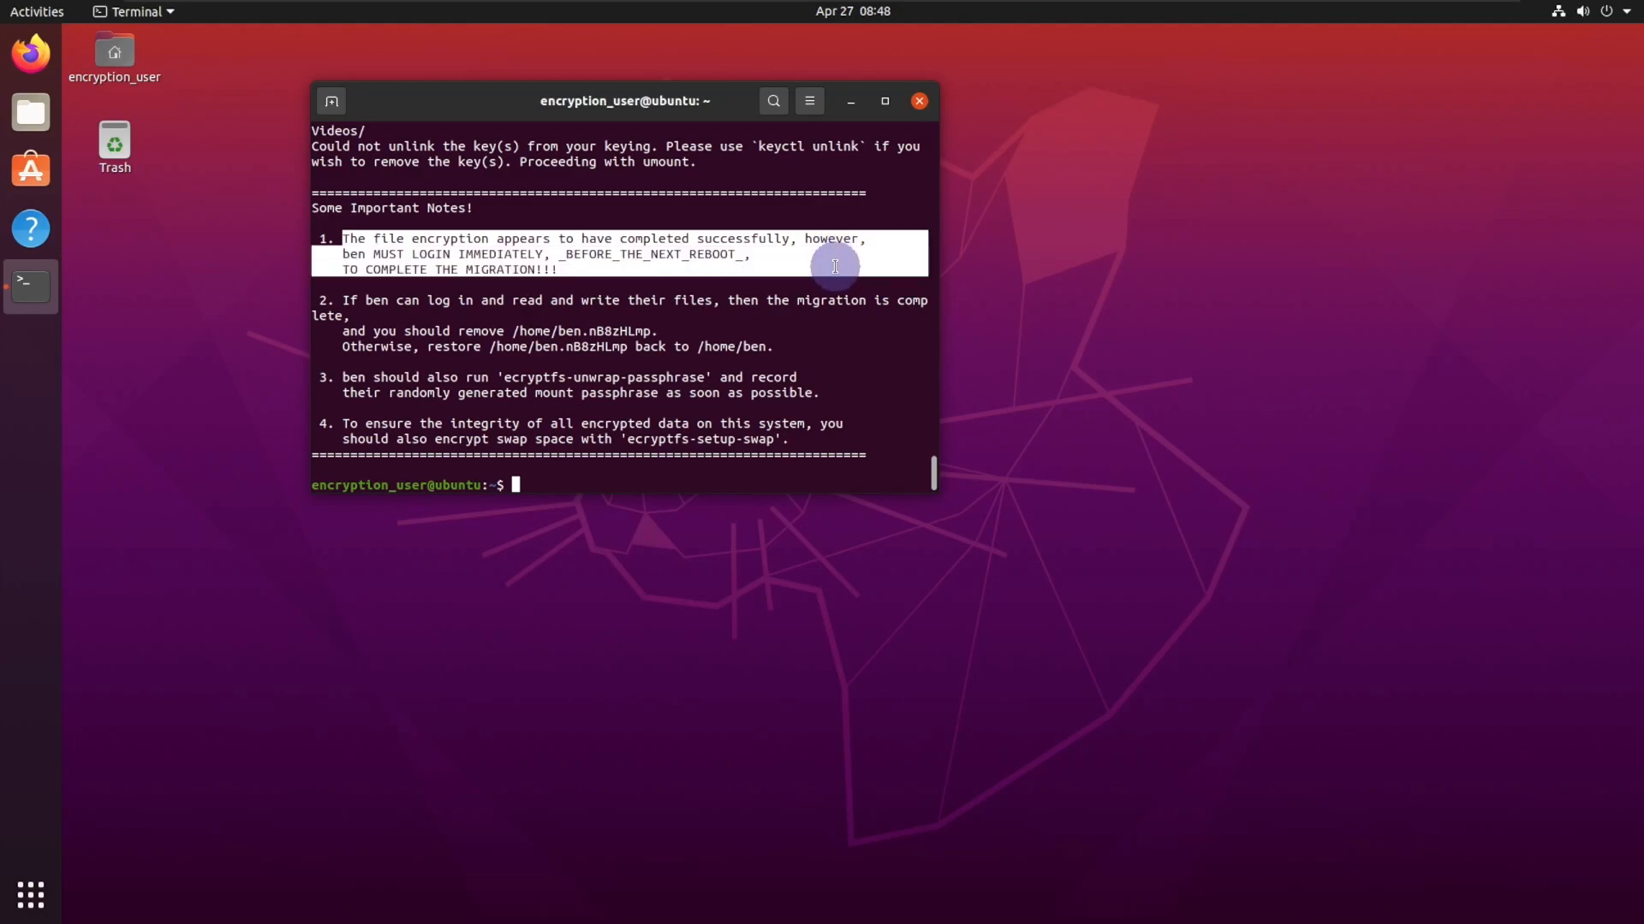
mouse_move(824, 275)
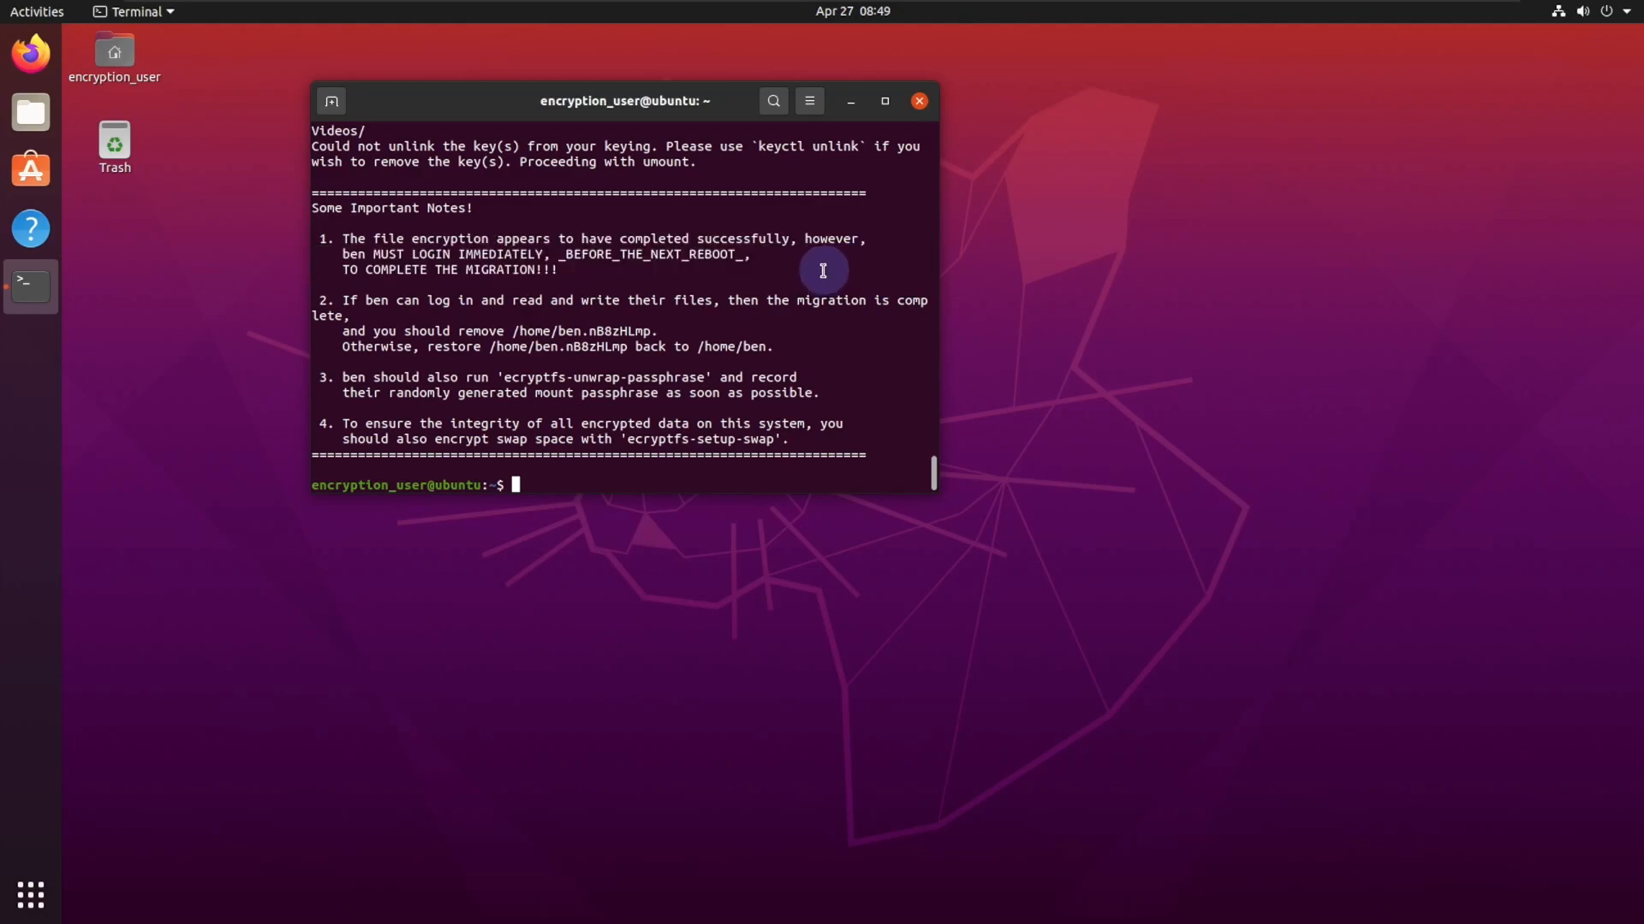
text(-)
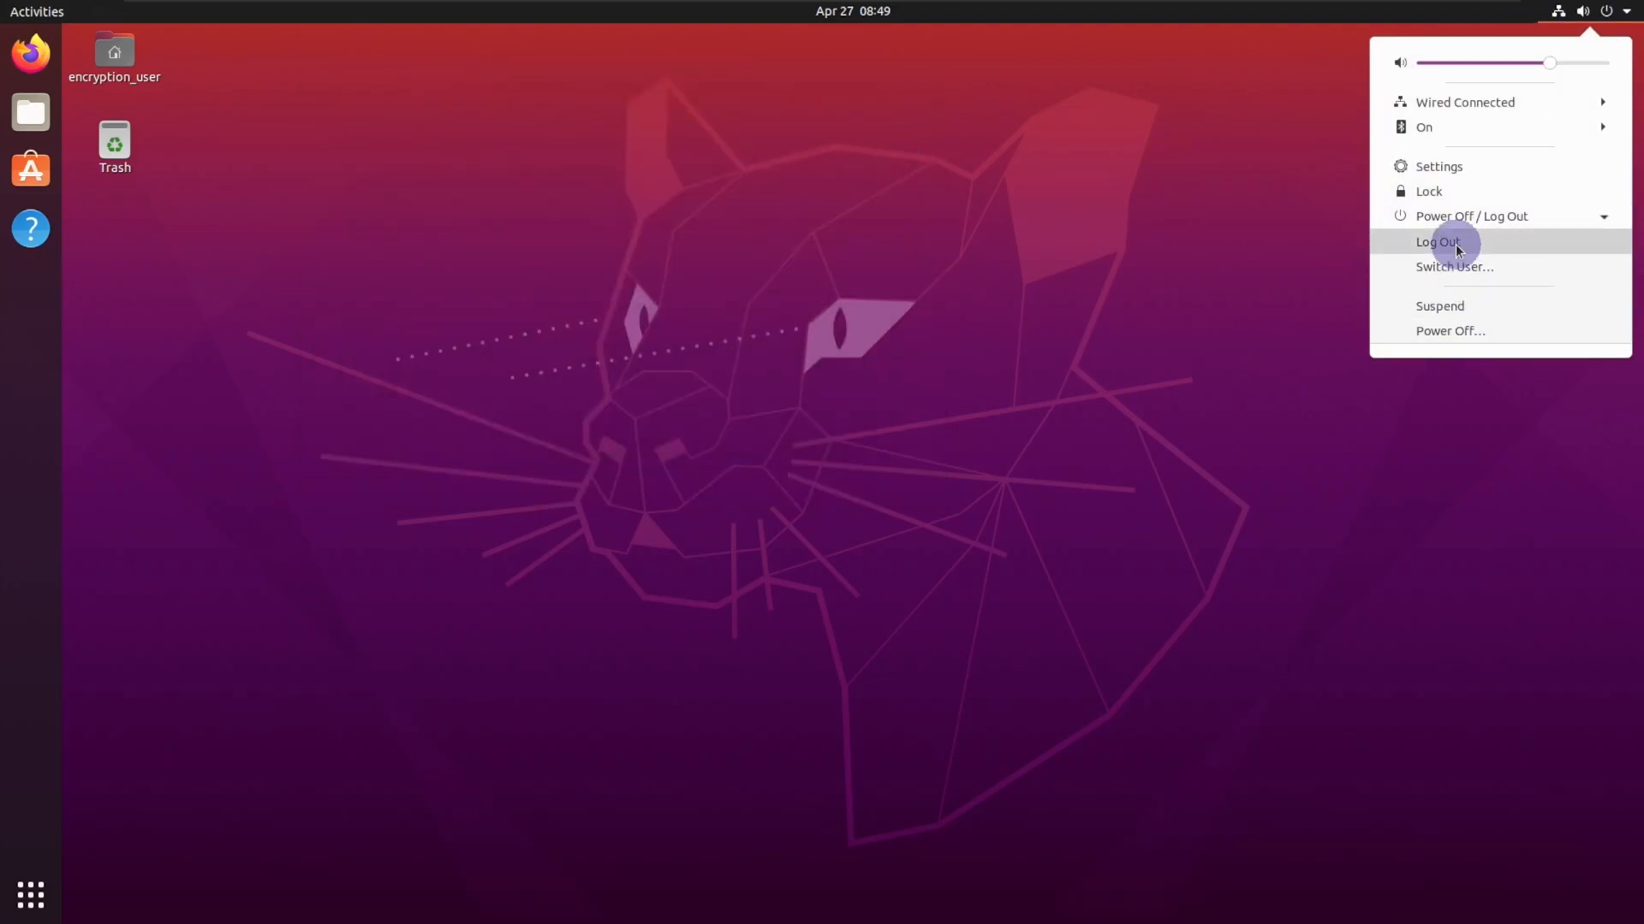
Log out and sign in as ben with his password.
click(1437, 242)
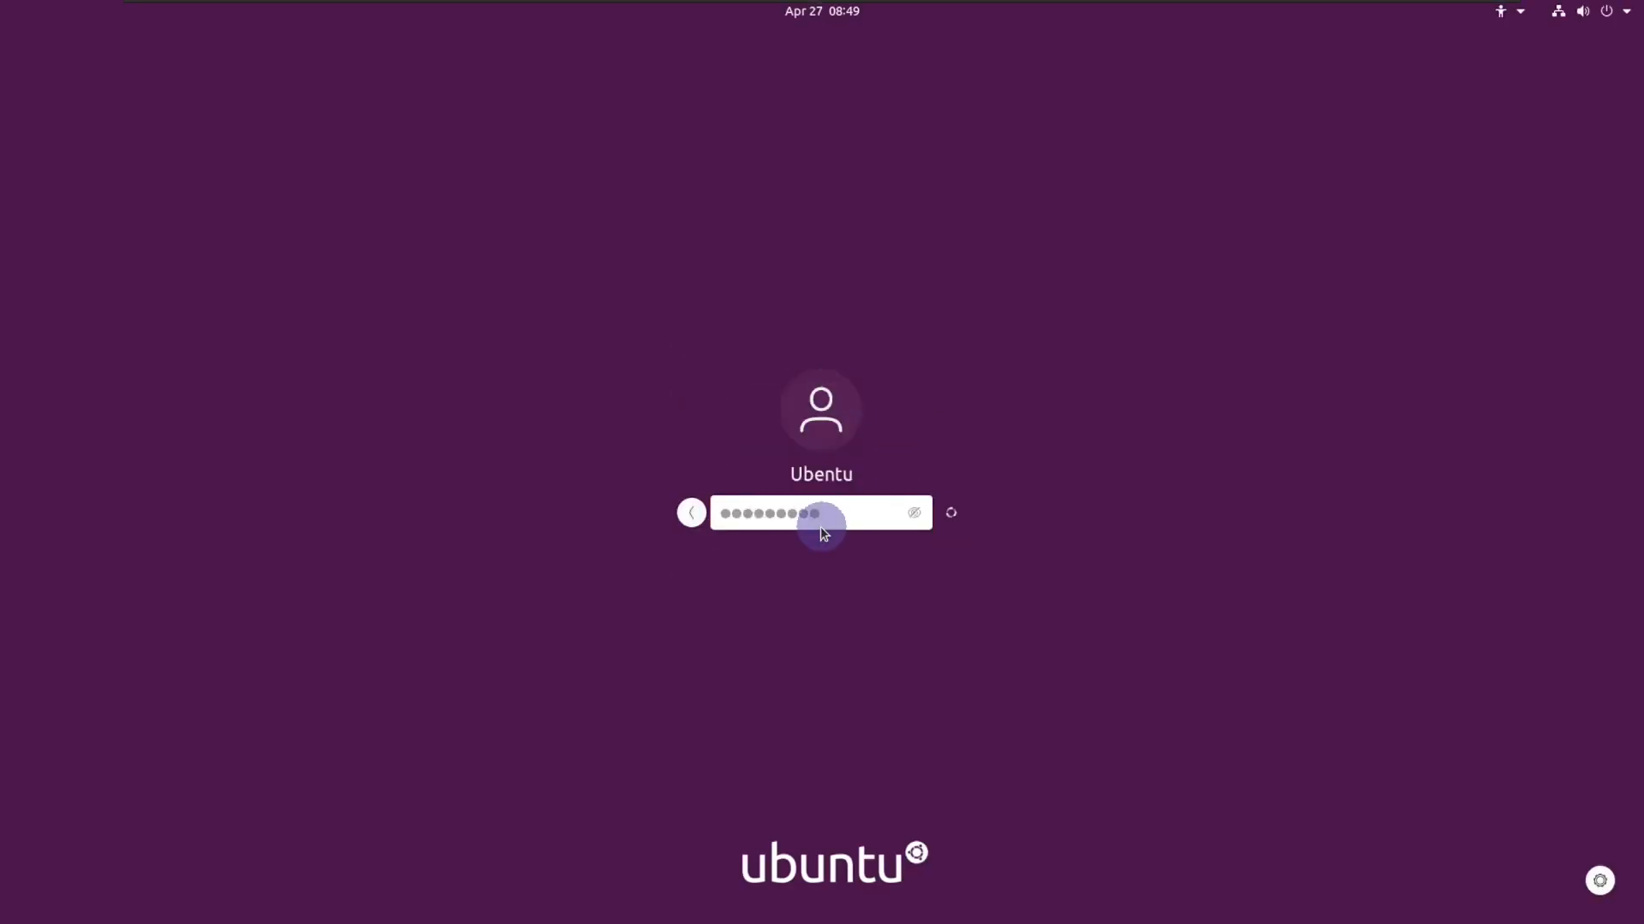
key(Return)
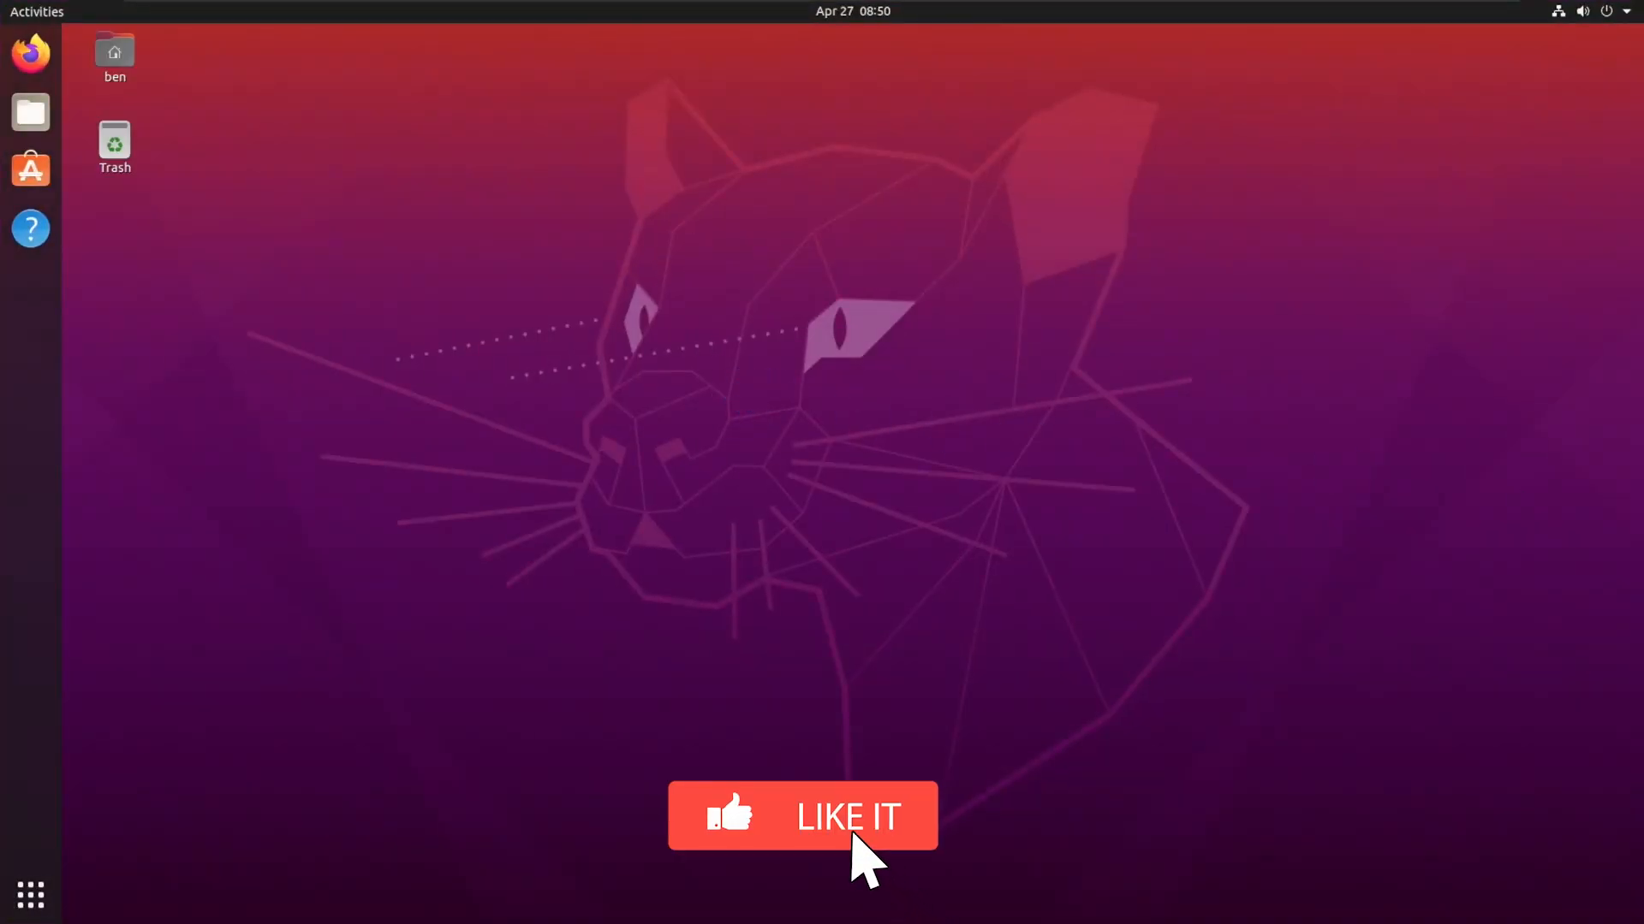
click(802, 816)
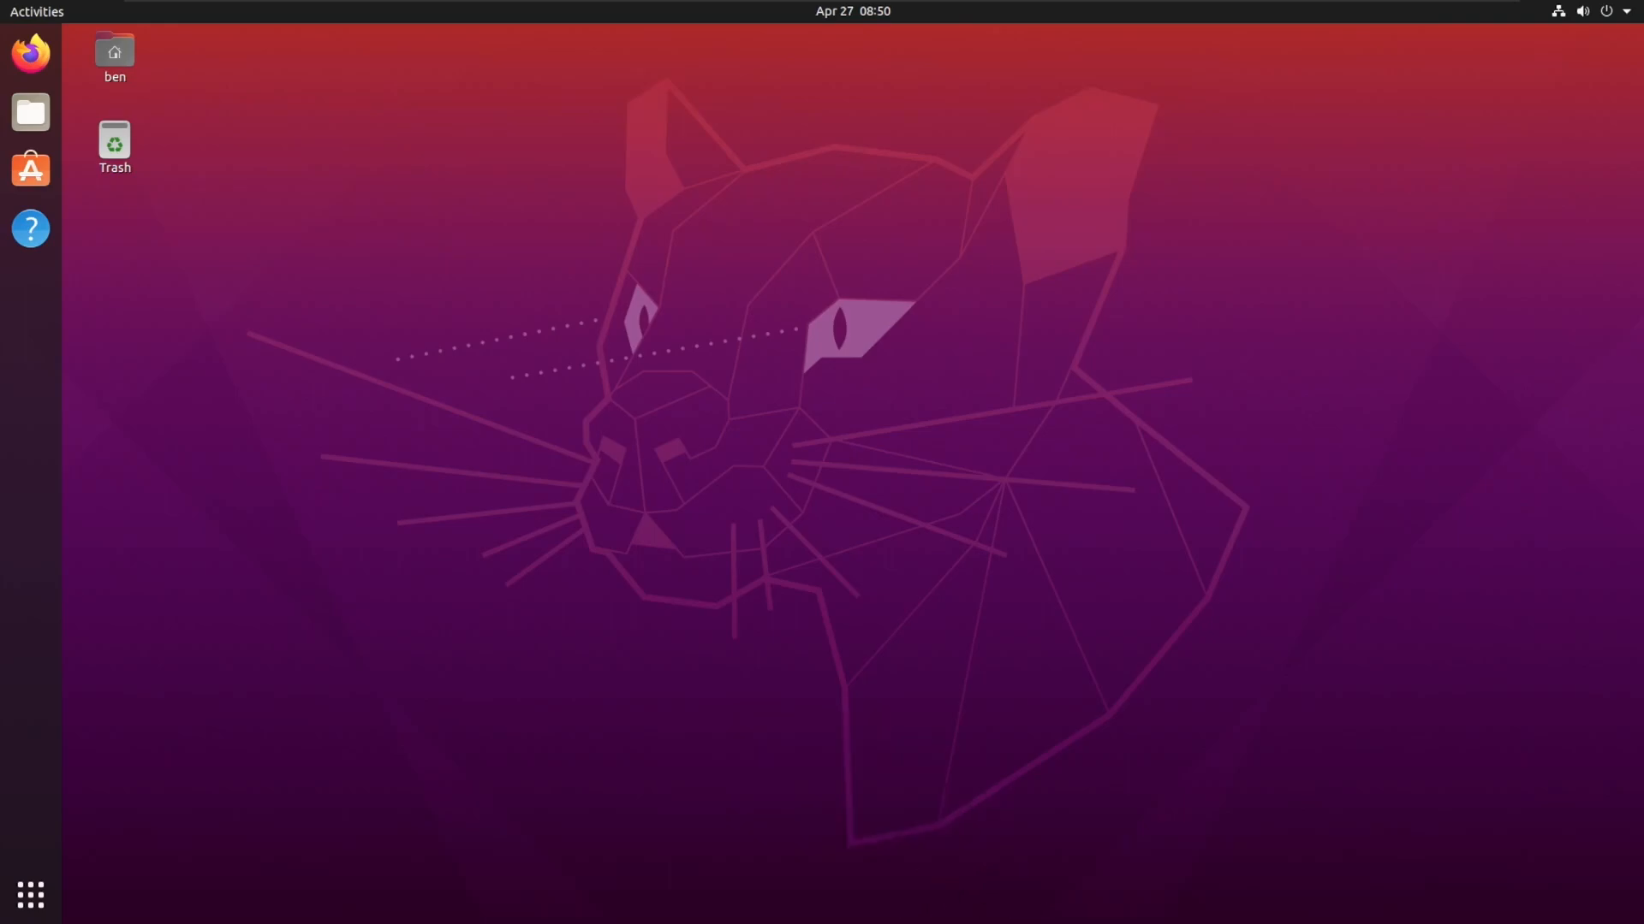
mouse_move(826, 356)
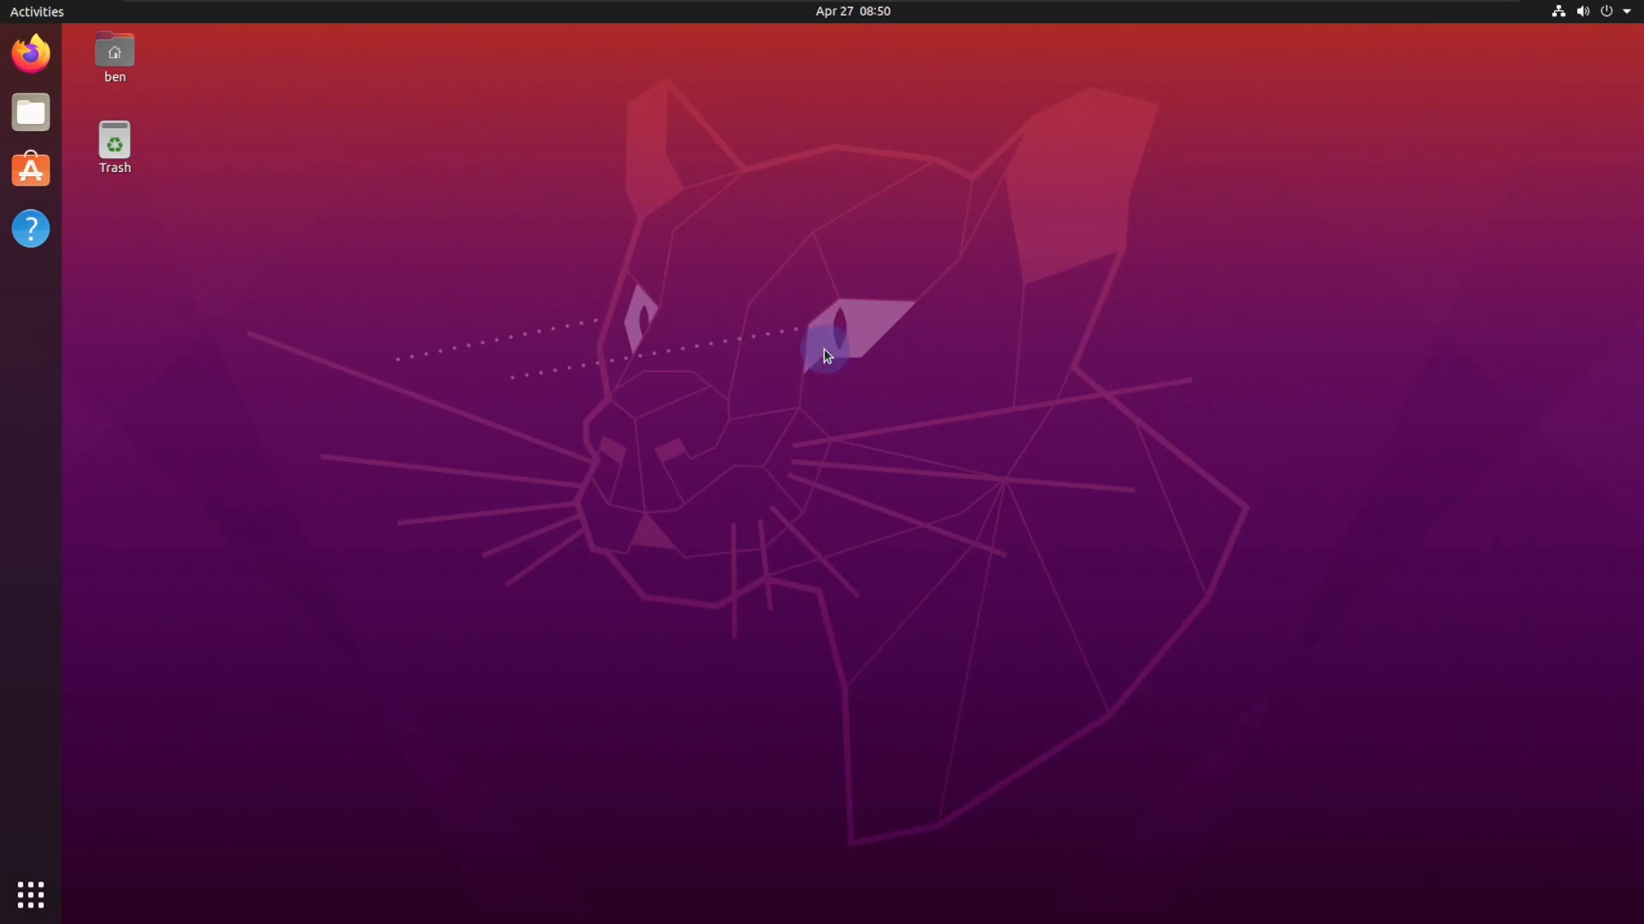
Launch Terminal from the applications list by searching 'ter'.
click(31, 895)
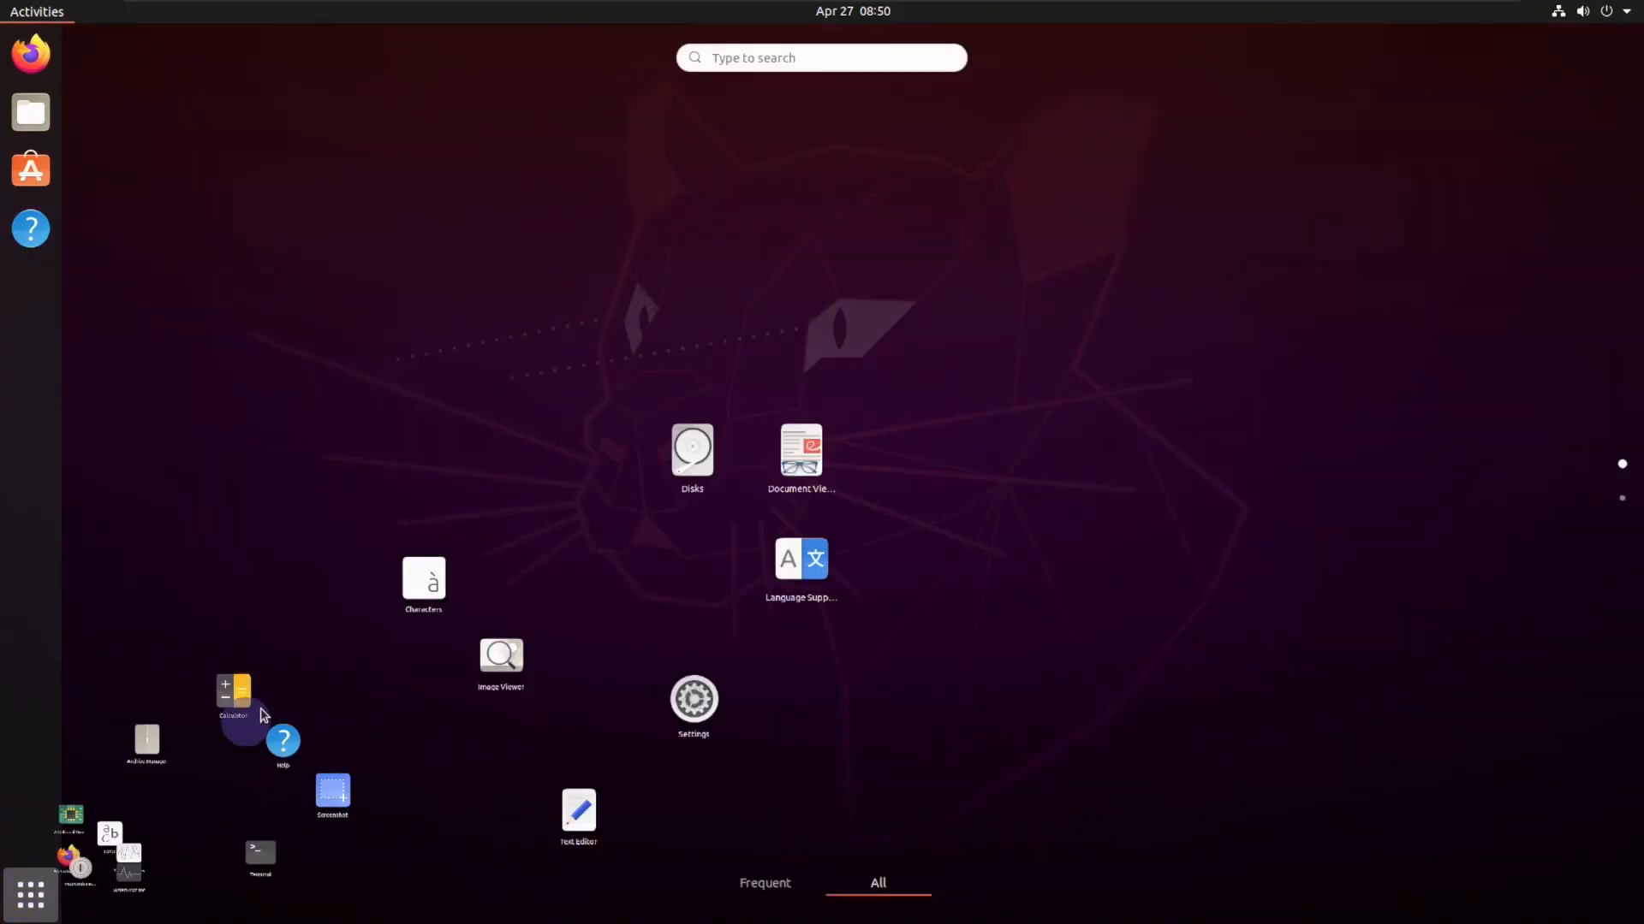
text(ter)
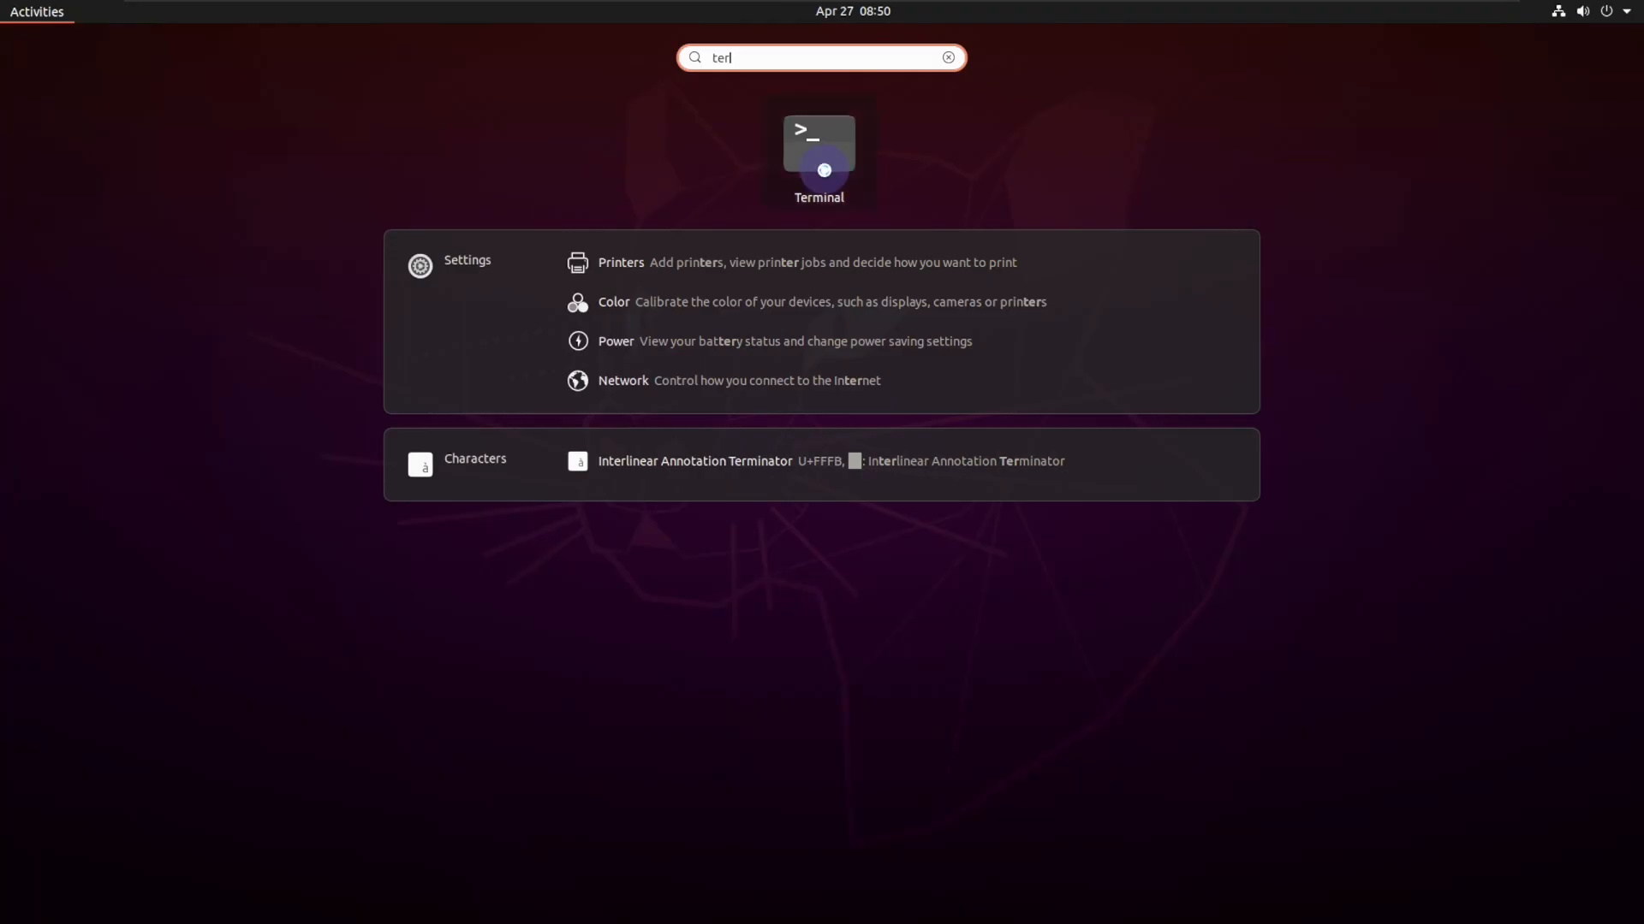
click(819, 147)
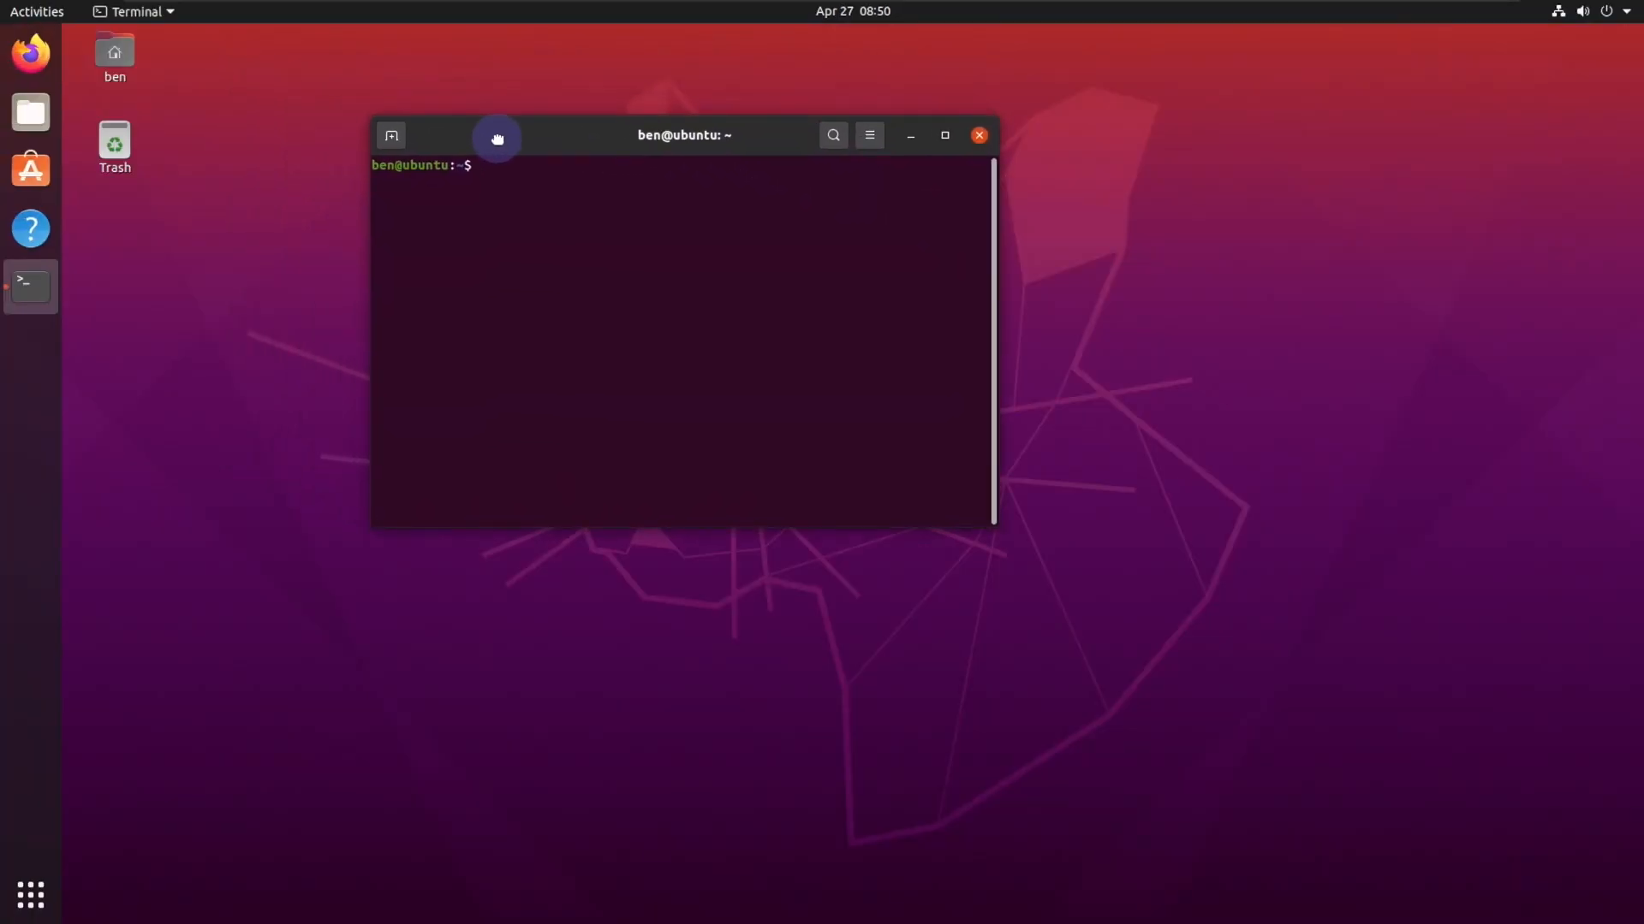
mouse_move(507, 170)
text(cat > hello.txt)
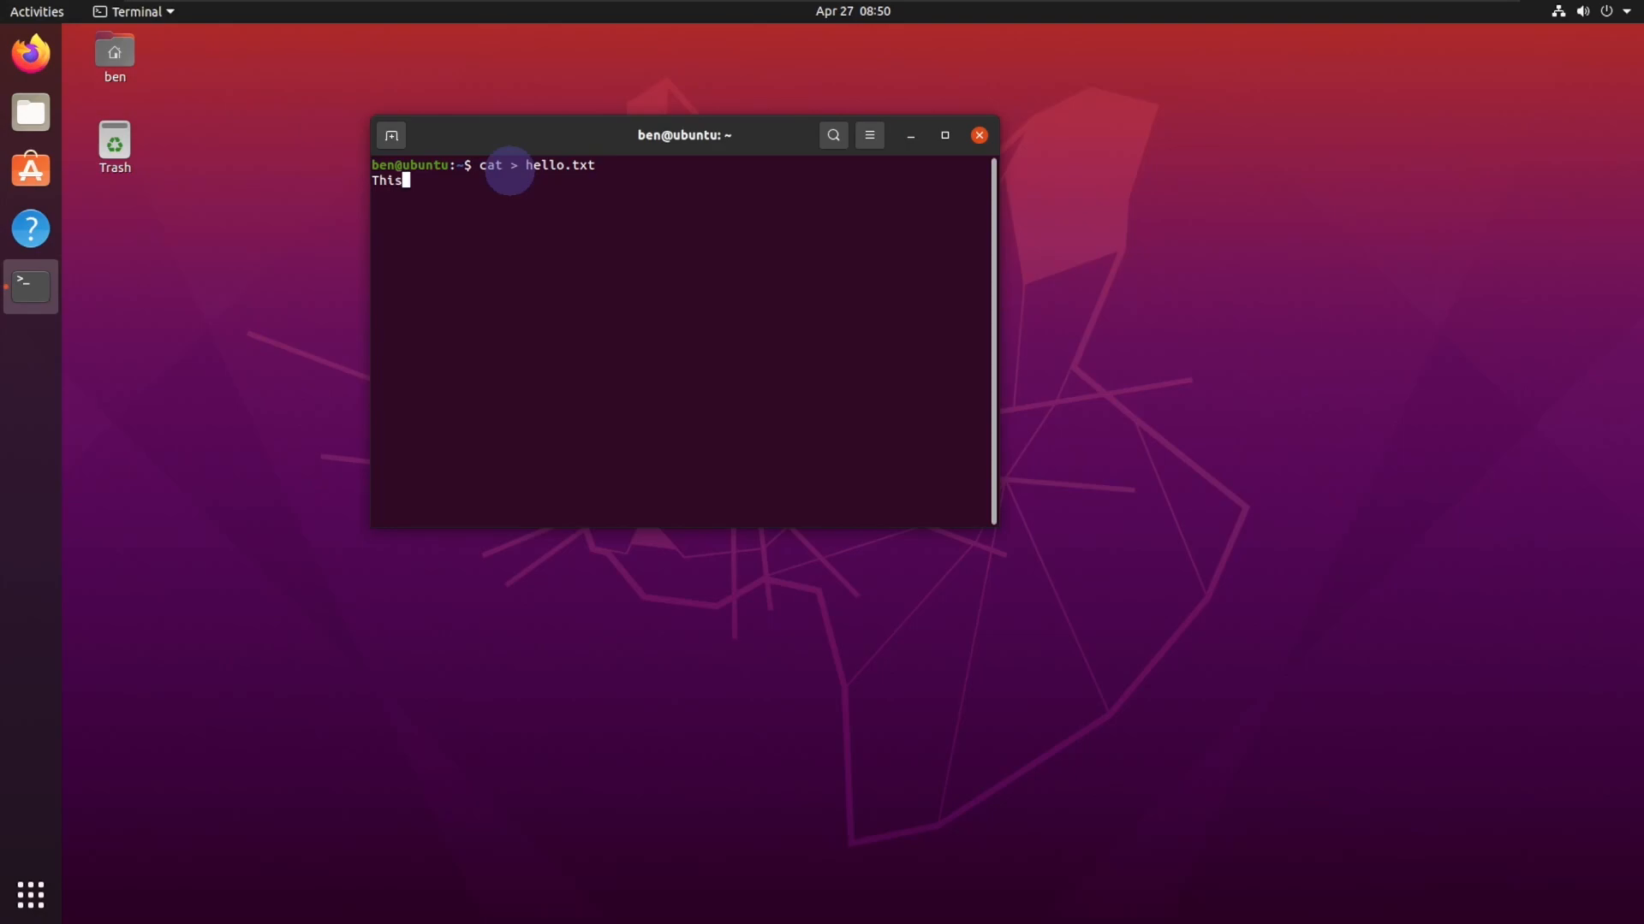
Write 'This is a new file' into hello.txt and display it with cat.
text(is a new file)
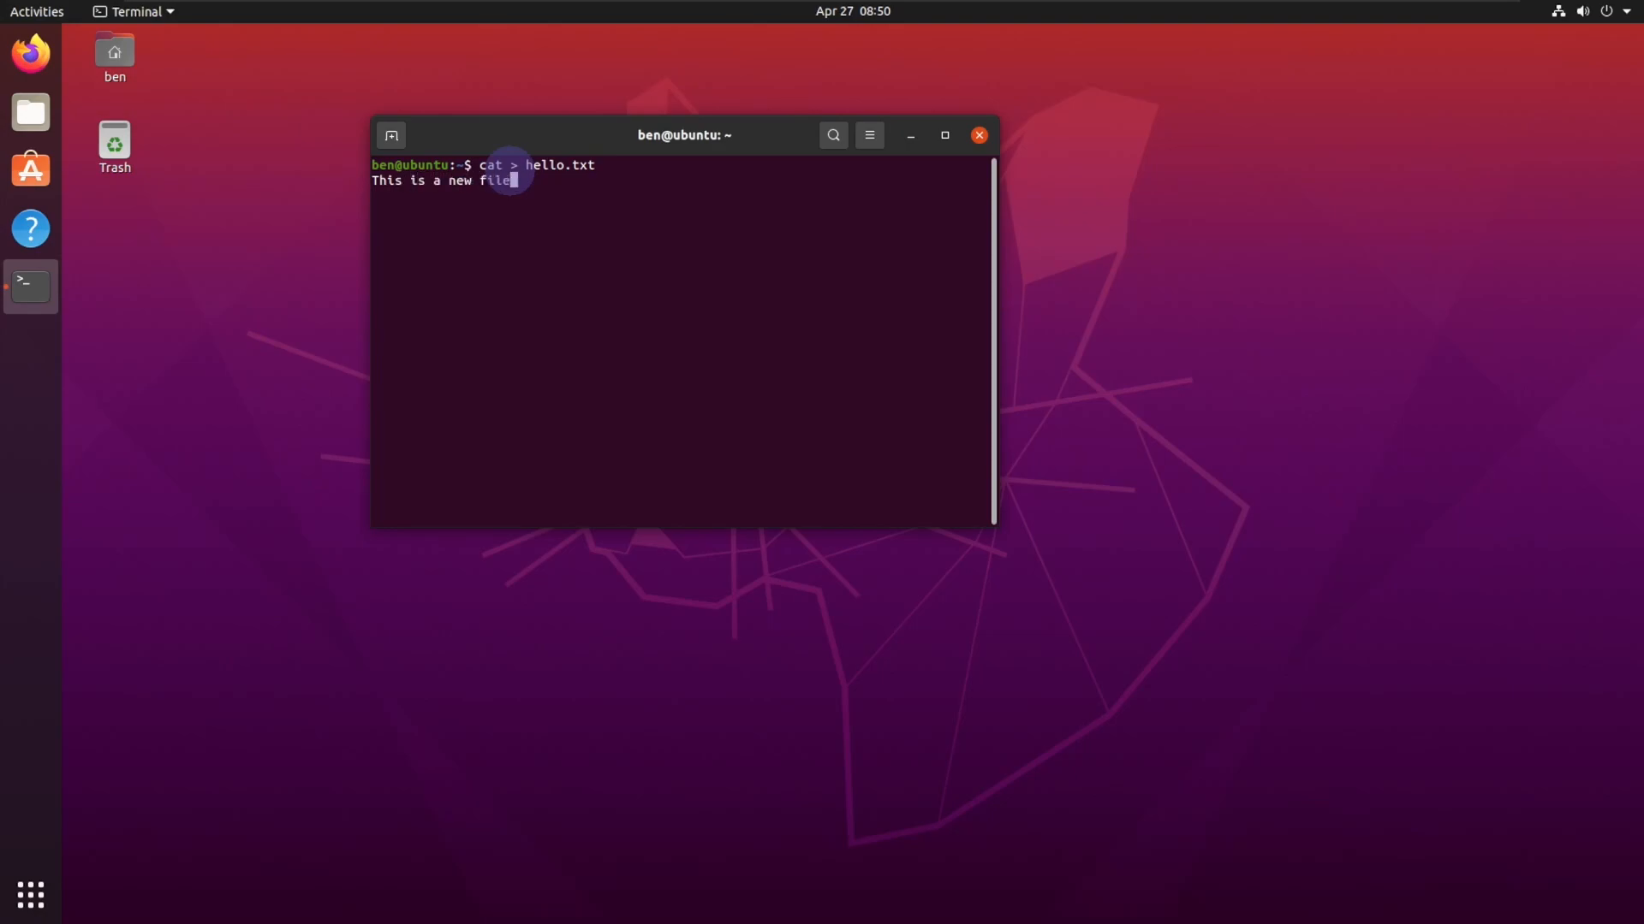
key(Return)
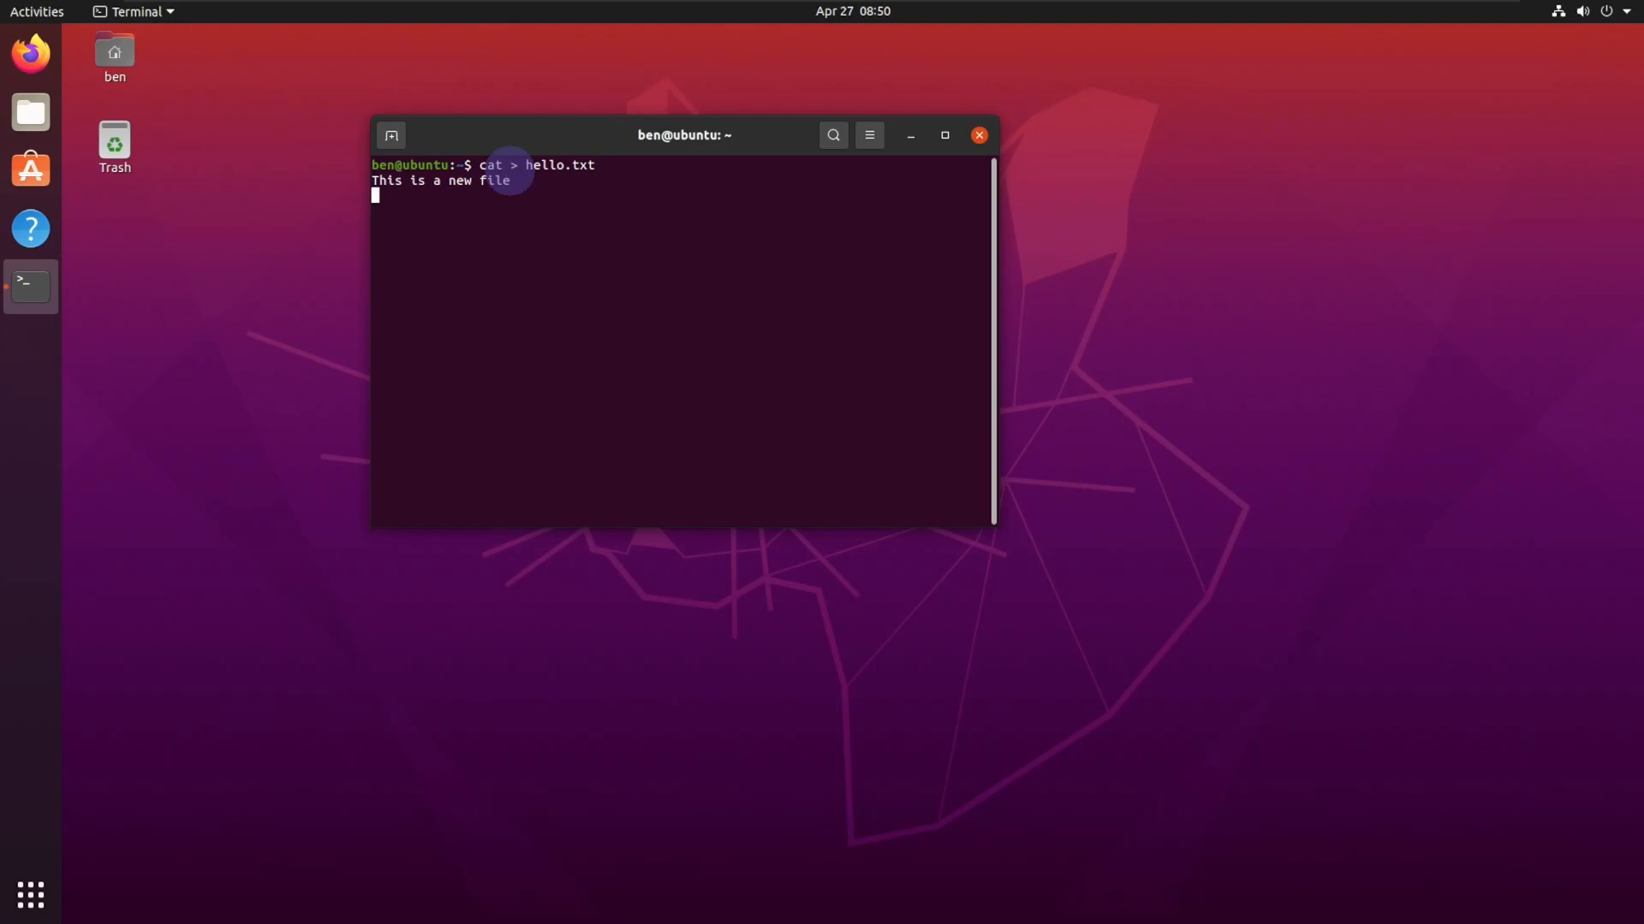
key(ctrl+d)
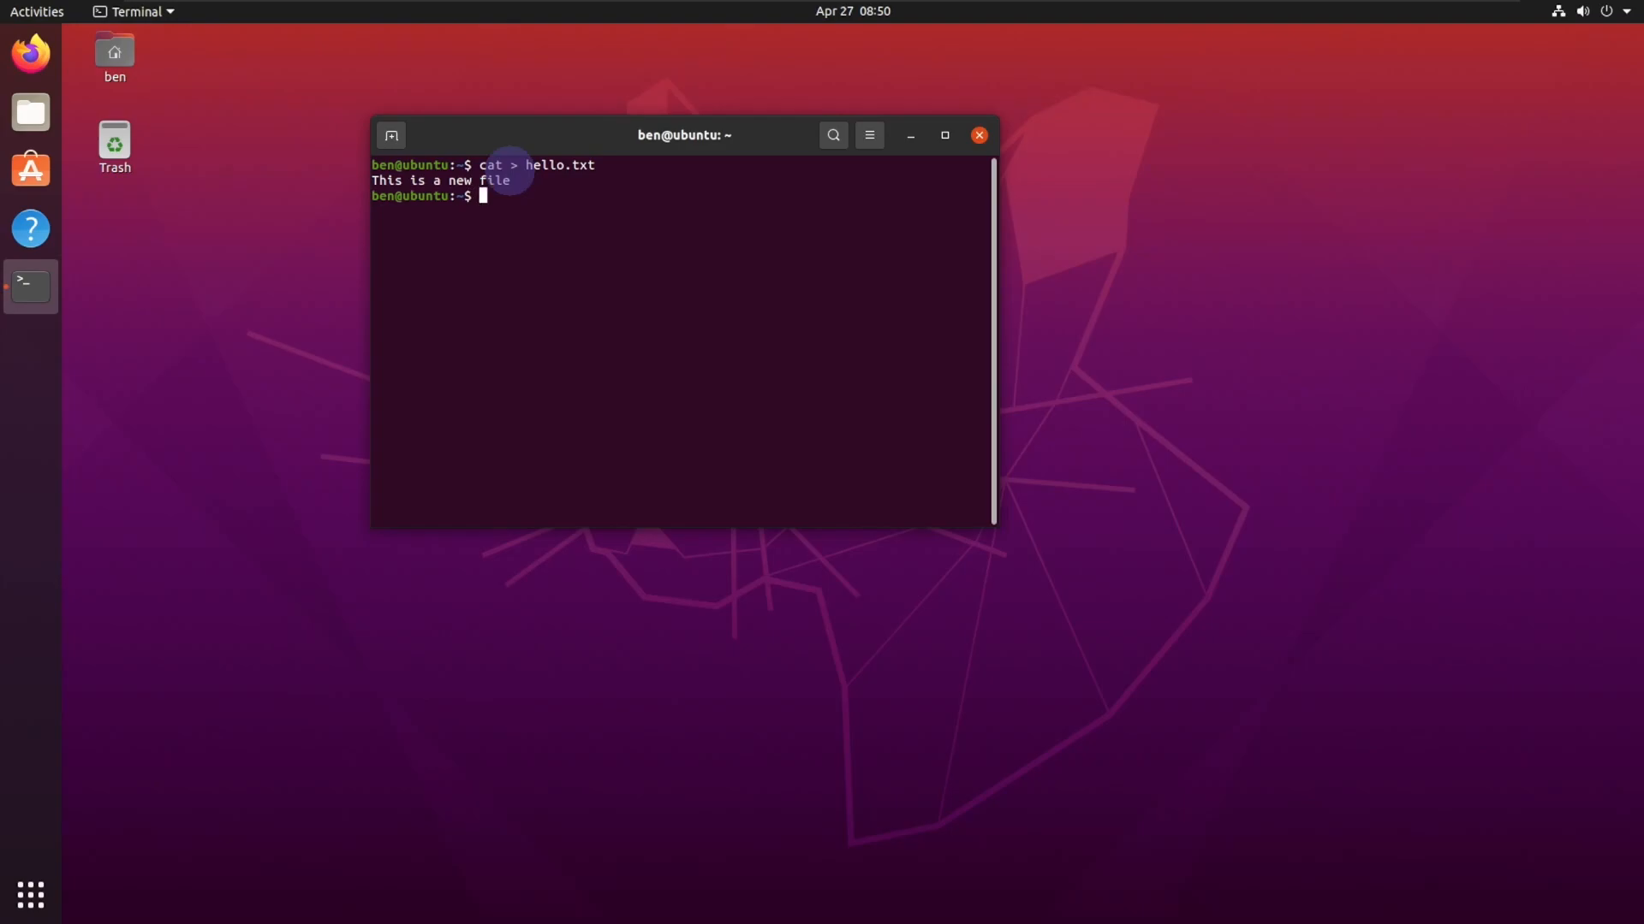
text(cat hello.)
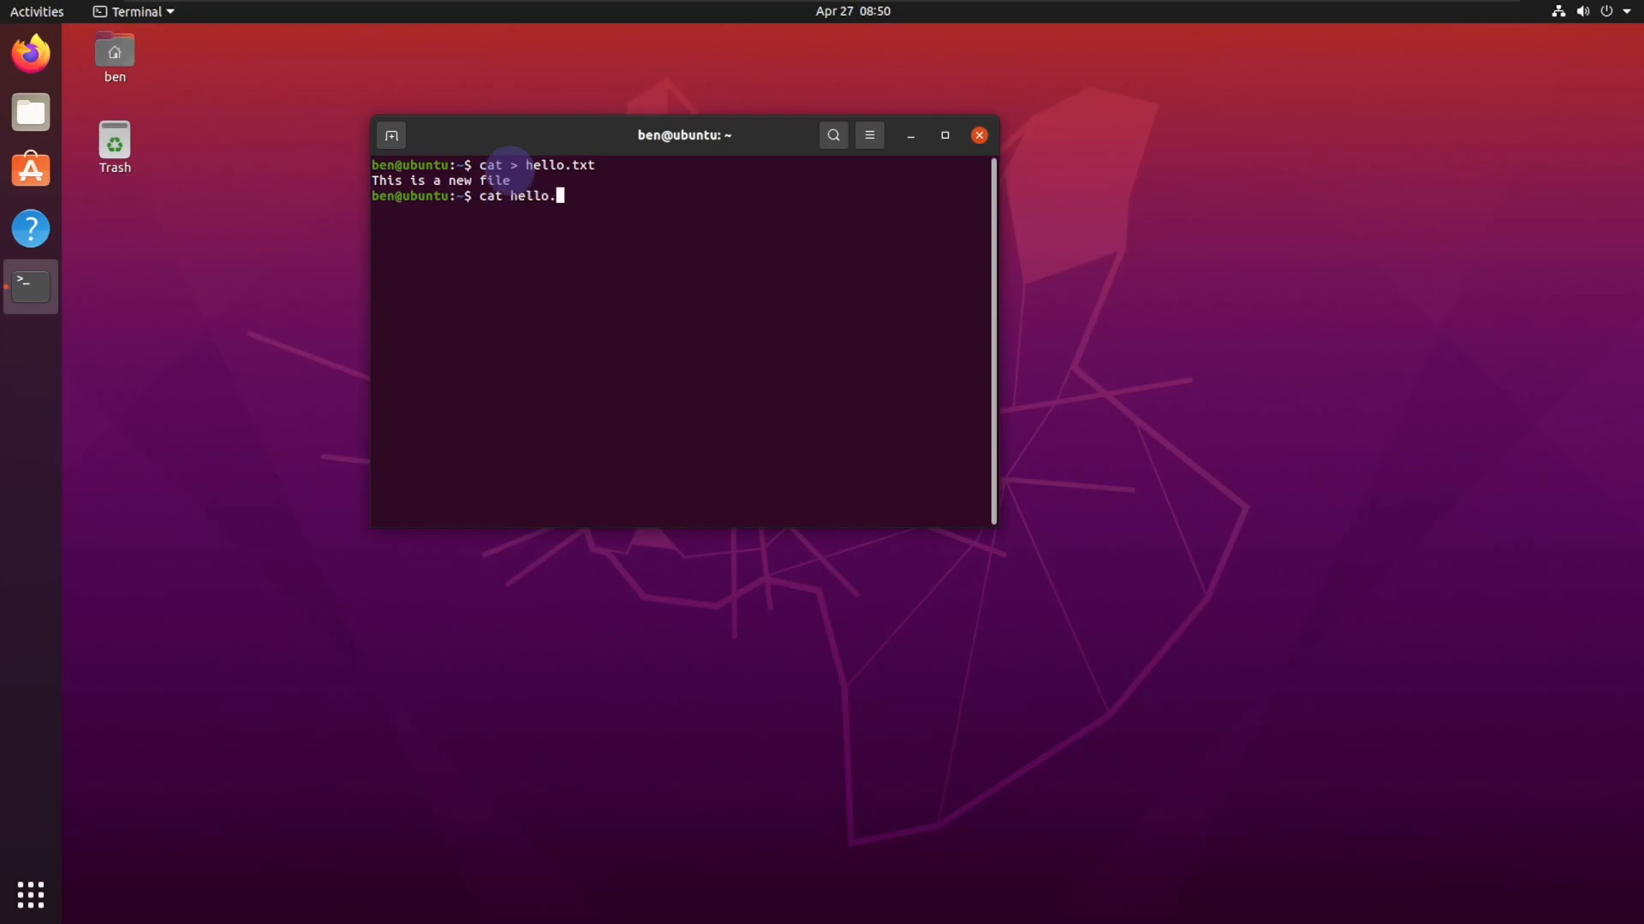
key(Return)
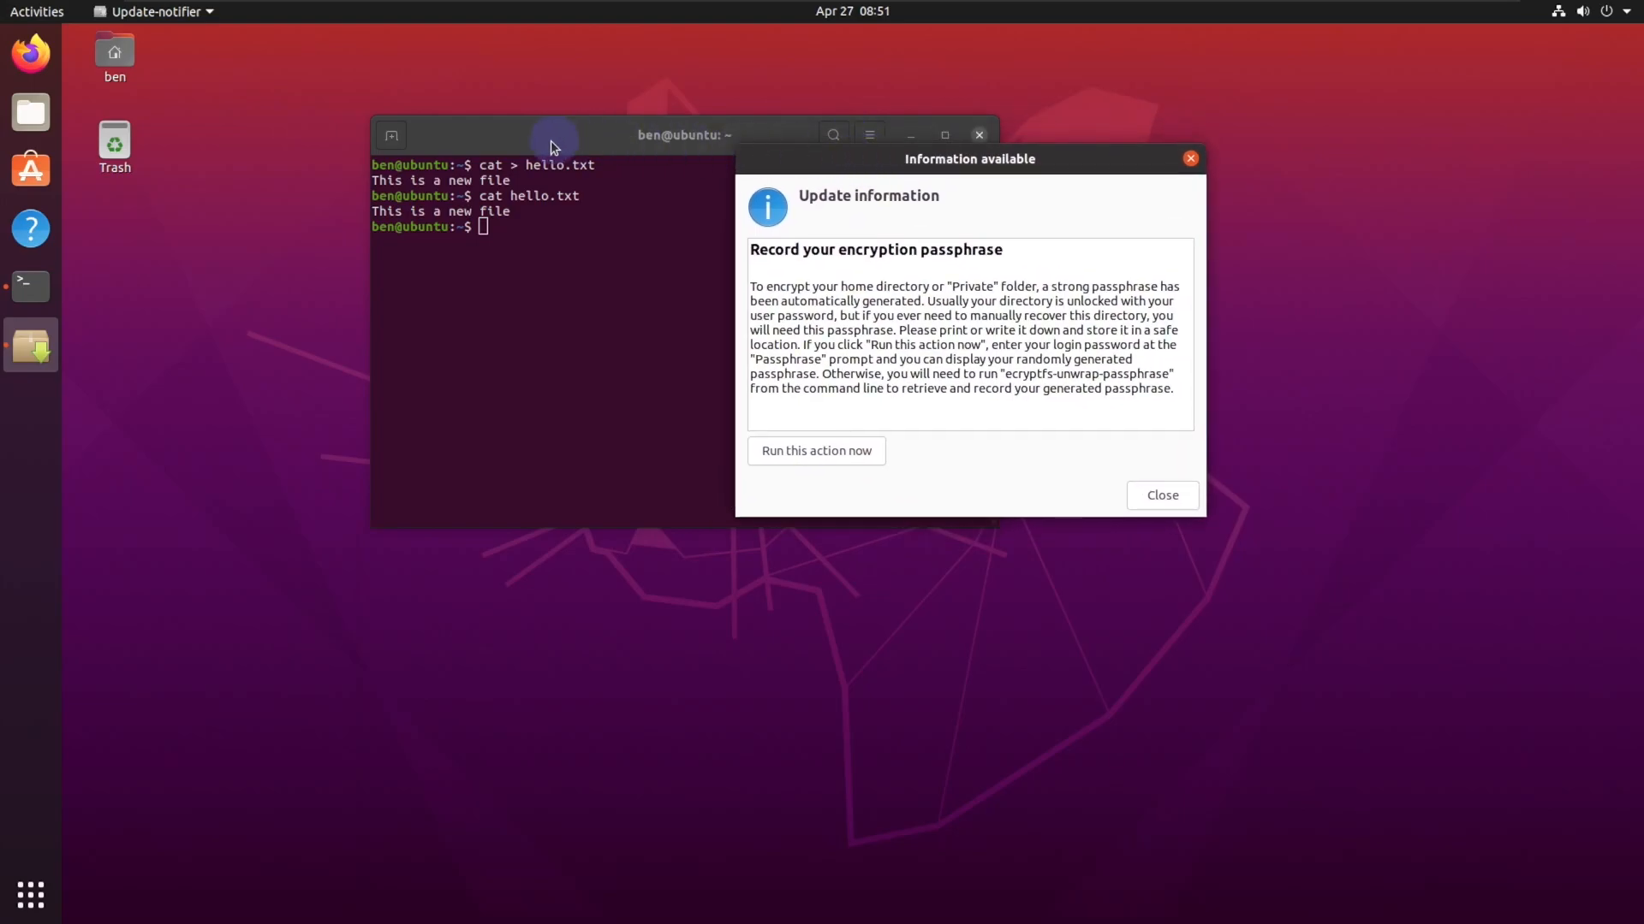
mouse_move(828, 214)
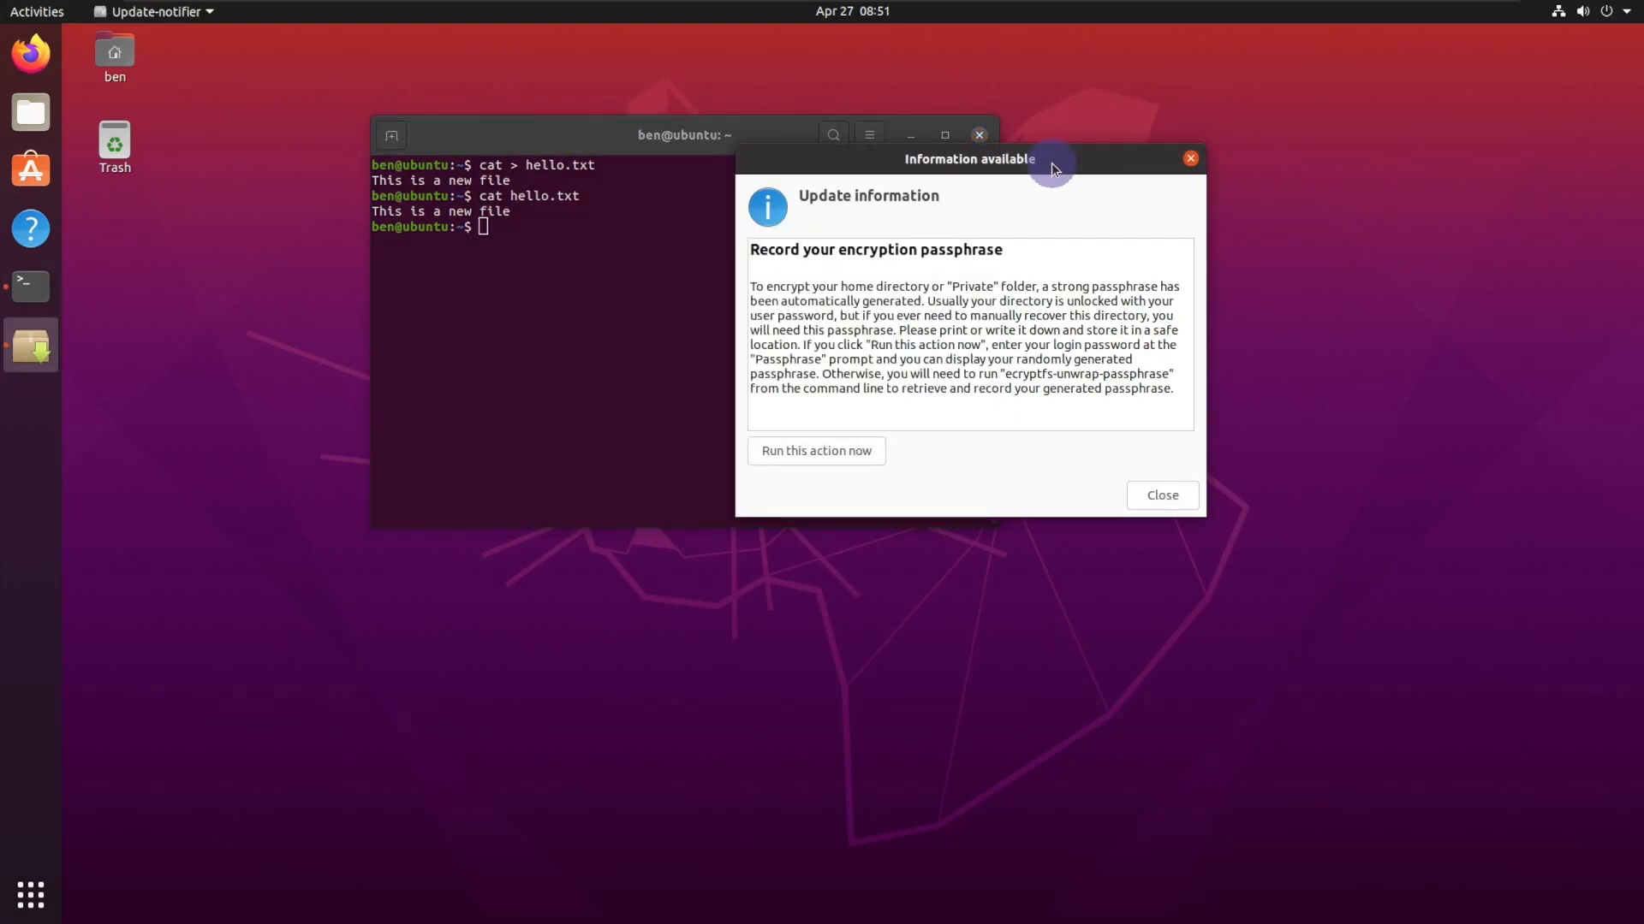
mouse_move(847, 402)
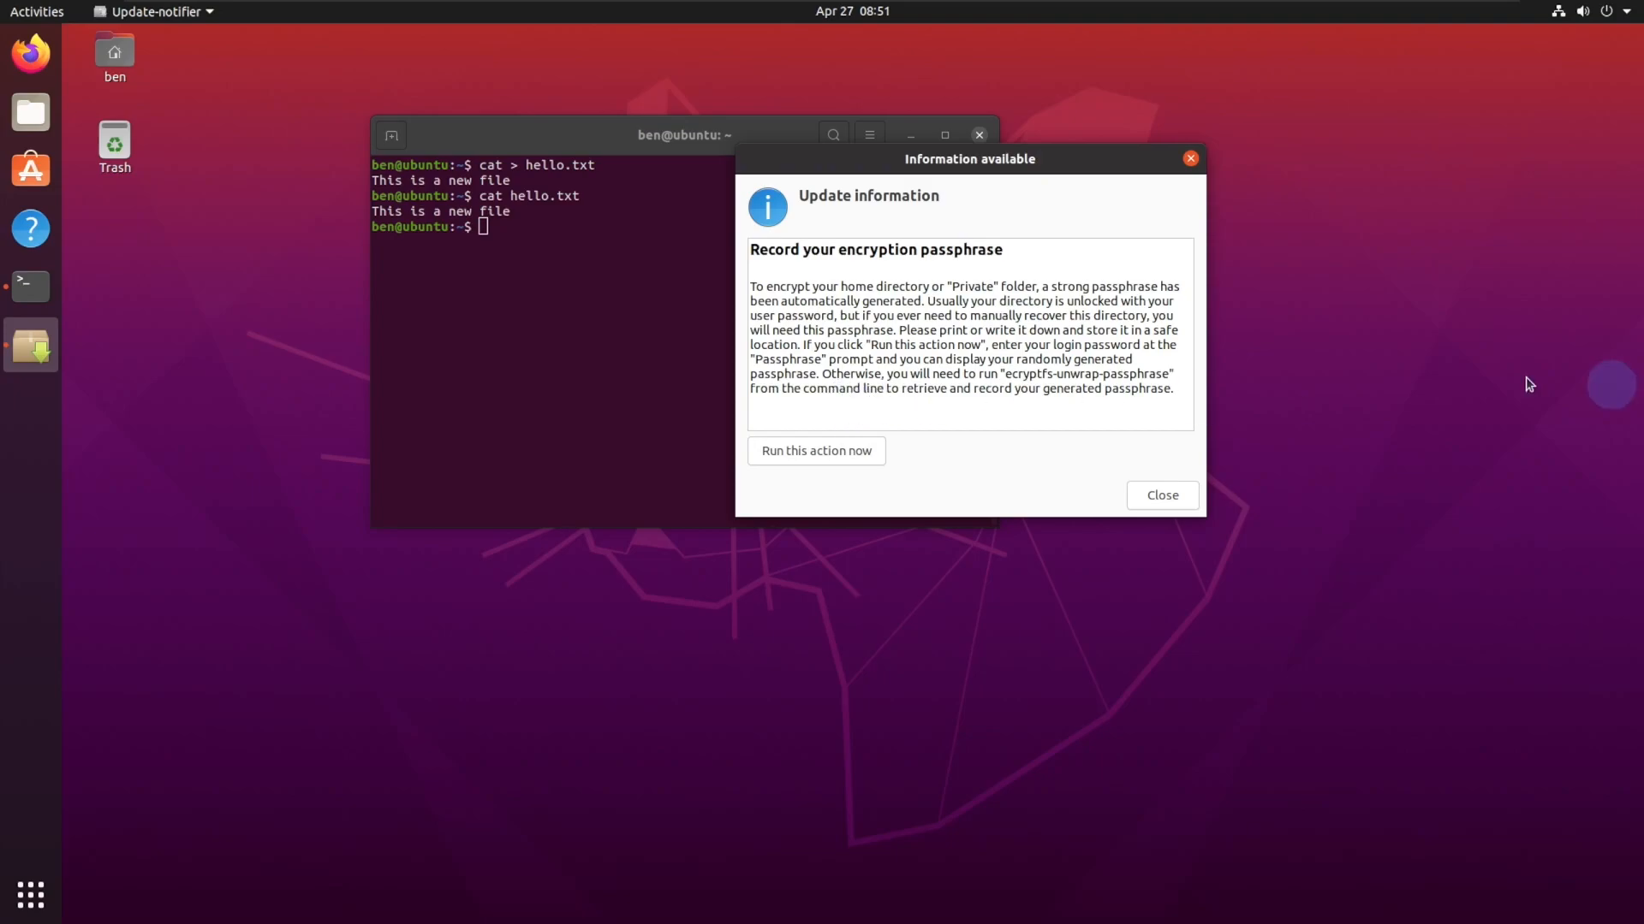
Dismiss the 'Record your encryption passphrase' update notice.
click(816, 451)
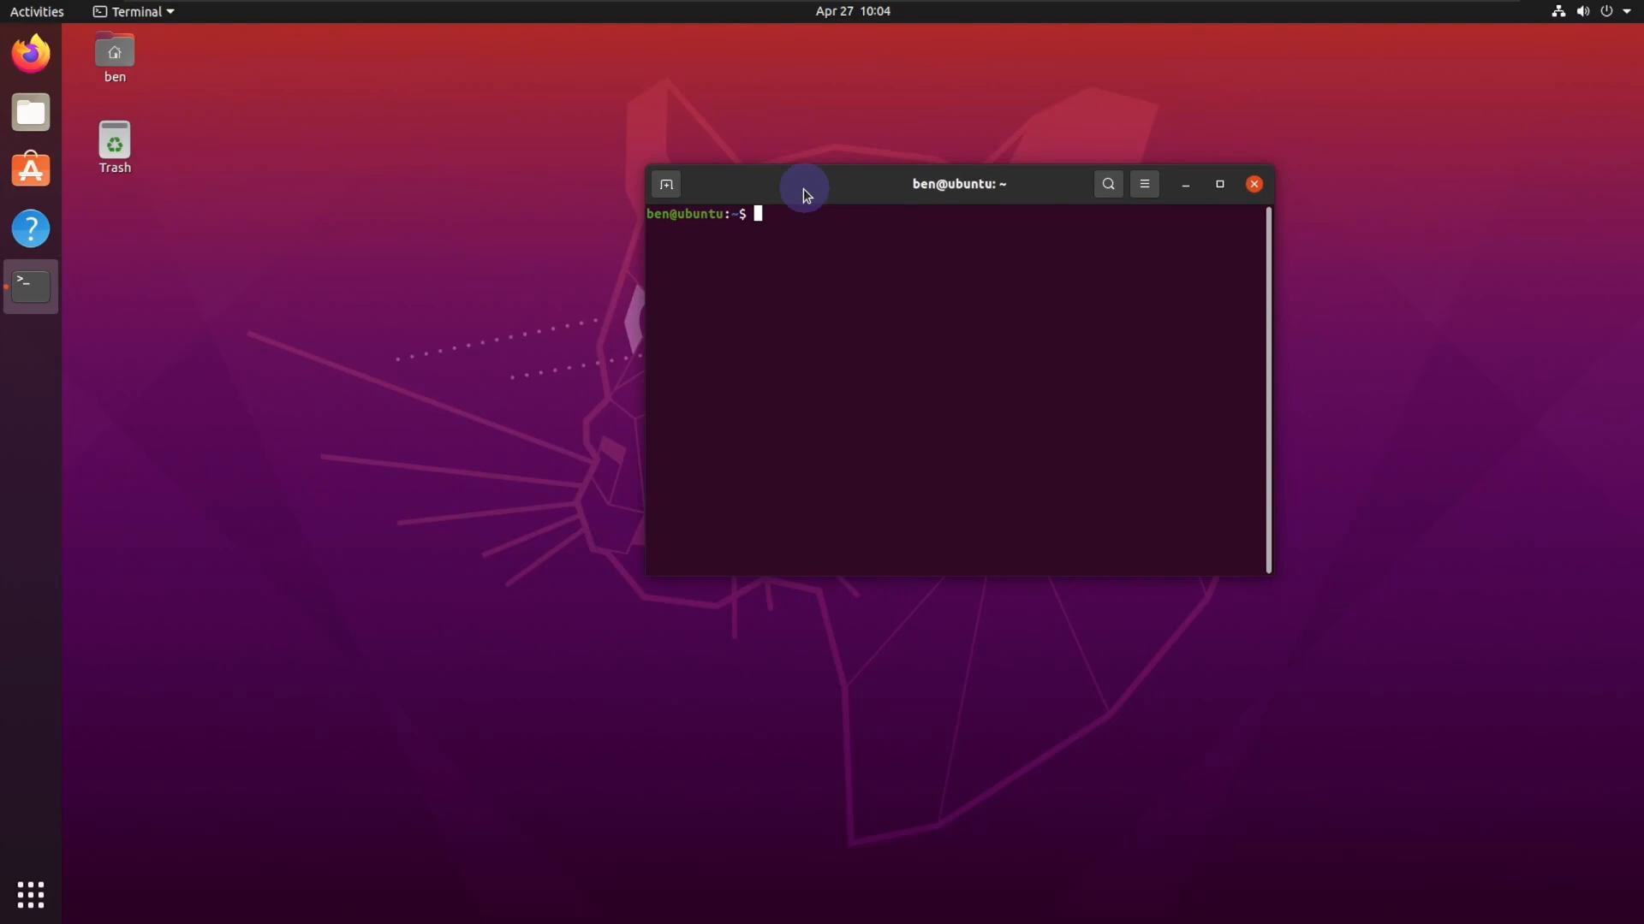
mouse_move(769, 219)
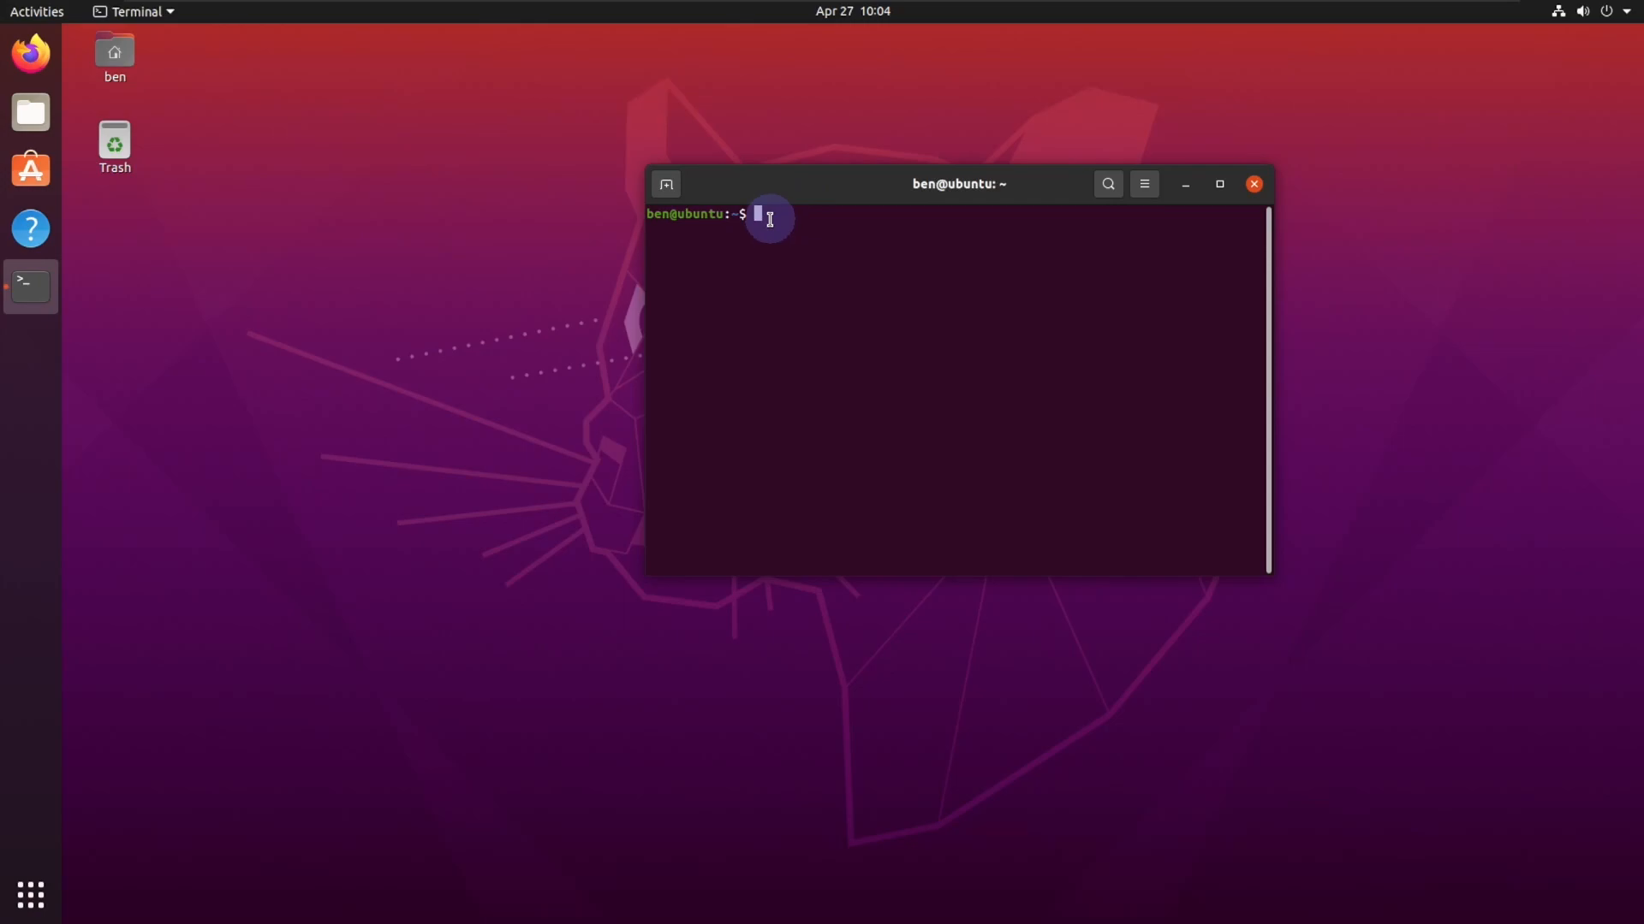
Unwrap the eCryptfs passphrase from ~/.ecryptfs/wrapped-passphrase using the login password.
text(sudo ecryptfs-unwrap-passphrase)
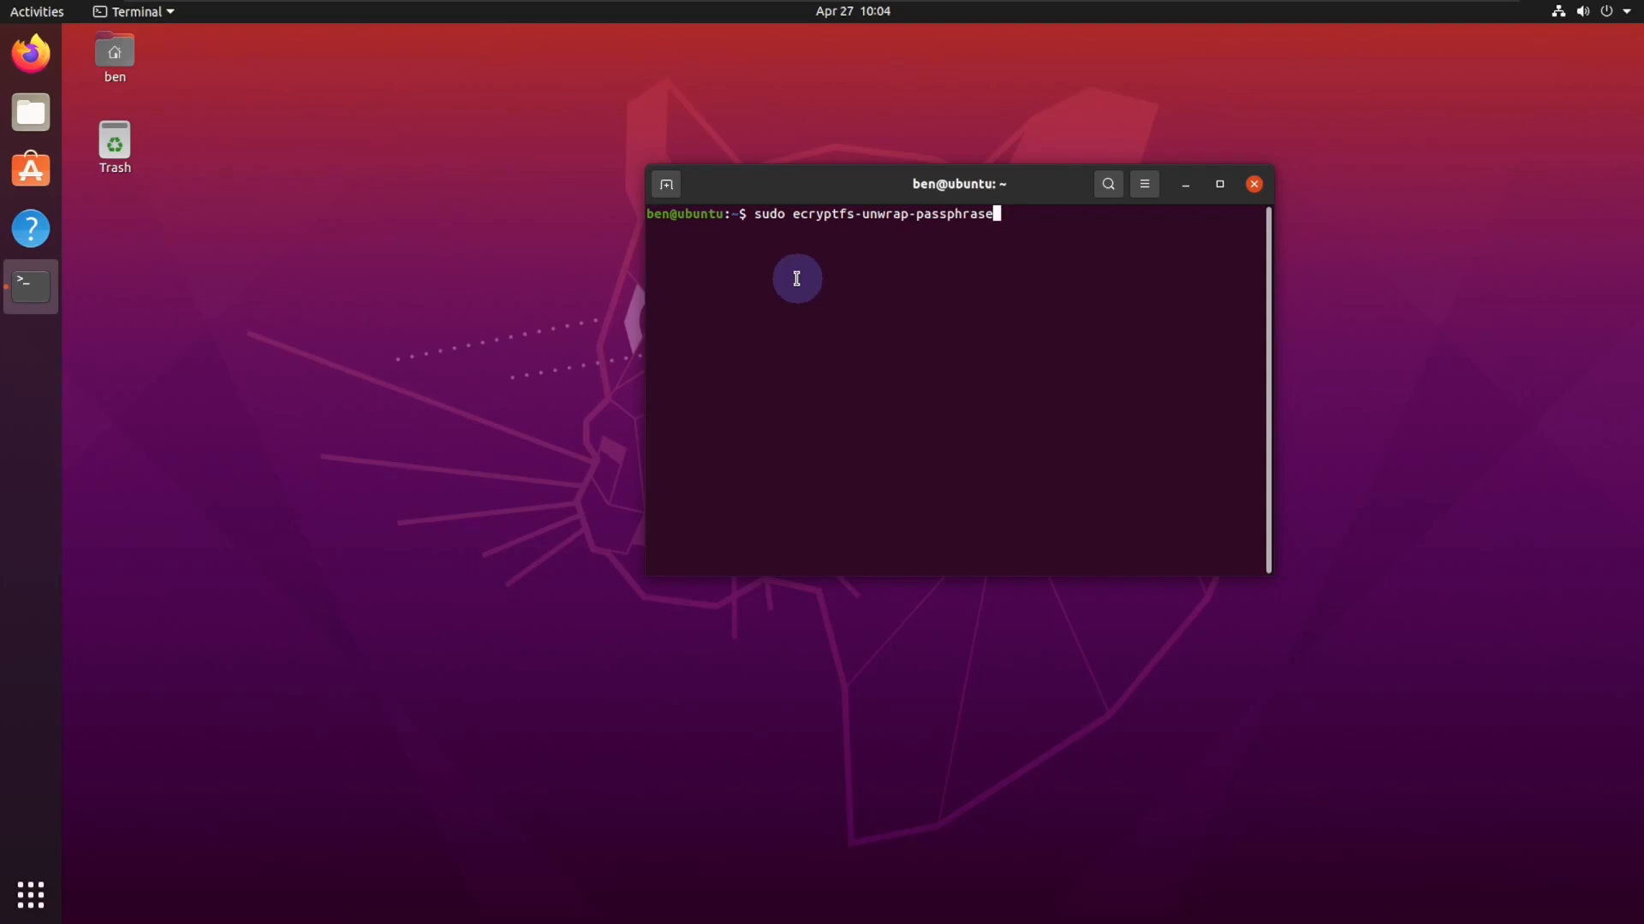
text(~/.ecryptfs/wrapped-passphrase)
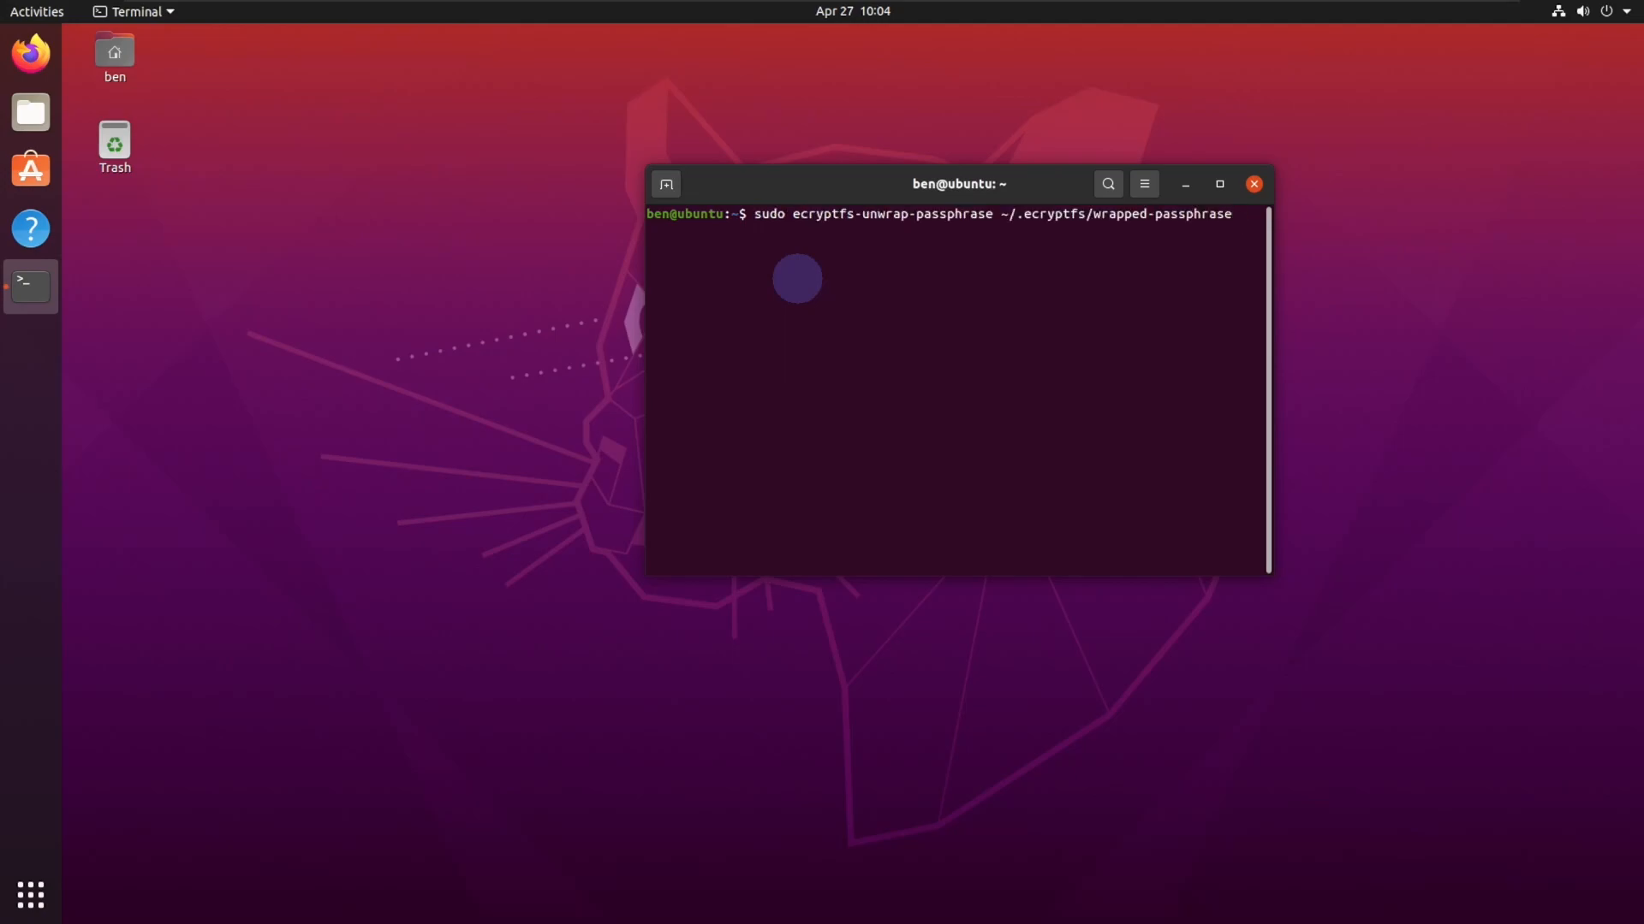
key(Return)
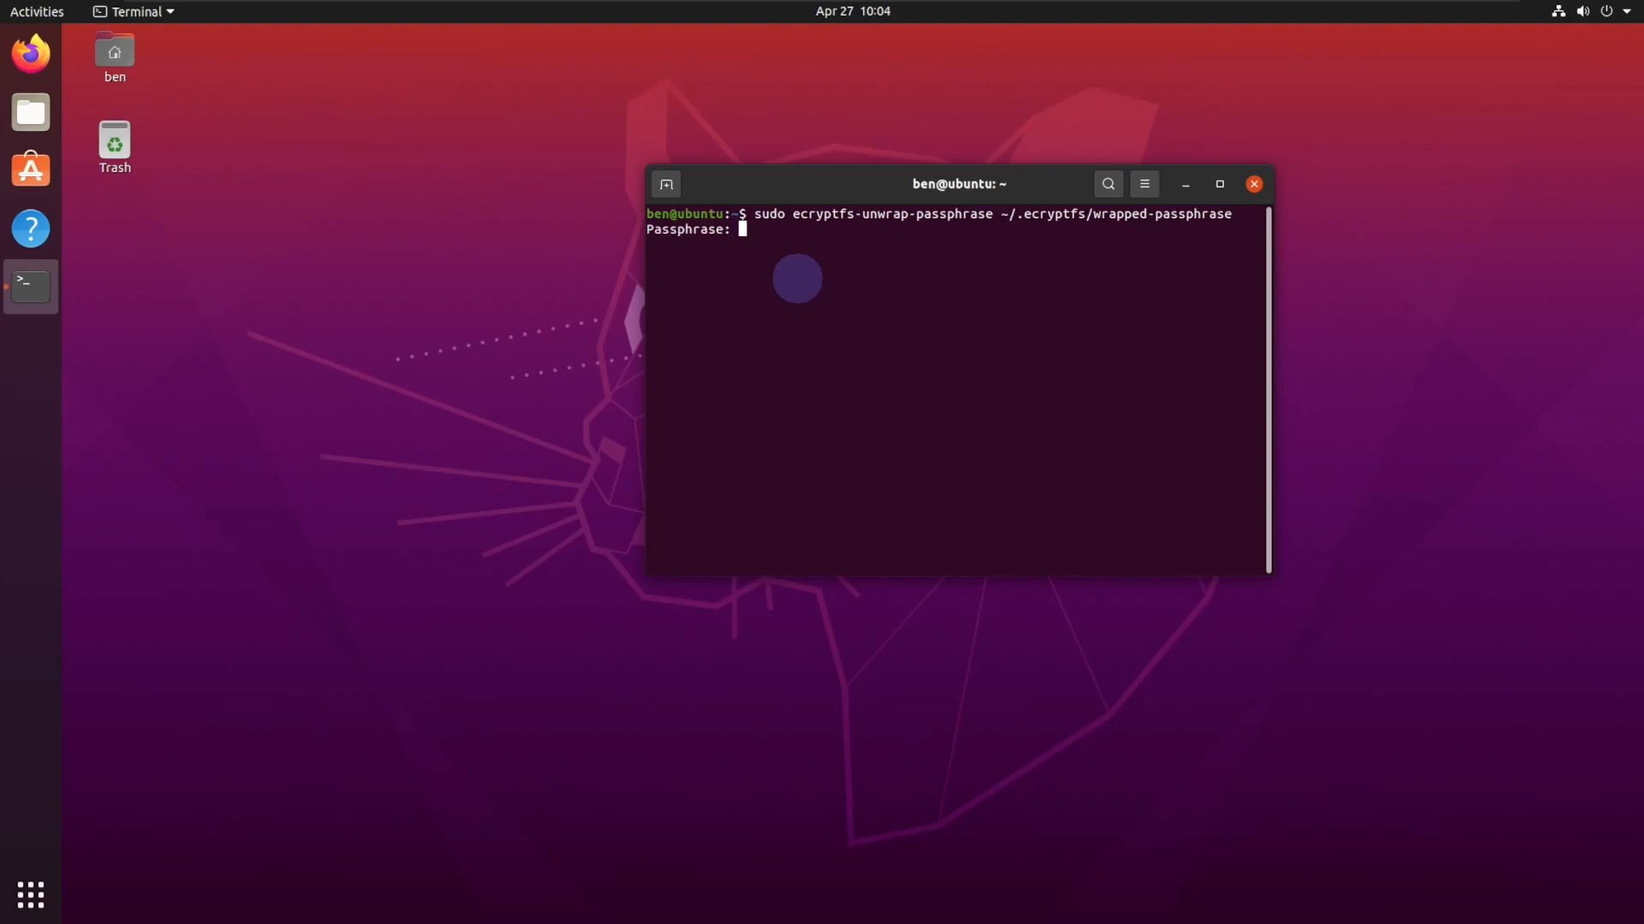
key(Return)
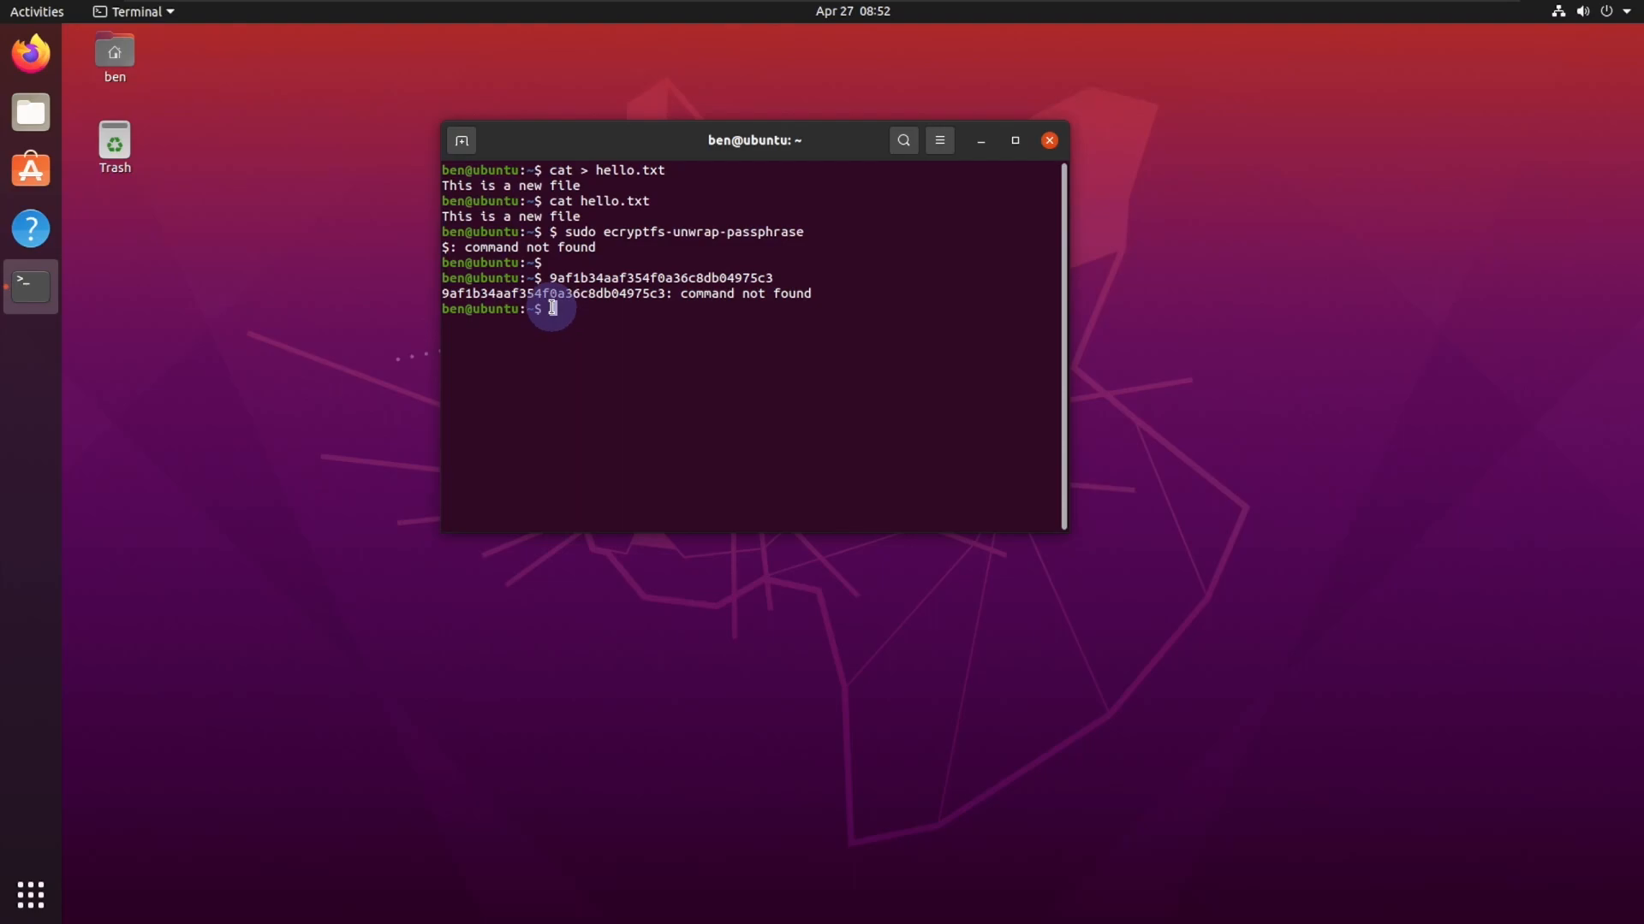
Check the active swap areas and memory usage with swapon -s and free -h.
text(swapon -s)
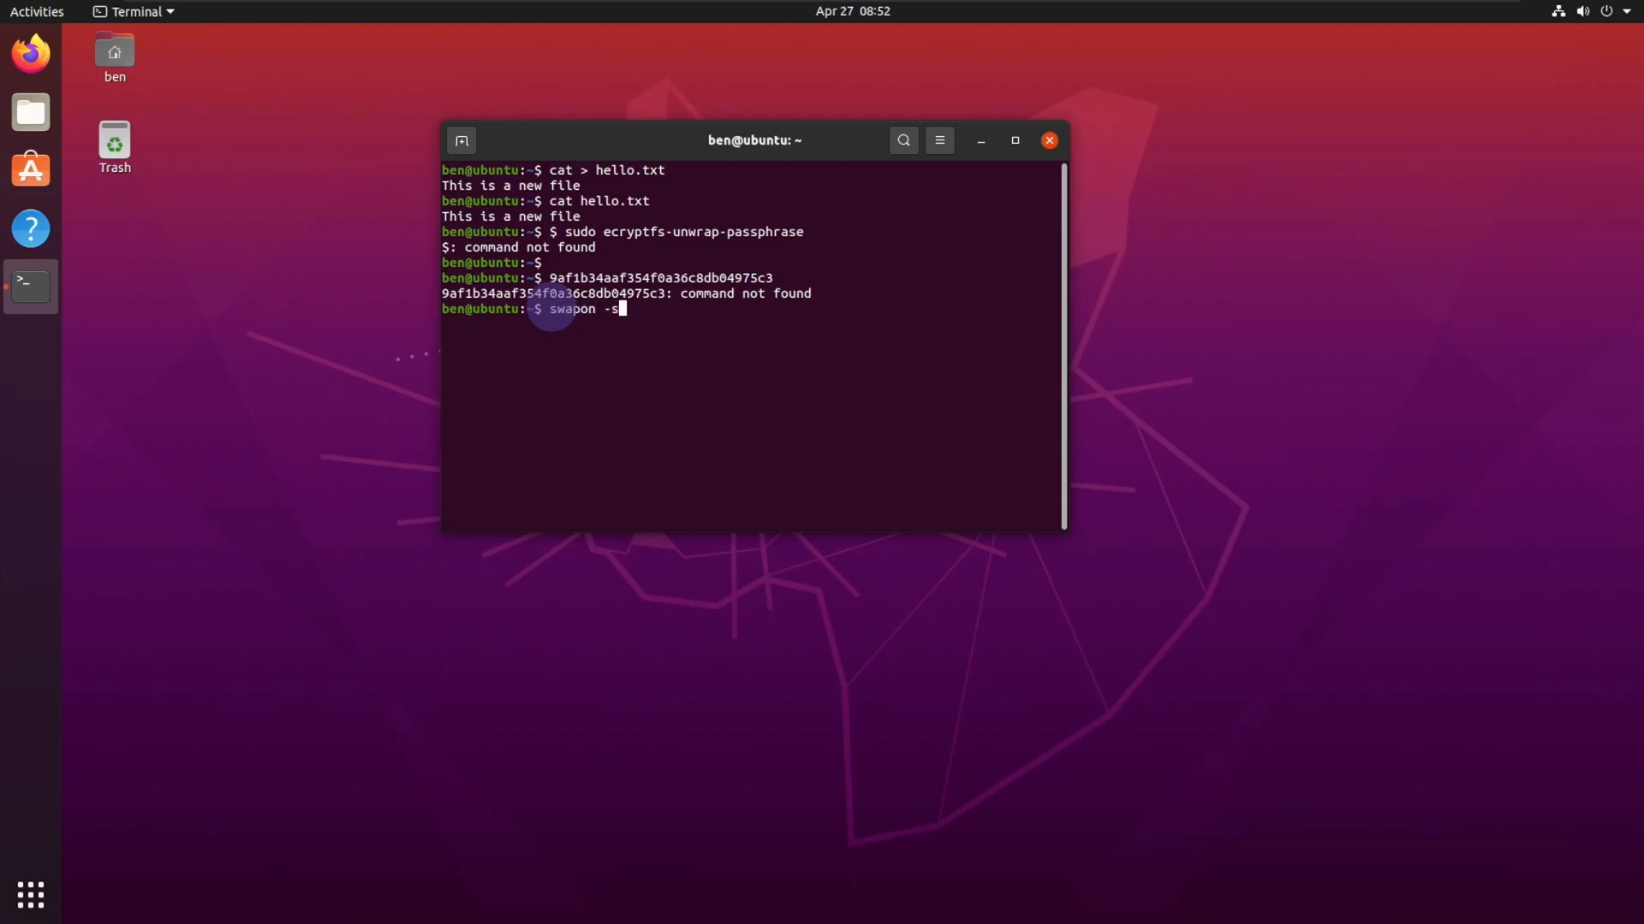
key(Return)
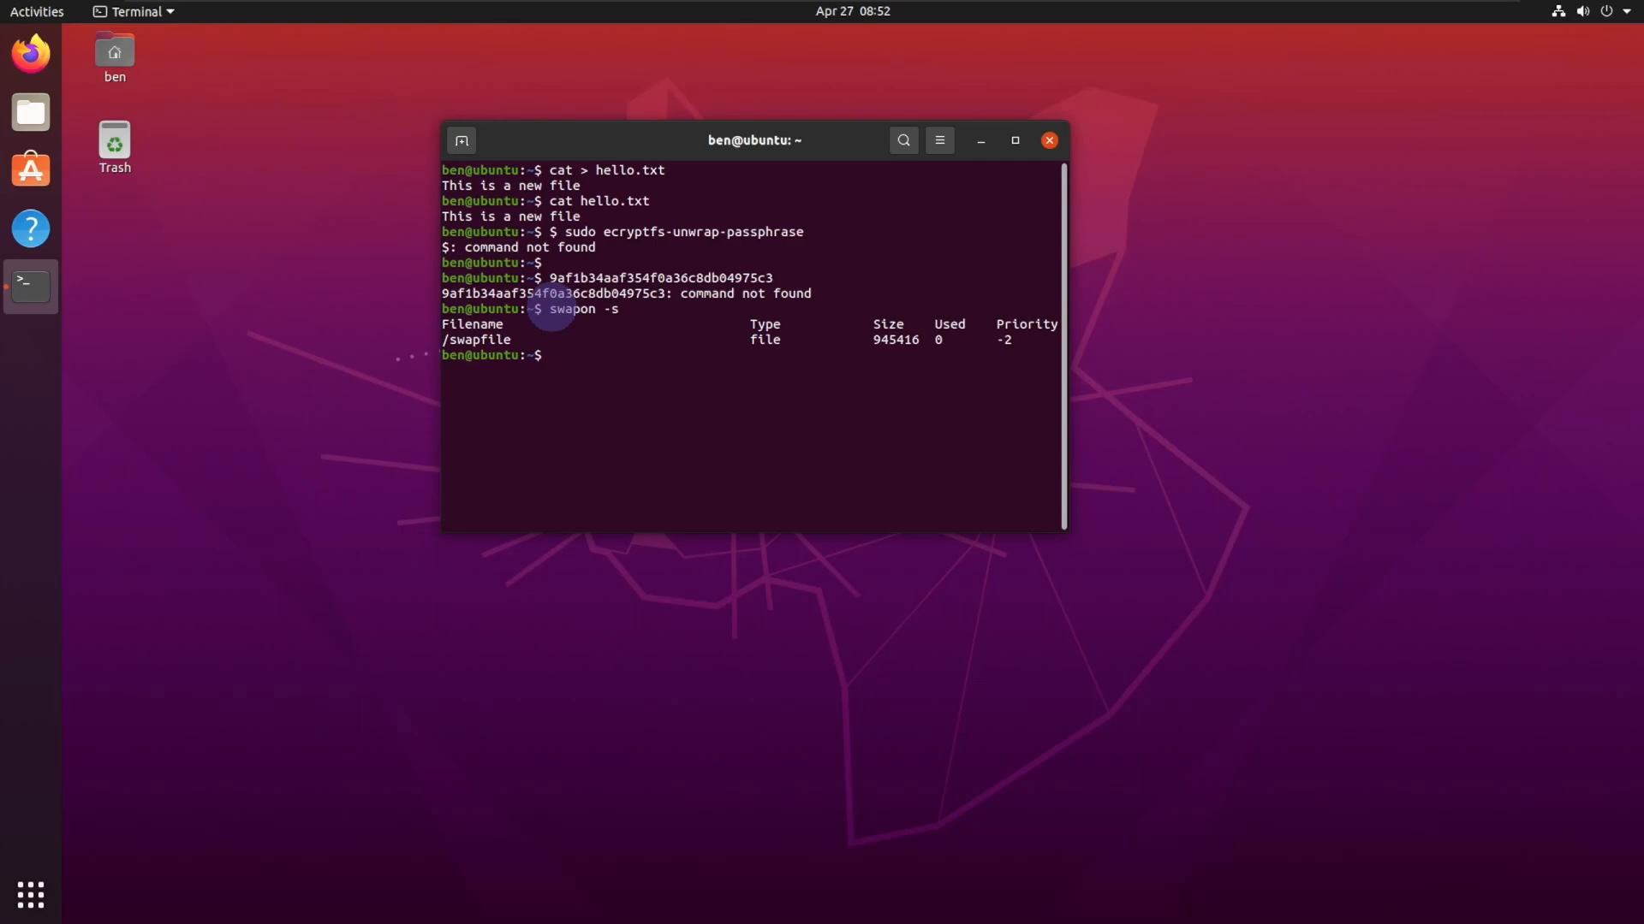
key(Return)
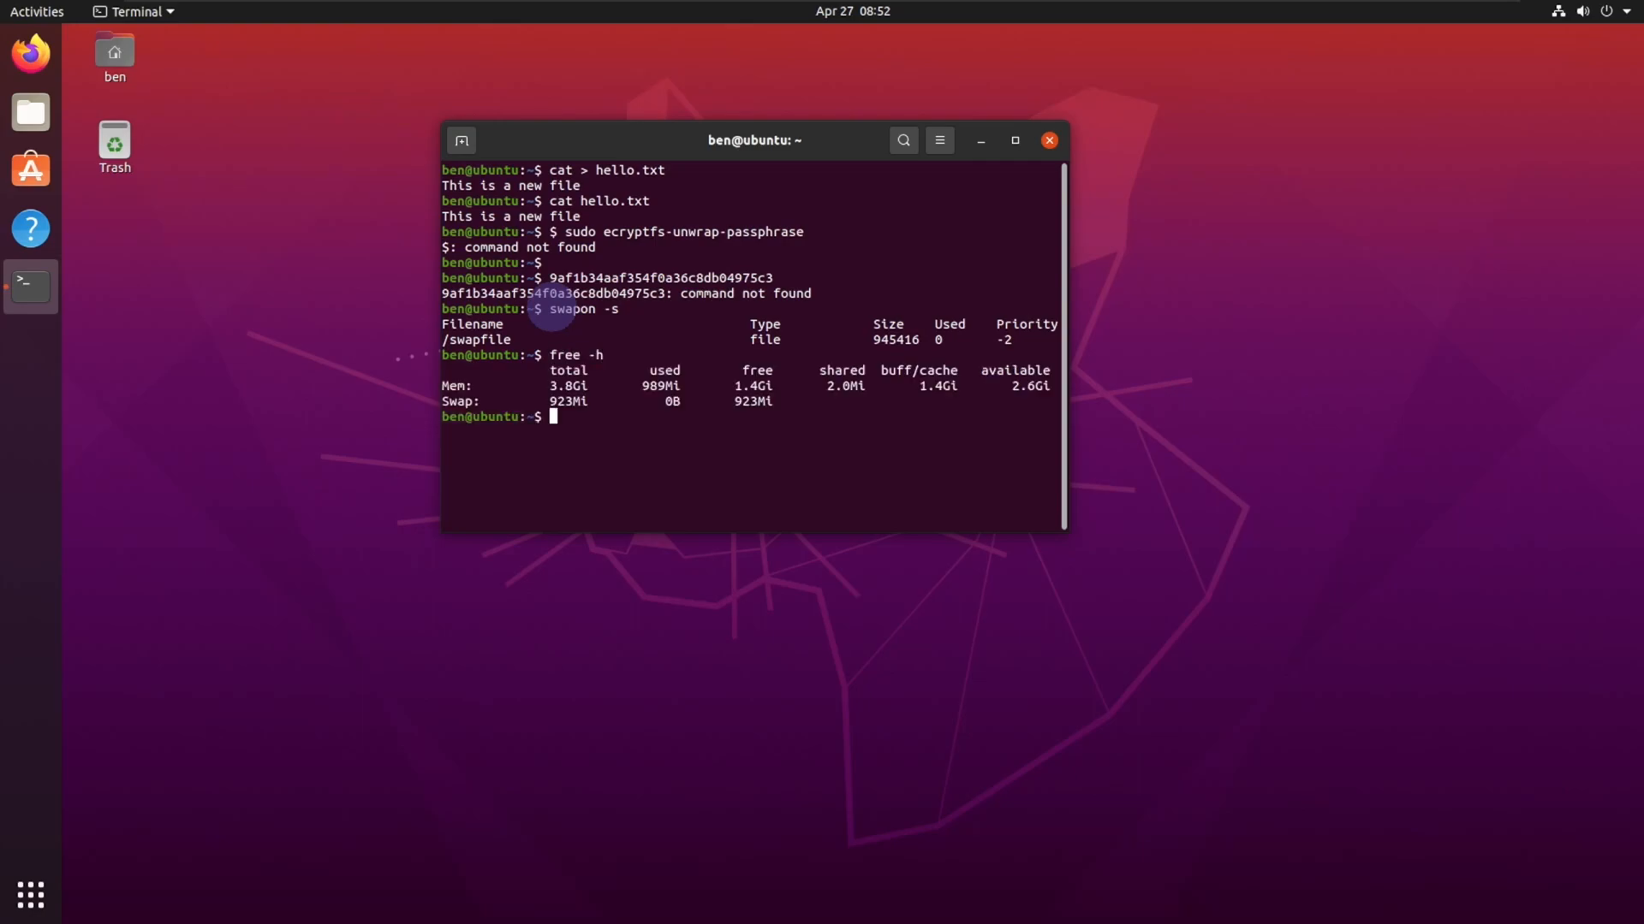
mouse_move(696, 411)
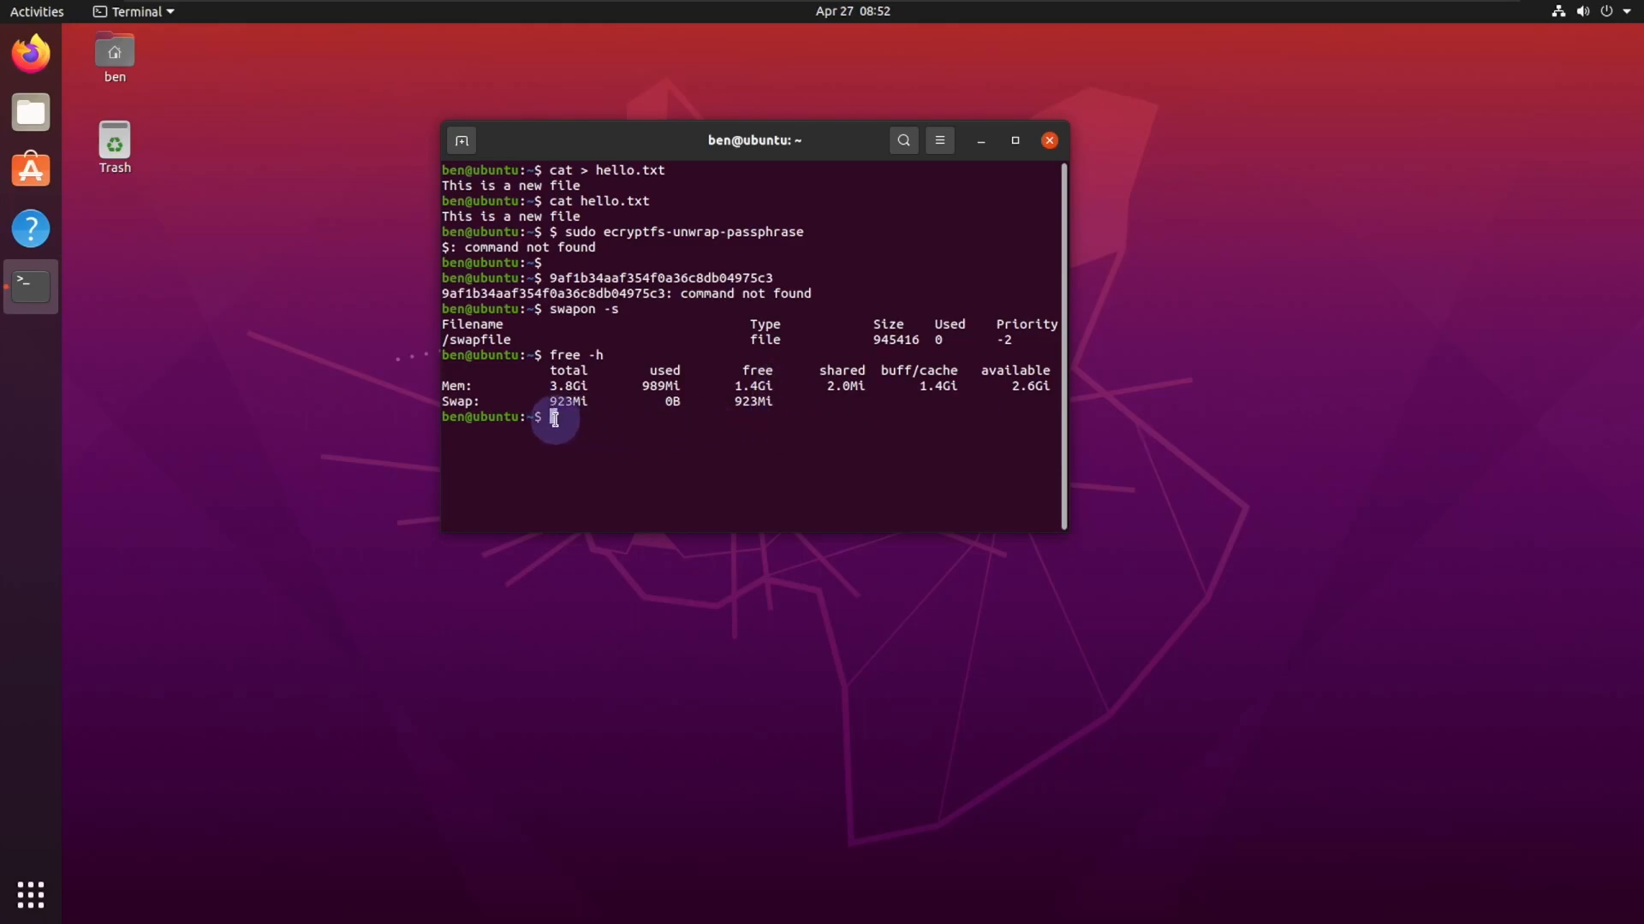
Run sudo ecryptfs-setup-swap with the administrator password to encrypt swap.
text(sudo ecryptfs-setup-swap)
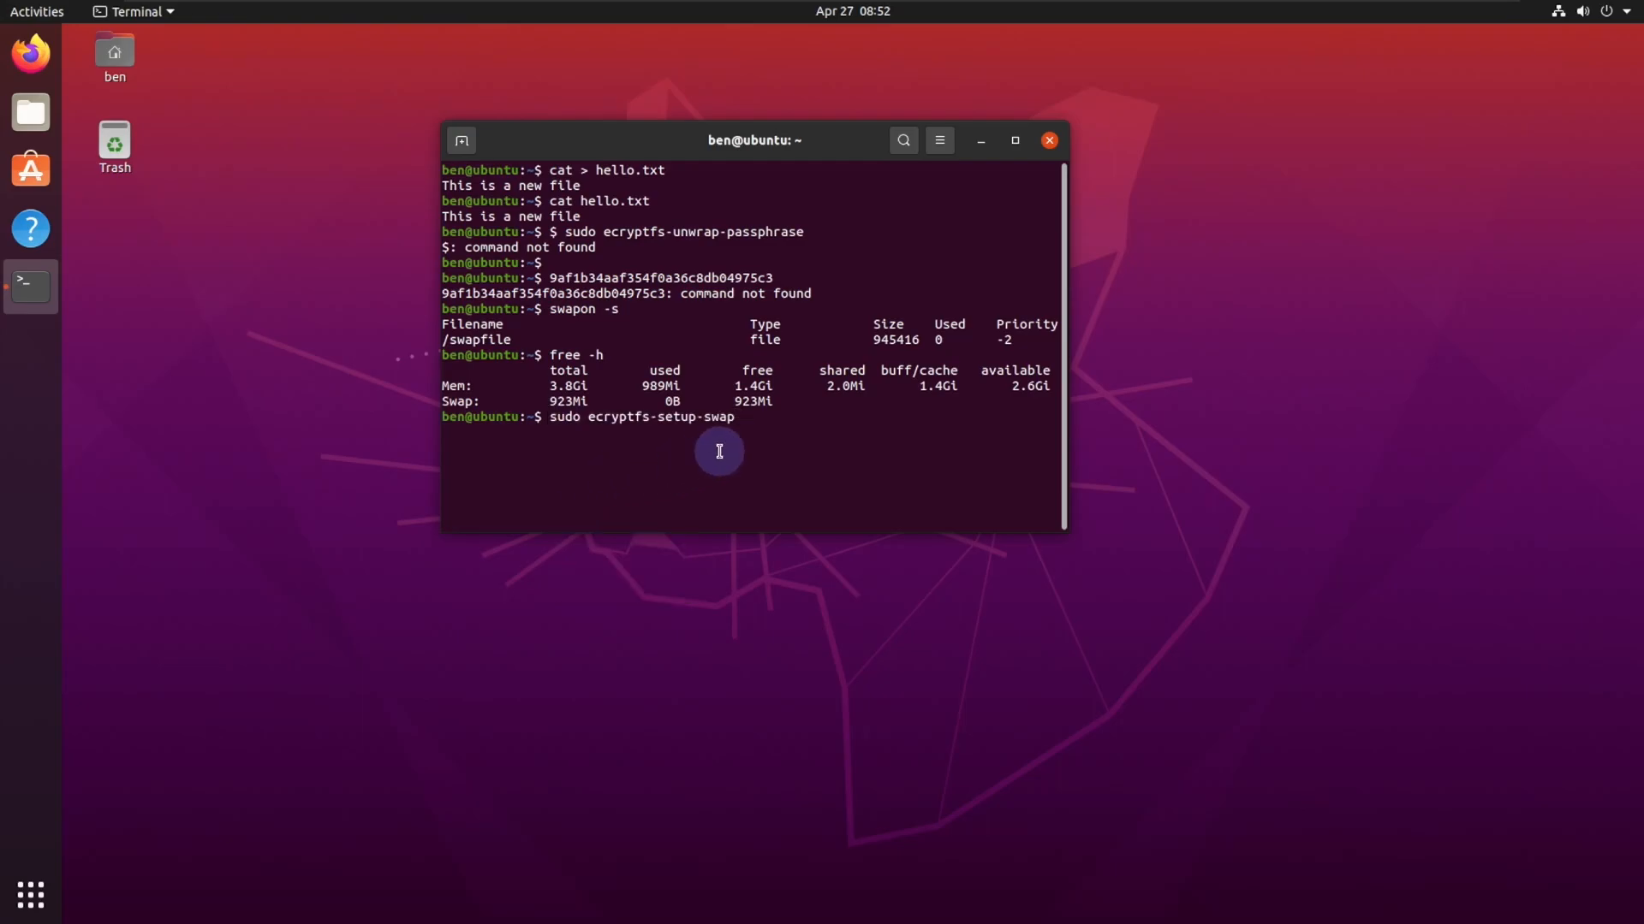
key(Return)
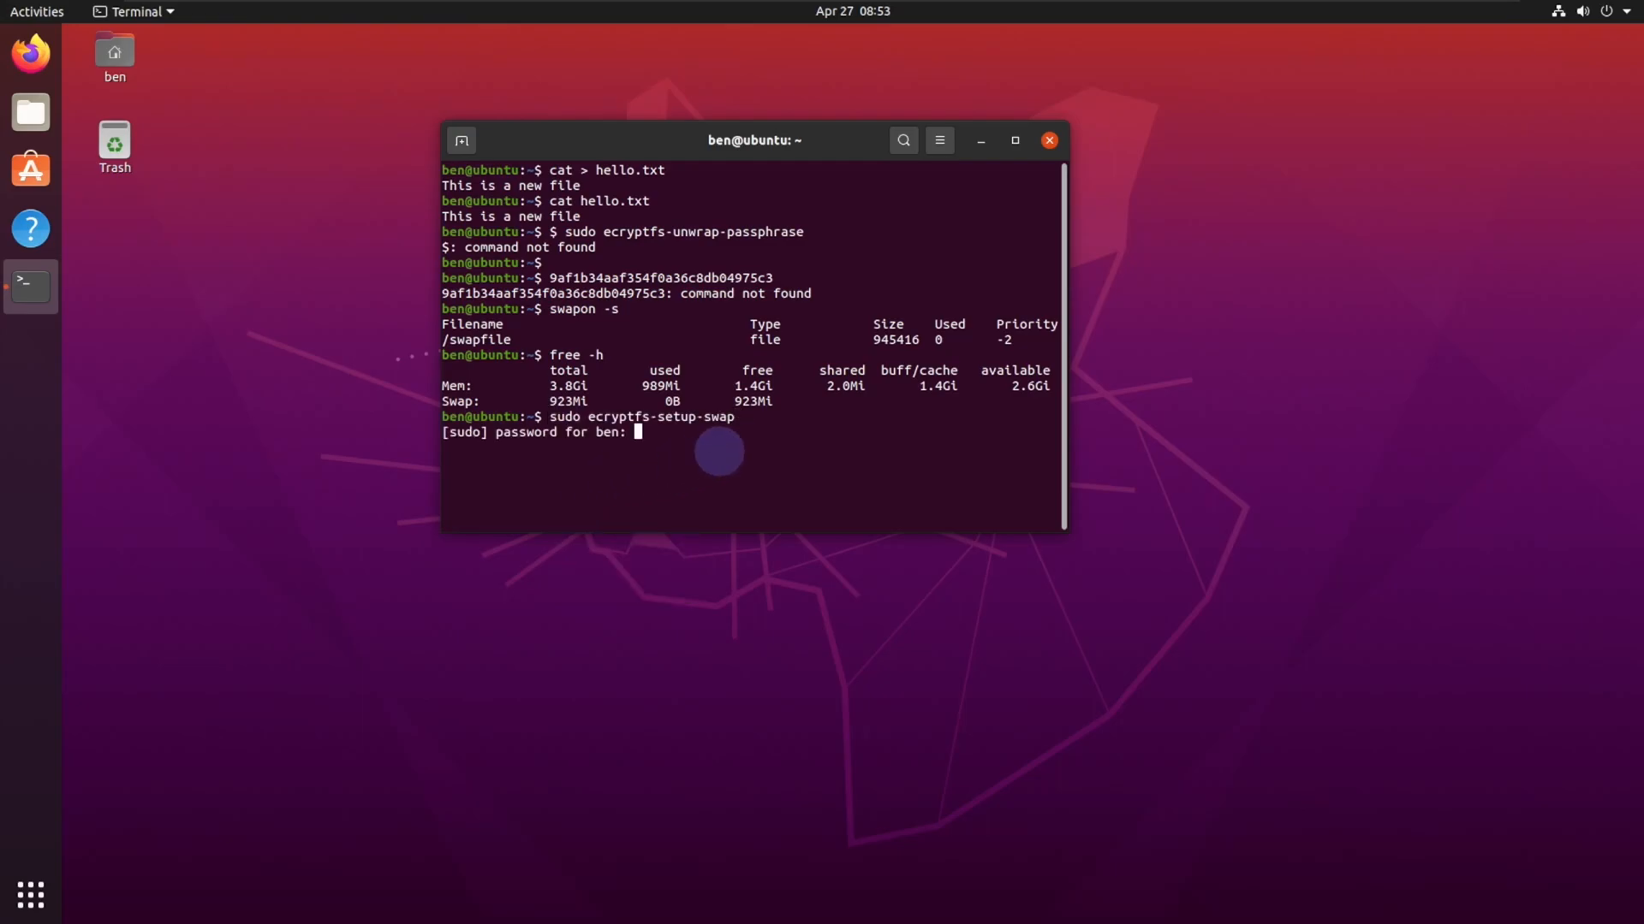
key(Return)
text(y)
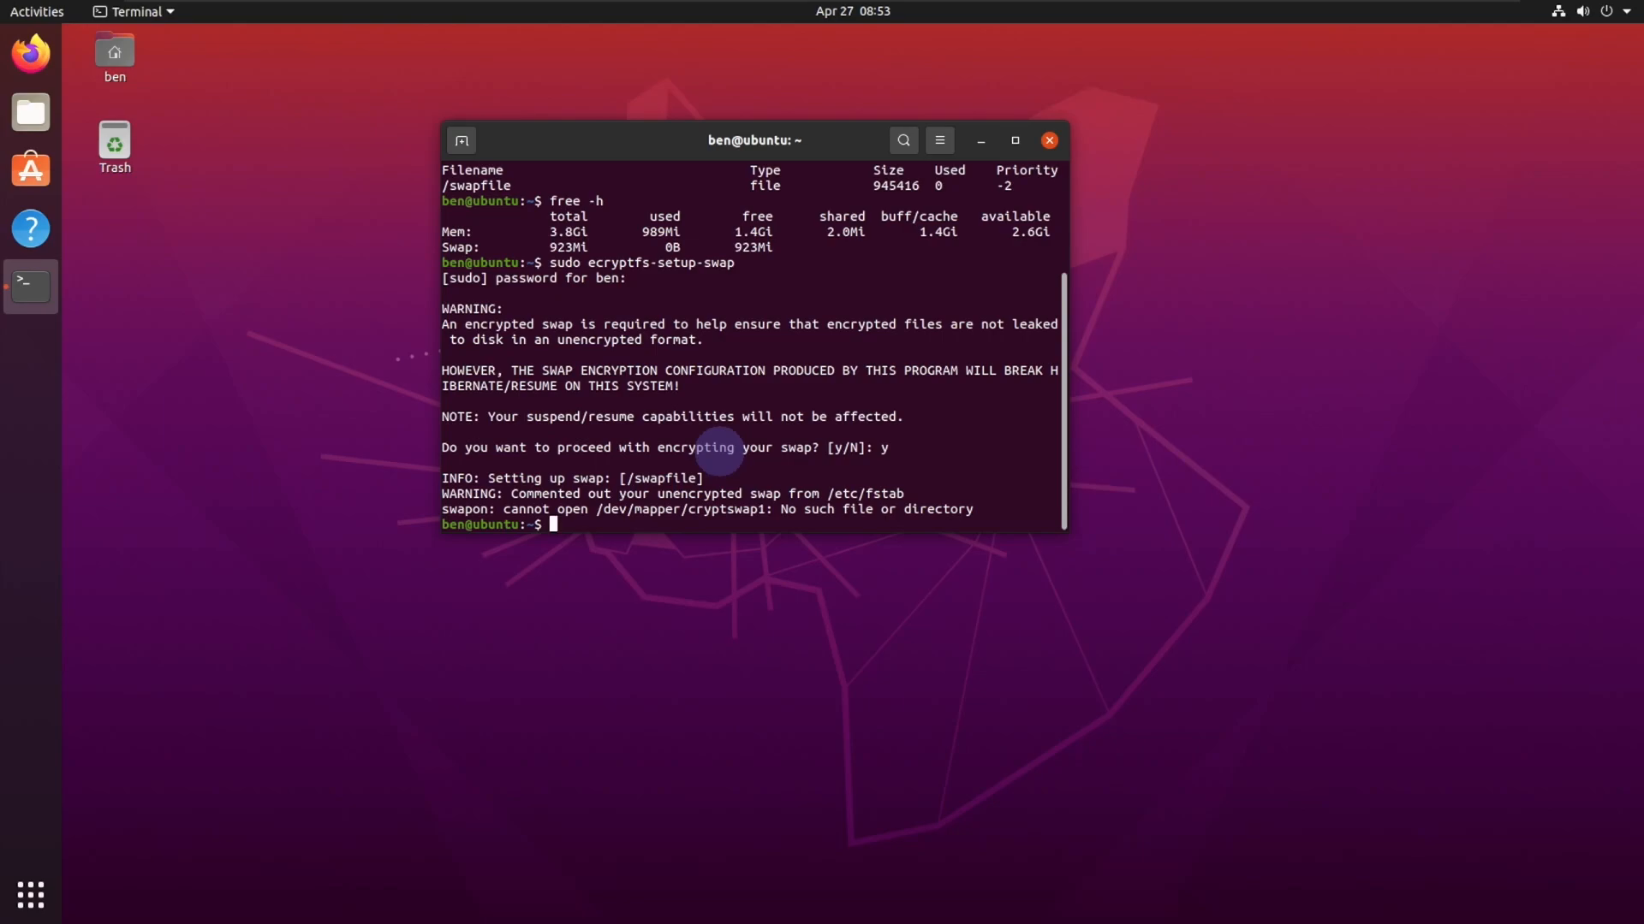
mouse_move(546, 262)
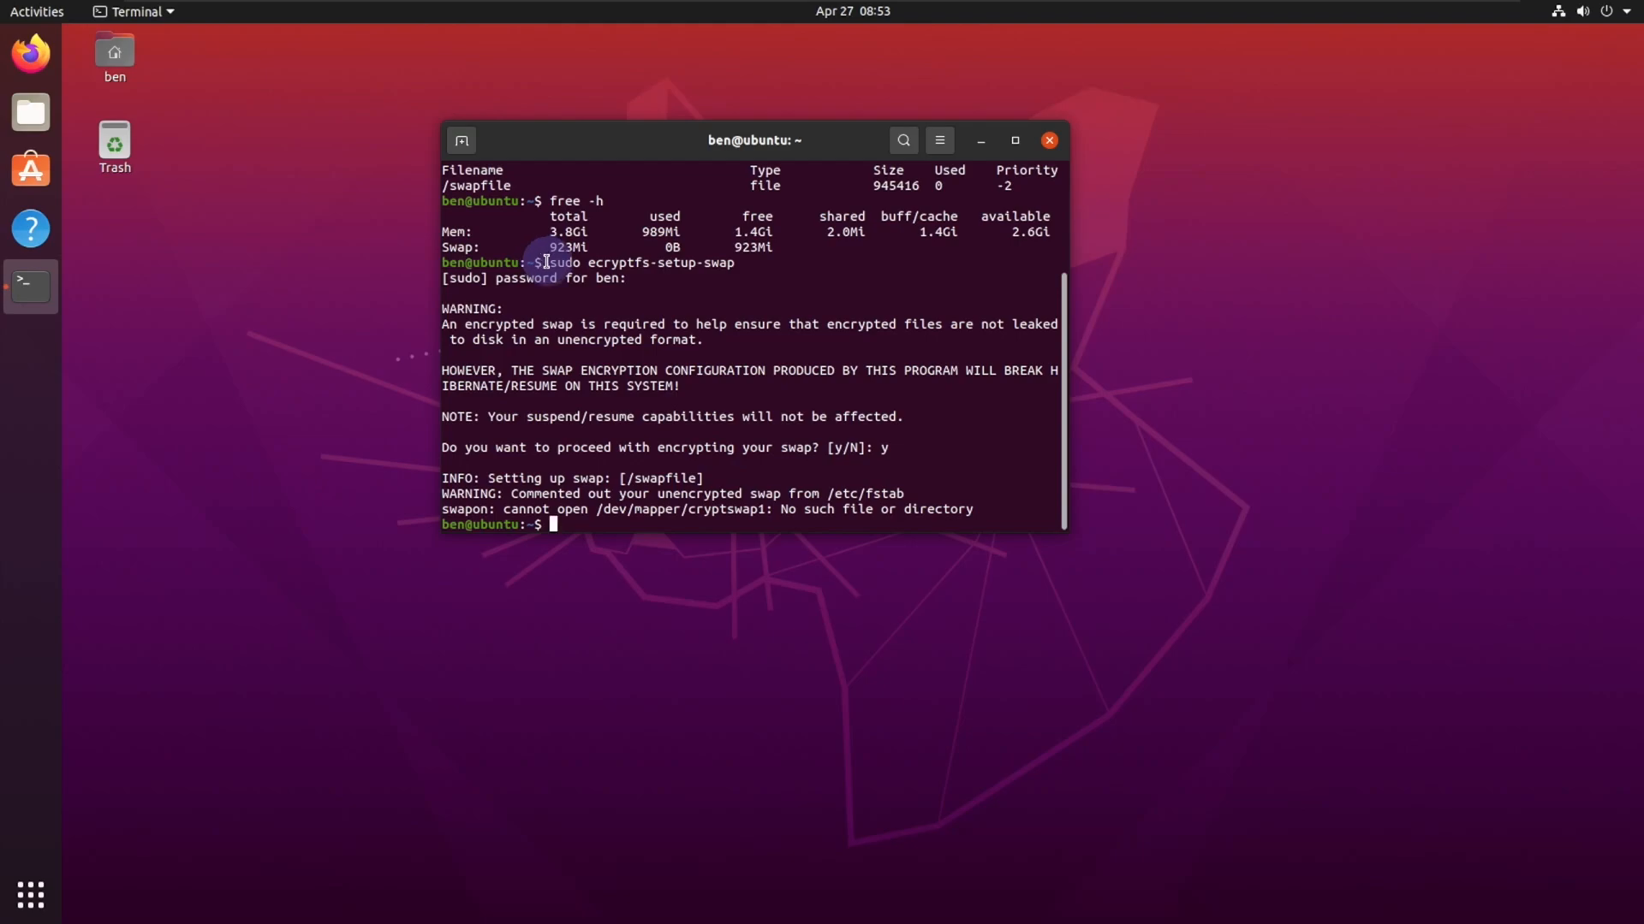
double_click(639, 263)
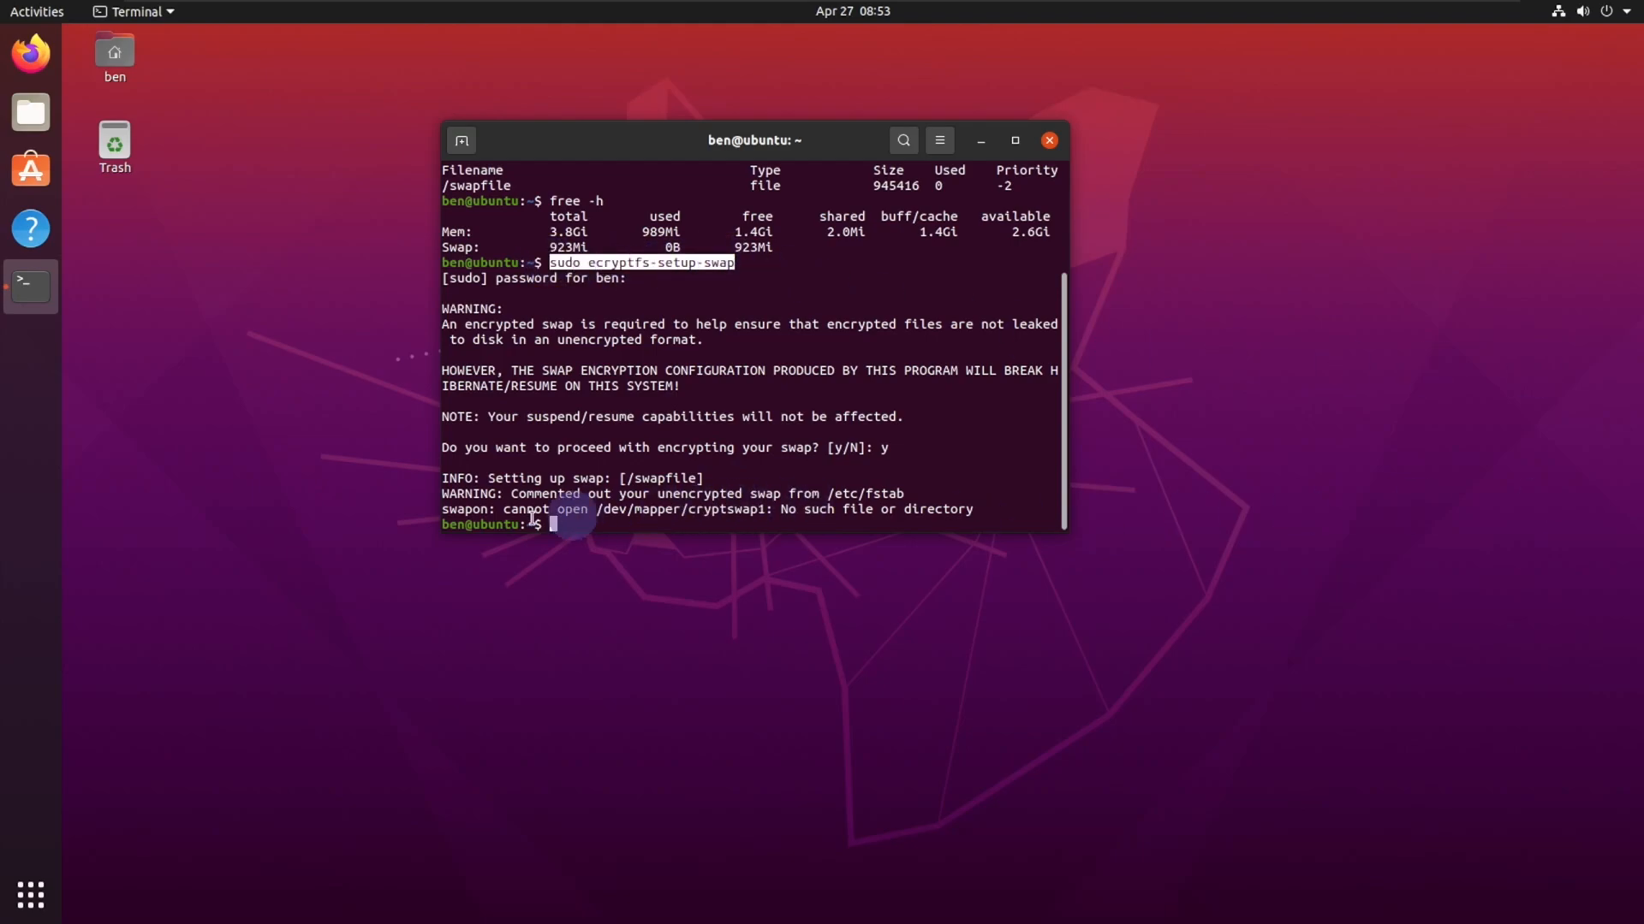
click(556, 524)
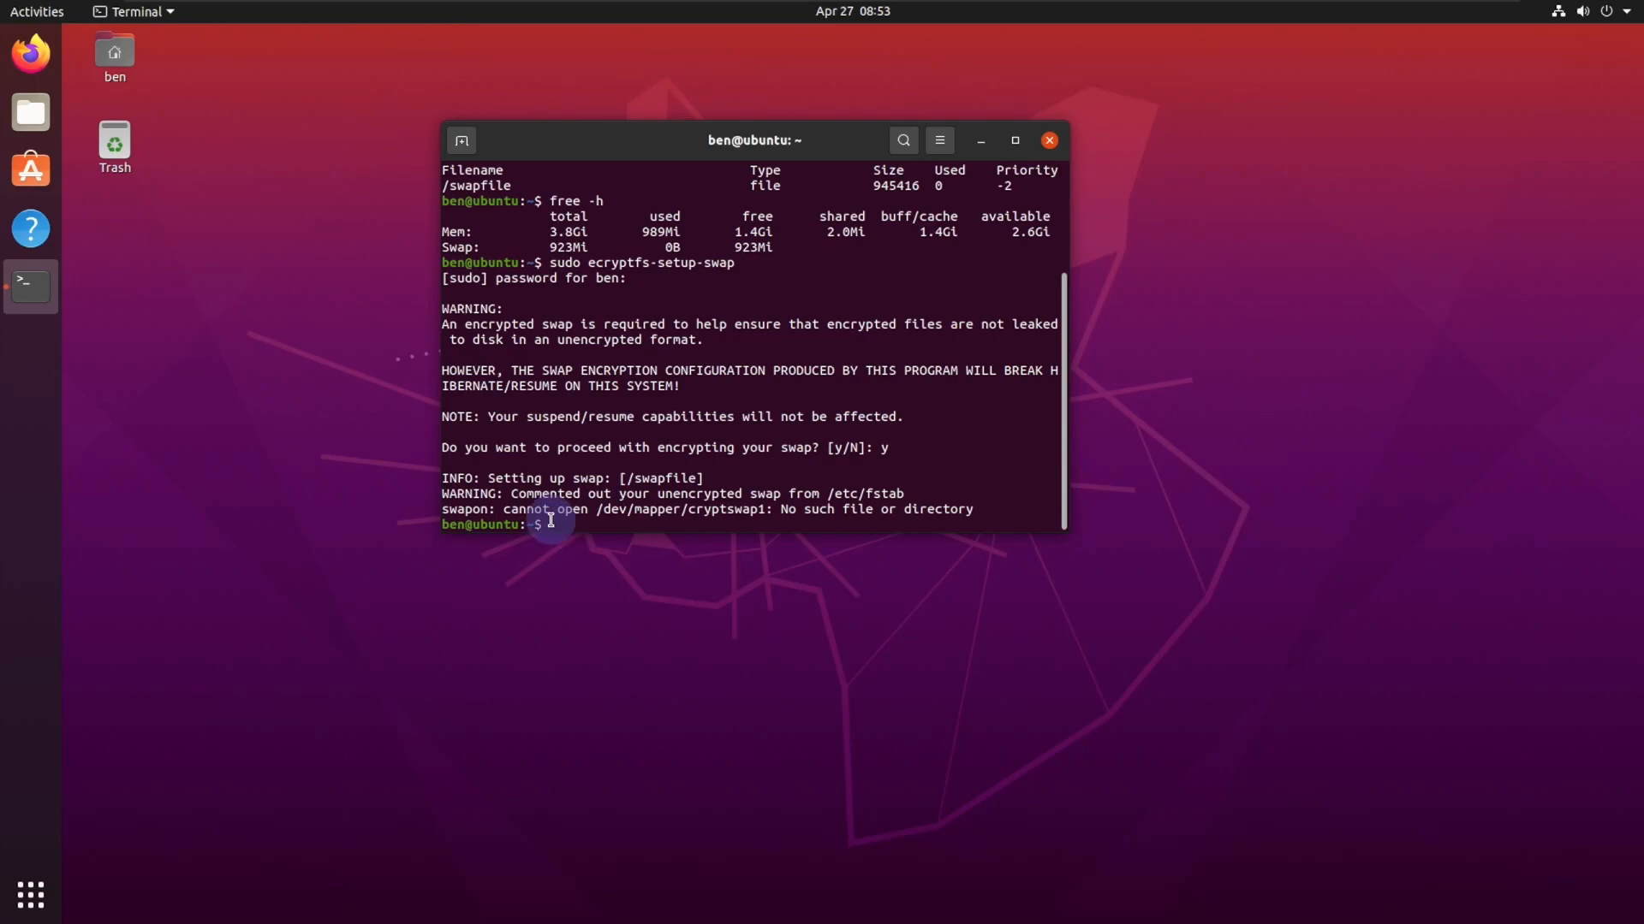
Delete encryption_user and its home folder with deluser --remove-home.
text(sudo deluser --remove-home encryption_user)
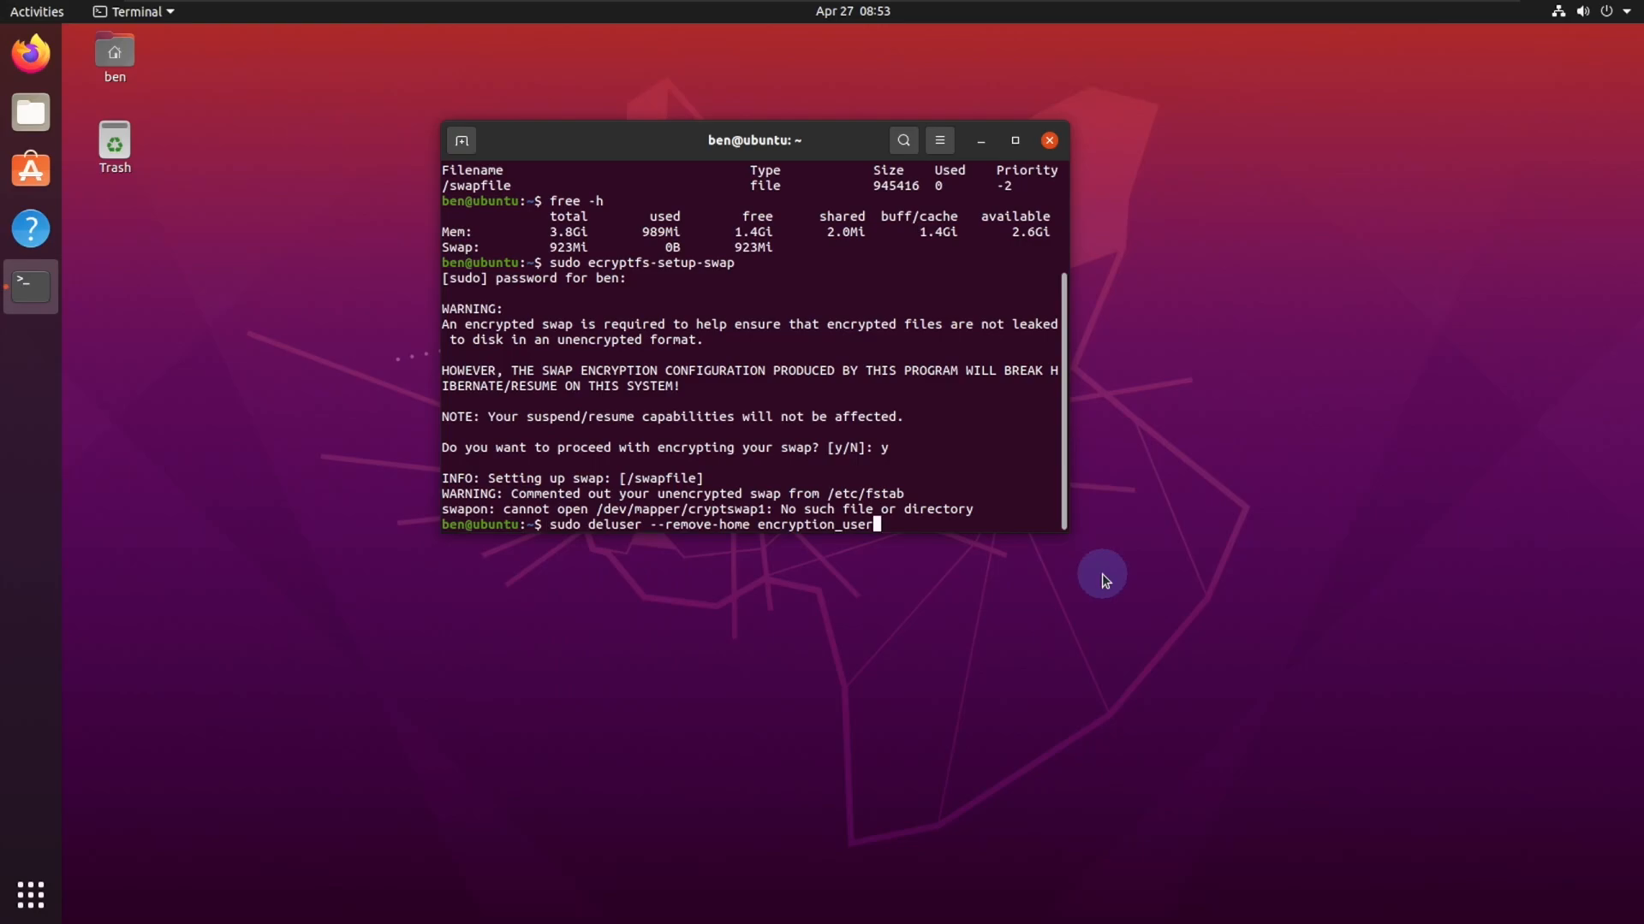
key(Return)
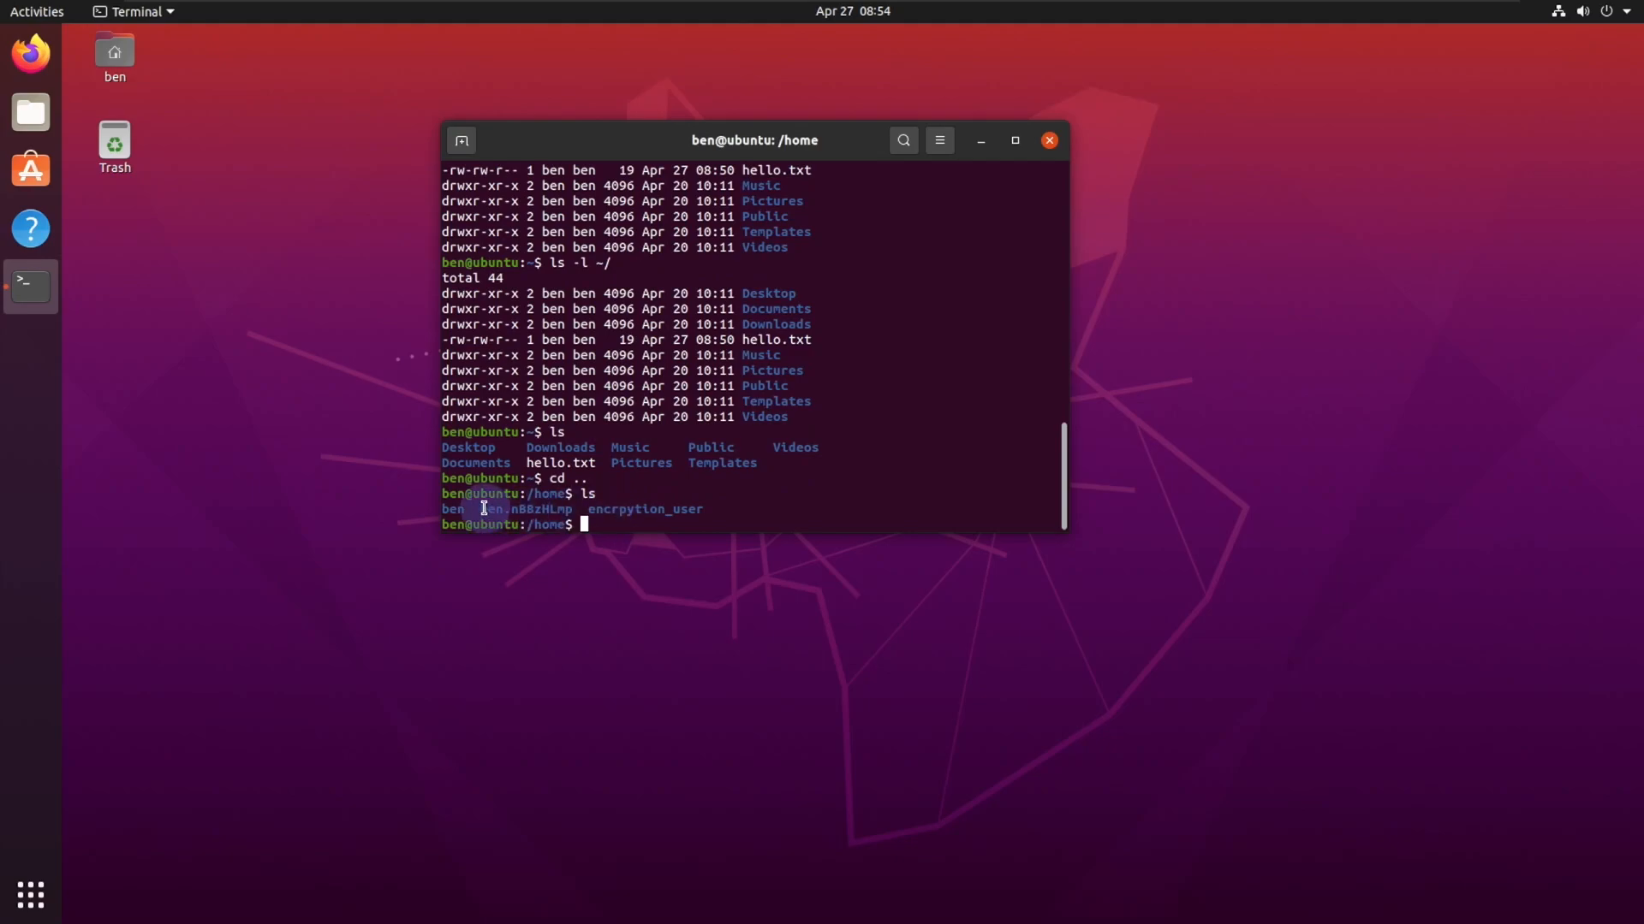
double_click(526, 509)
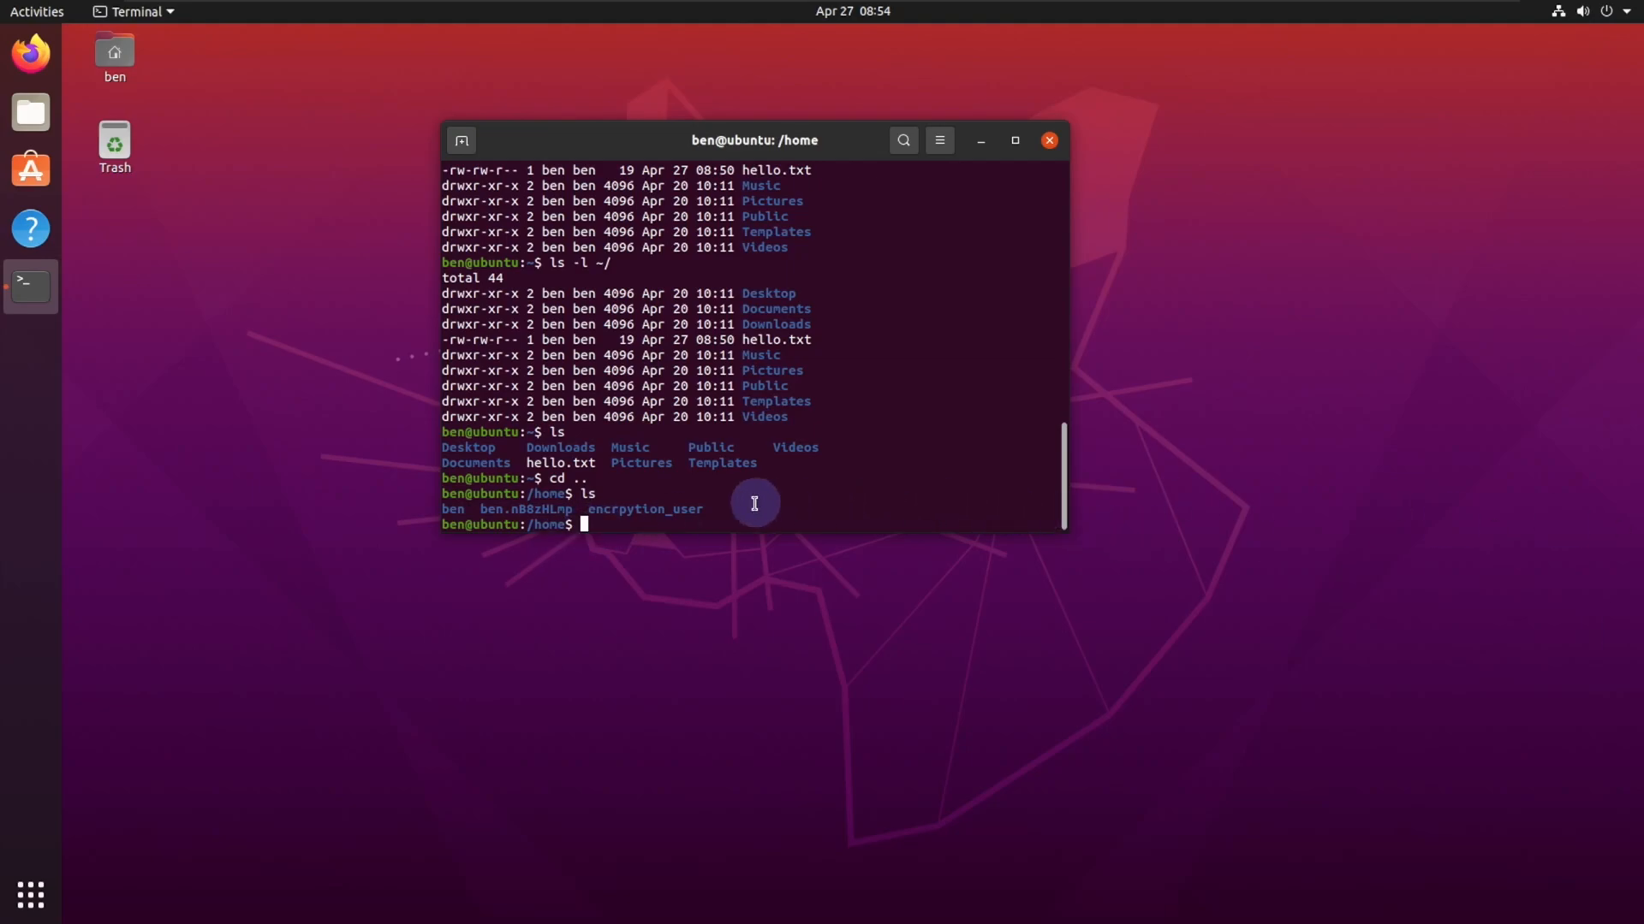
Force-remove the leftover ben.nB8zHLmp backup folder from /home with sudo rm -Rf.
text(sudo rm -)
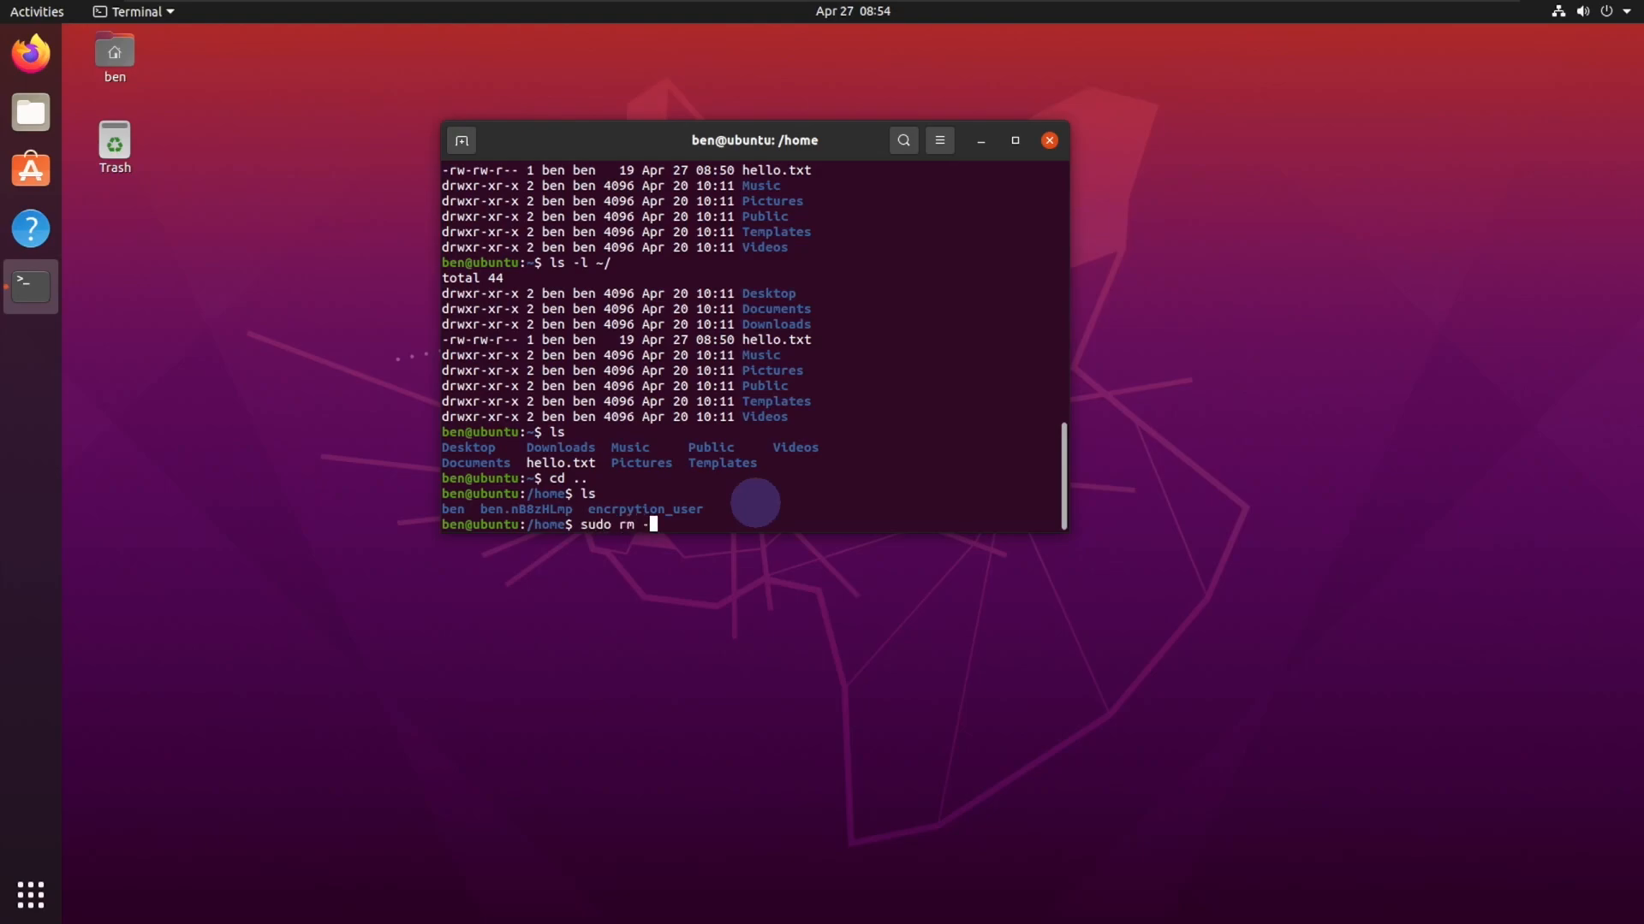
text(Rf)
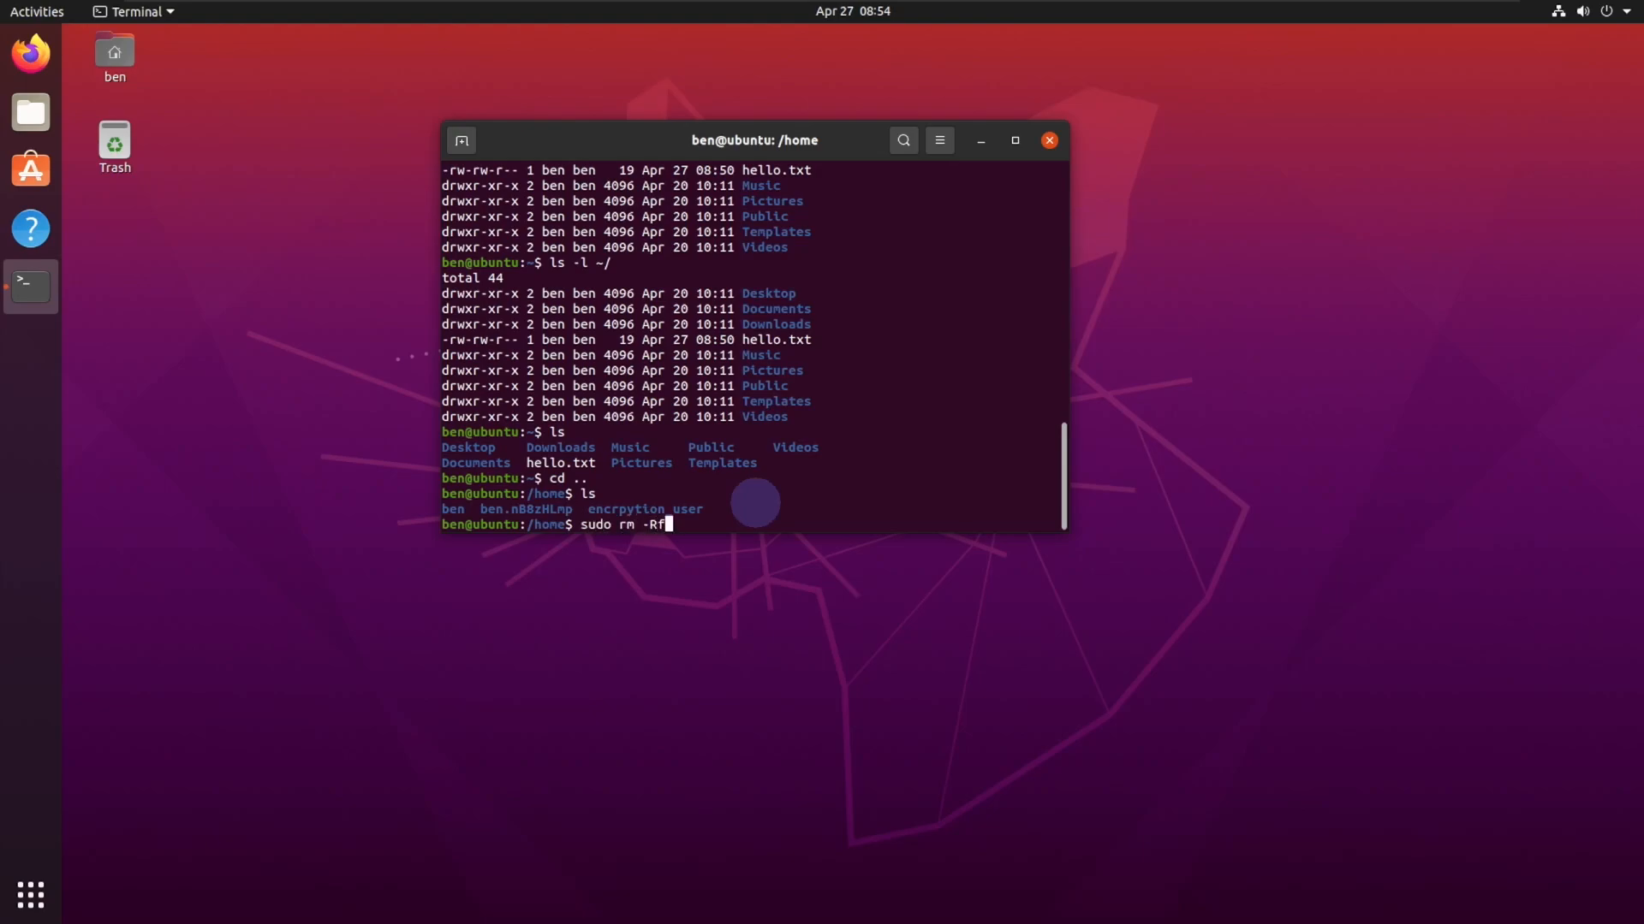
text(/home/)
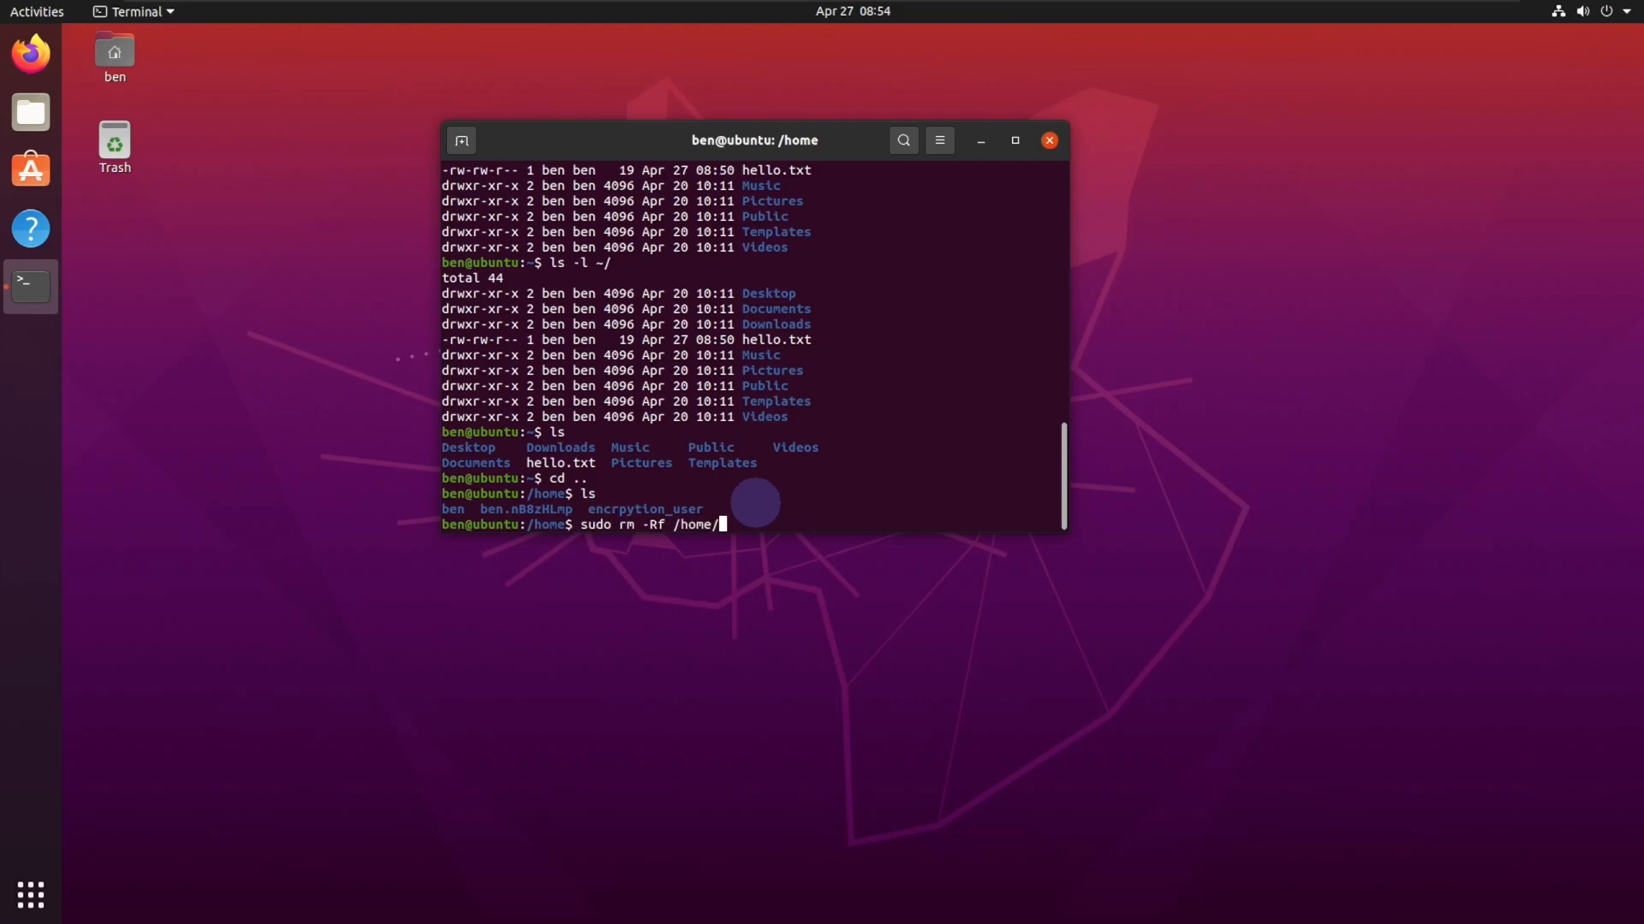
text(ben/)
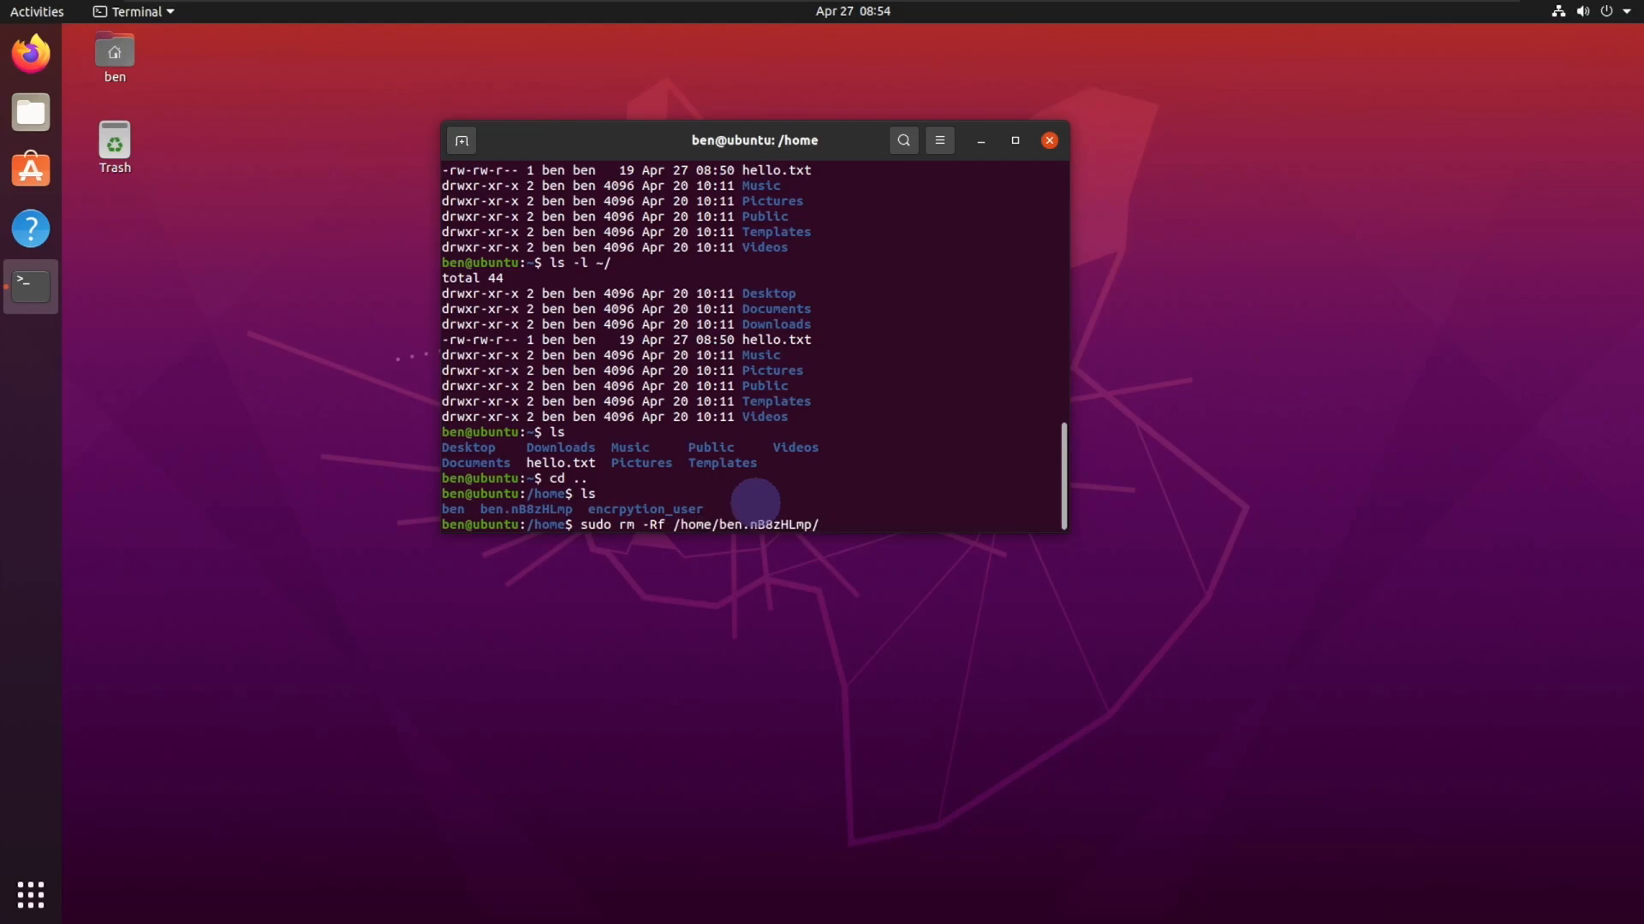
key(Return)
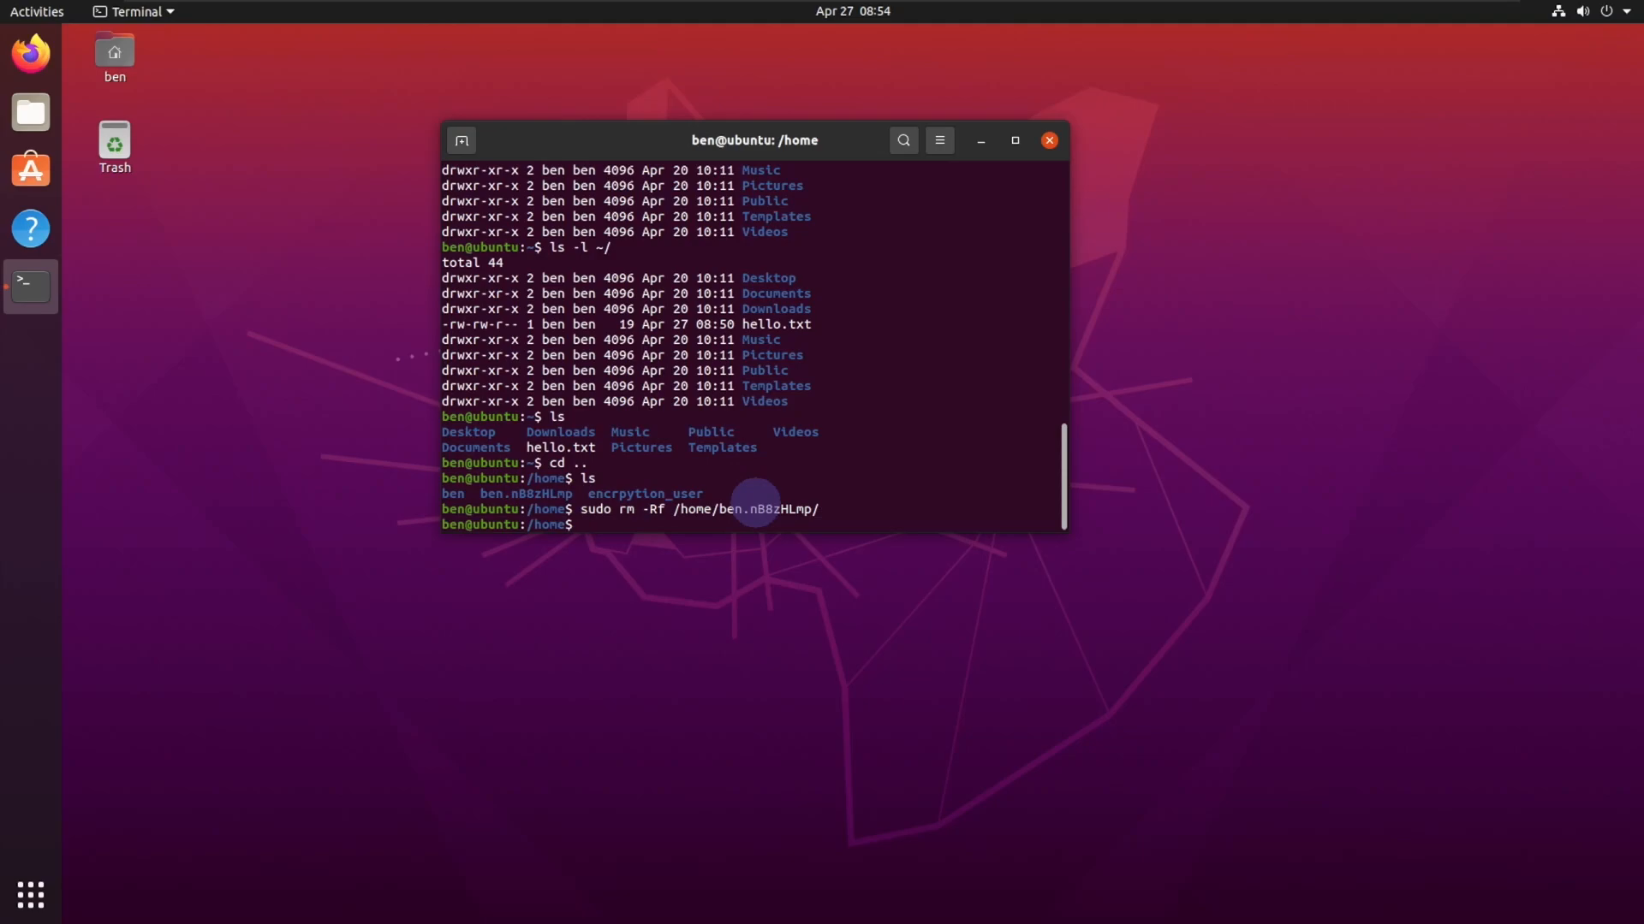